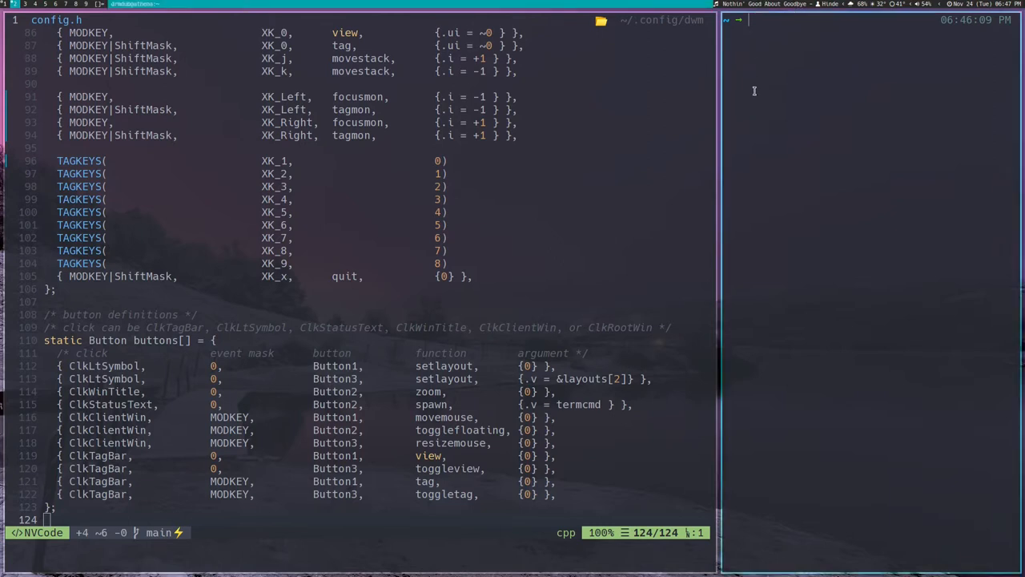
pyautogui.moveTo(830, 145)
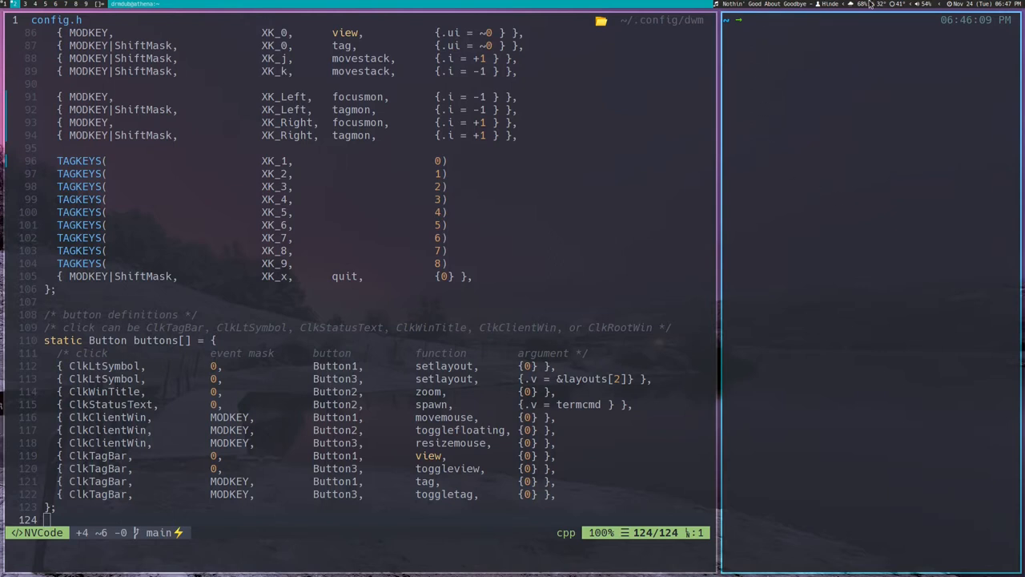
pyautogui.moveTo(767, 395)
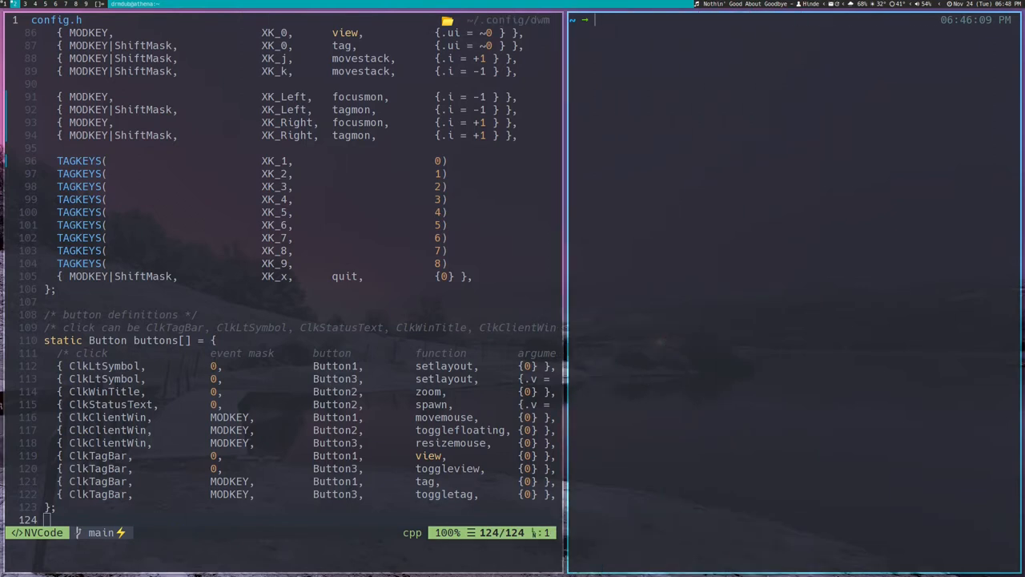
# - Change to /usr/local/bin and list its scripts, including dwmblocks, mpd.sh and volume.sh
pyautogui.write('cd /usr/local/bin/')
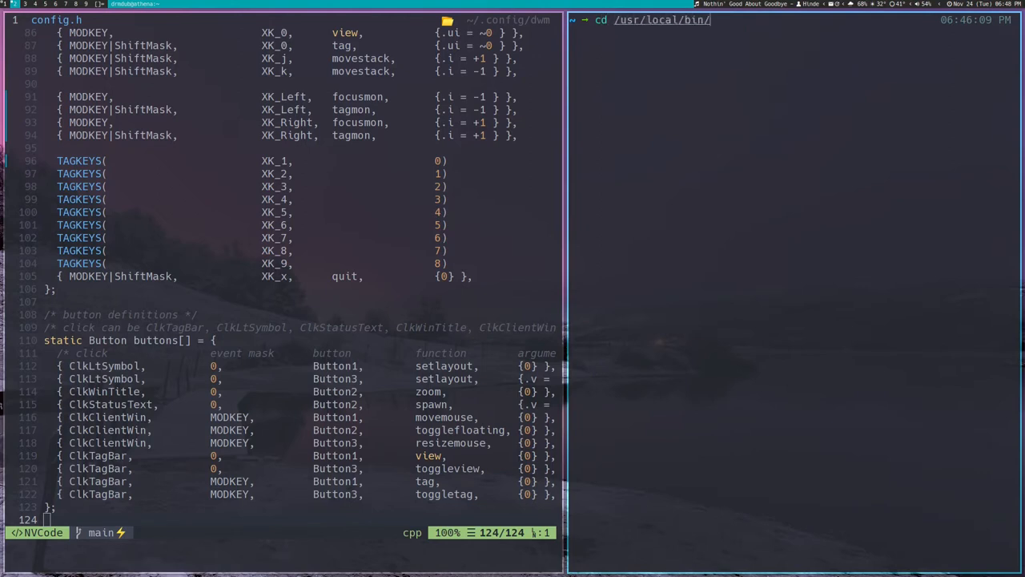
pyautogui.write('ls')
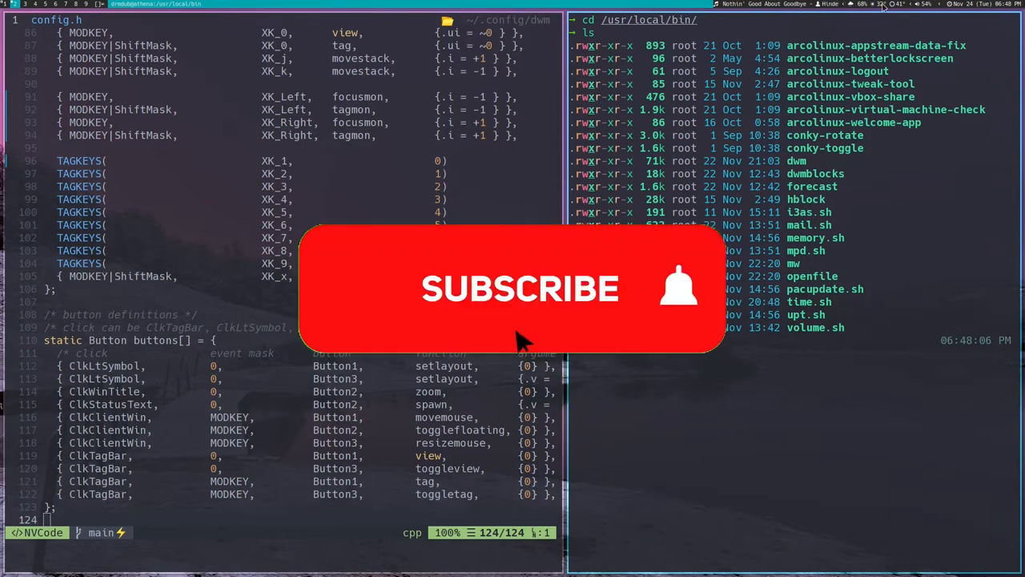
pyautogui.click(520, 289)
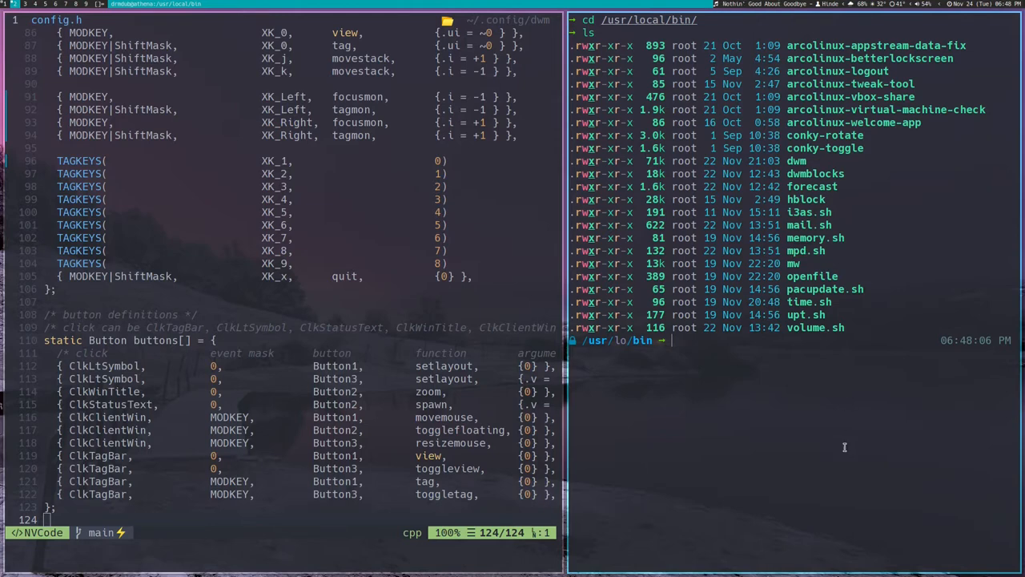
# - Open the mpd status script in Neovim with the v alias to view its mpc title/artist calls
pyautogui.write('v mpd.conf')
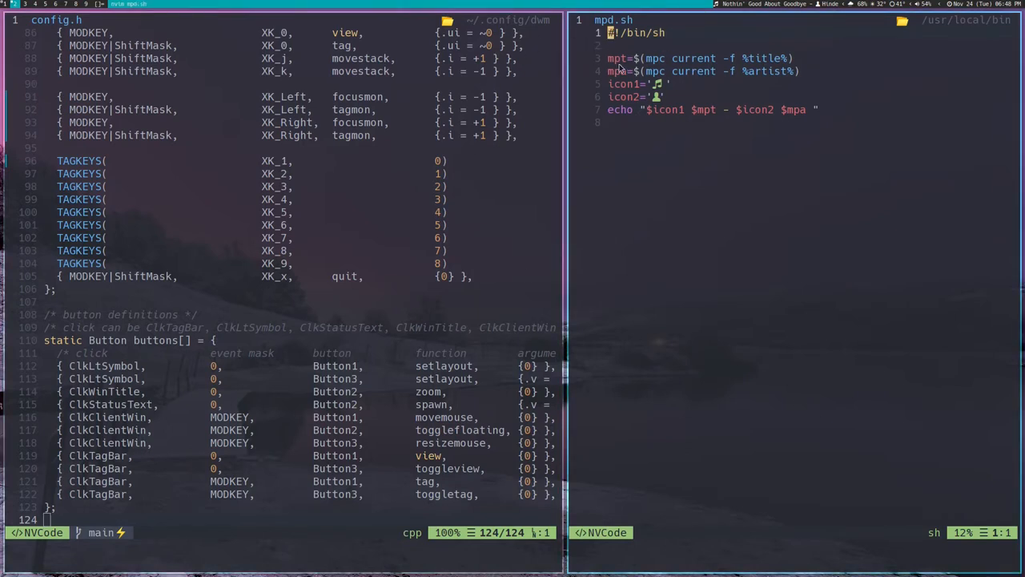
pyautogui.moveTo(725, 68)
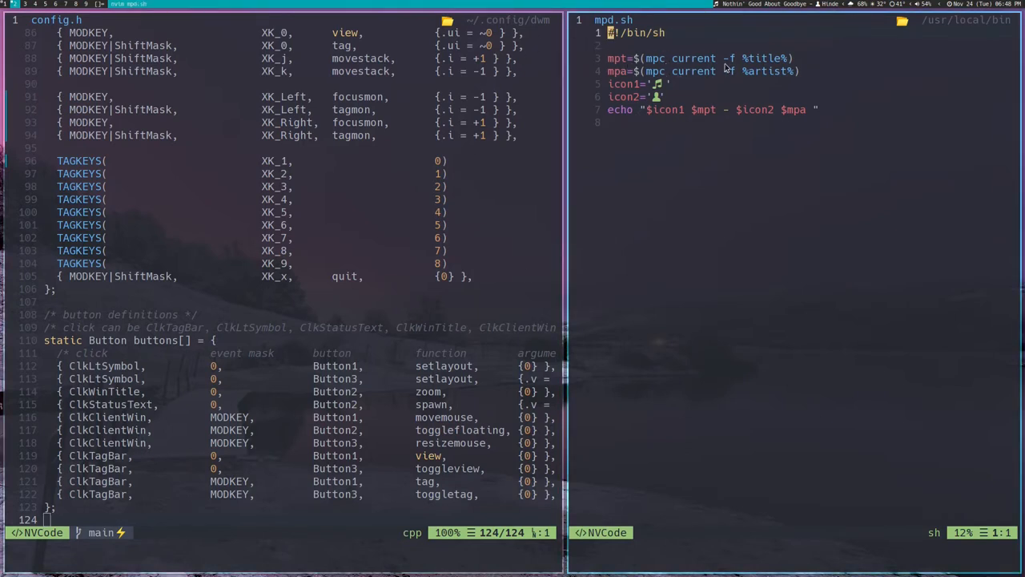
pyautogui.moveTo(751, 68)
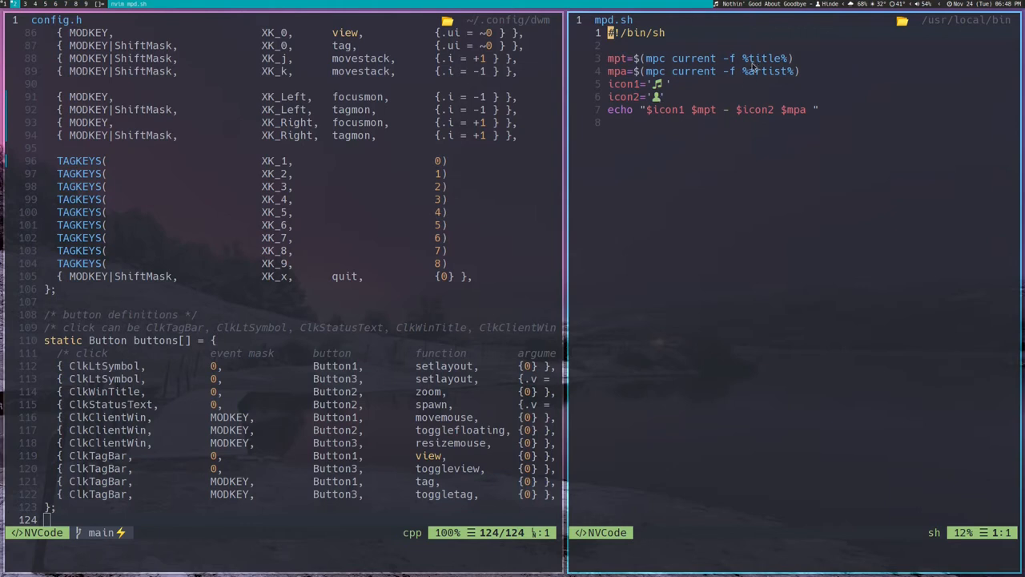
pyautogui.moveTo(683, 341)
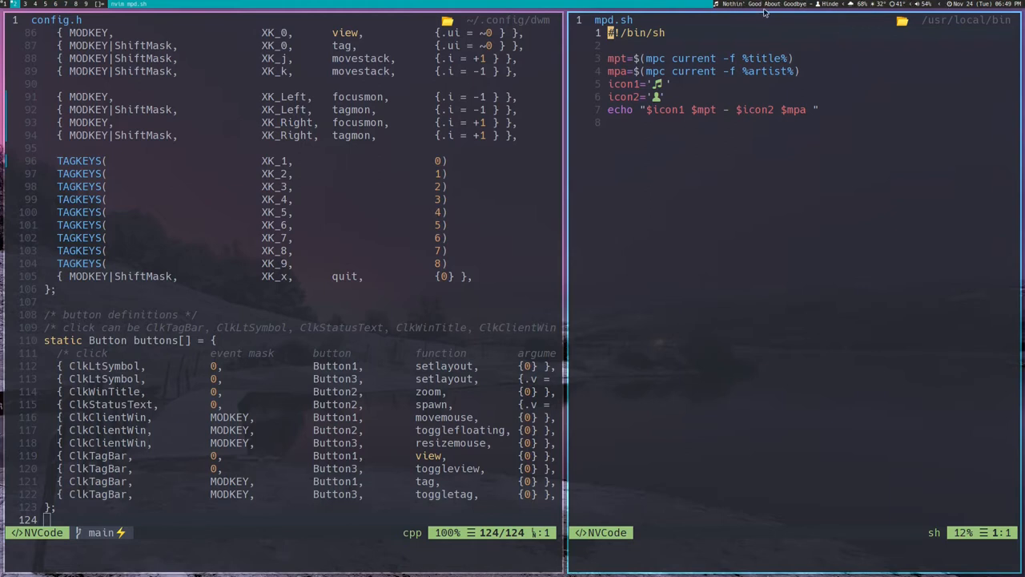
pyautogui.moveTo(830, 134)
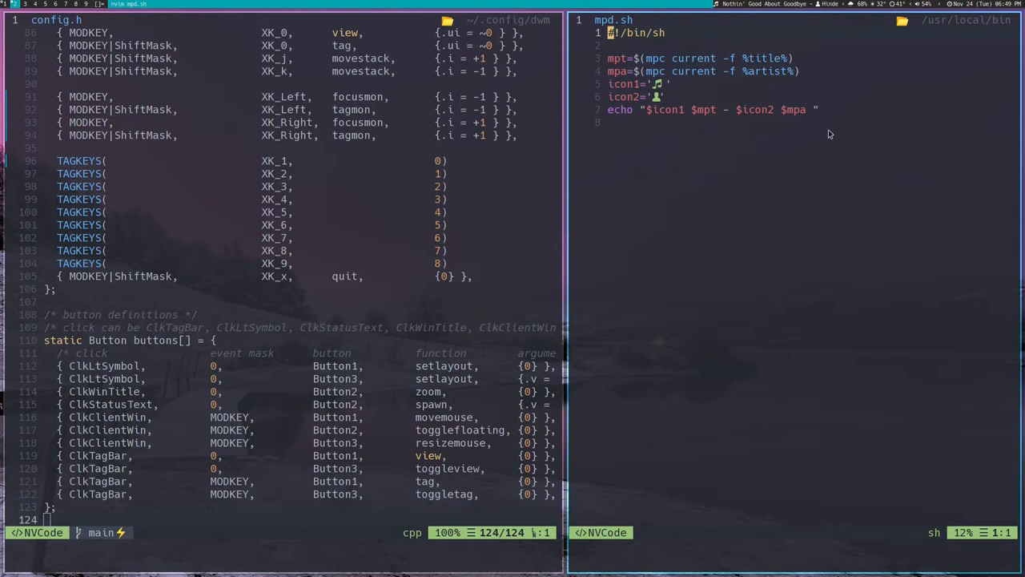
pyautogui.moveTo(852, 315)
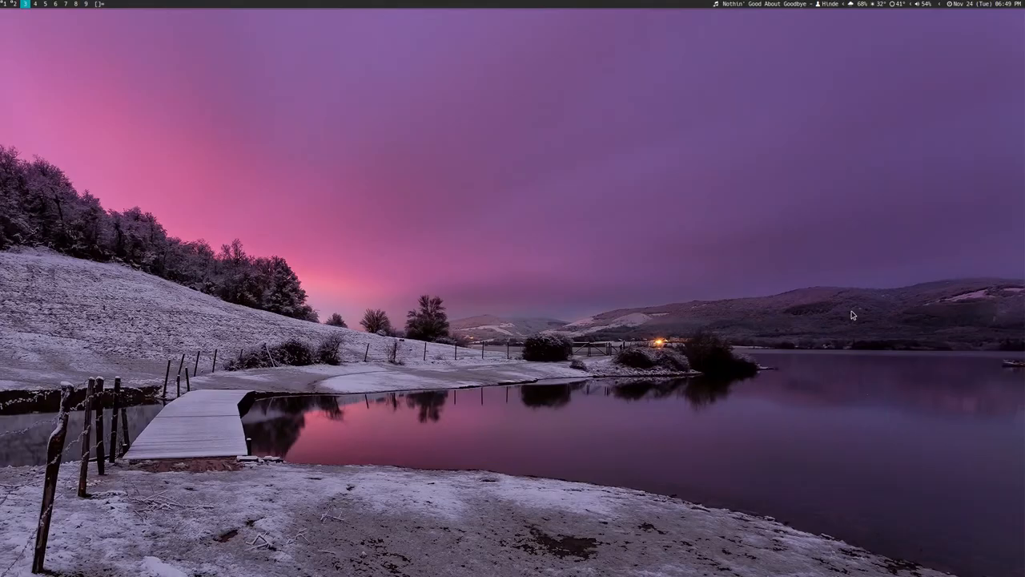
pyautogui.moveTo(844, 321)
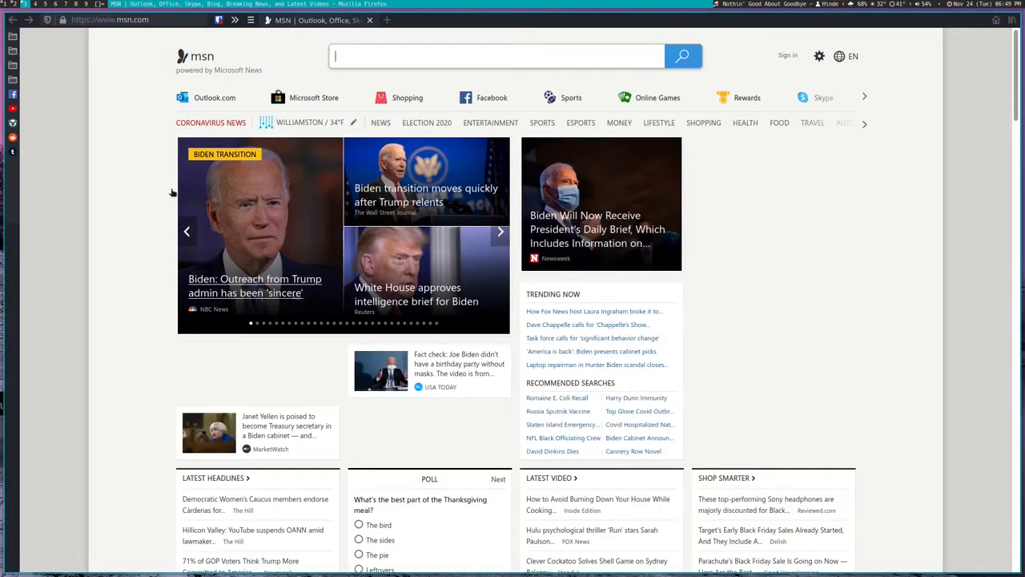
# - Search the web in Firefox for 'how theme dwmblocks'
pyautogui.click(109, 19)
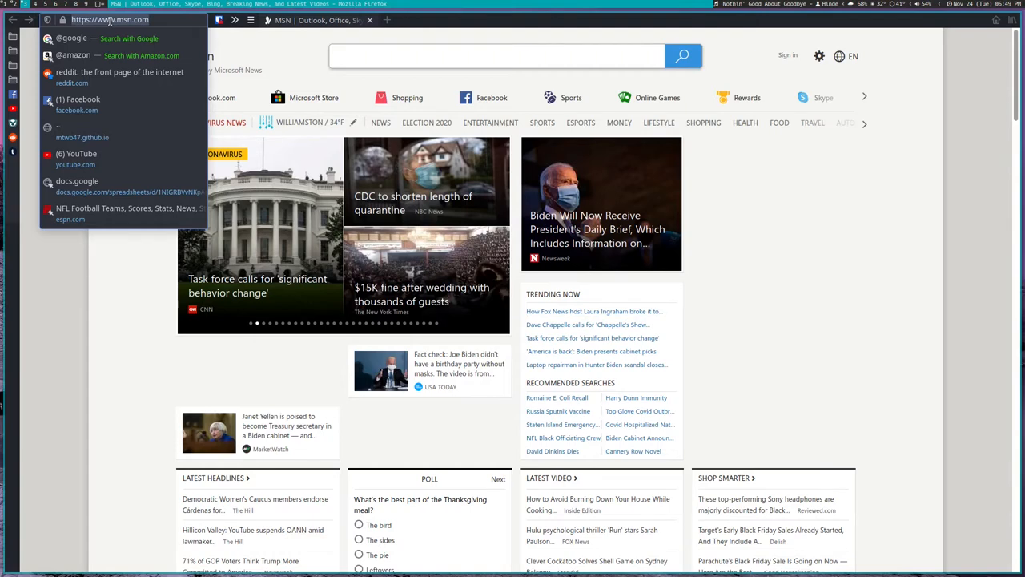
pyautogui.write('how')
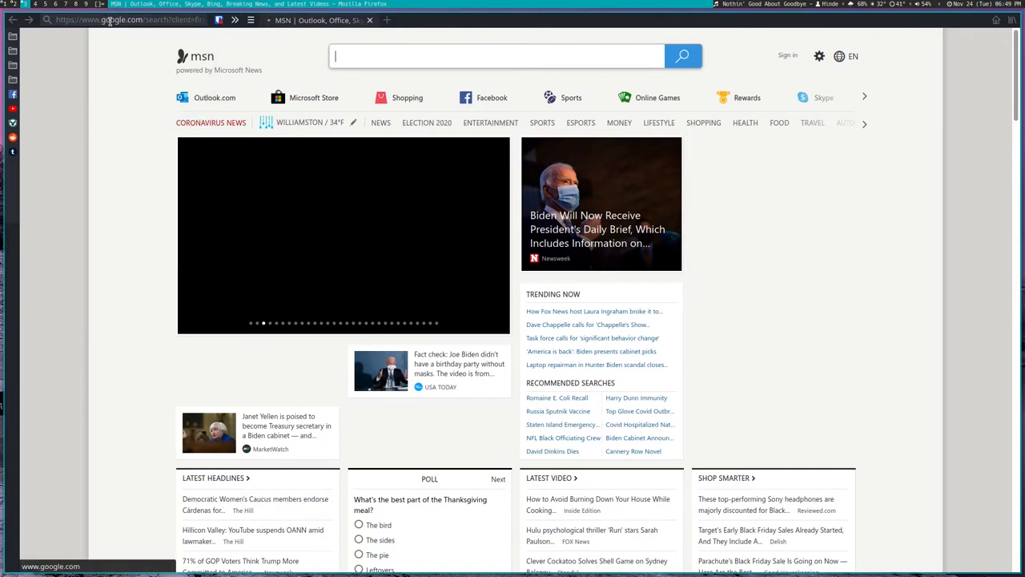
pyautogui.write('how theme dwmblocks')
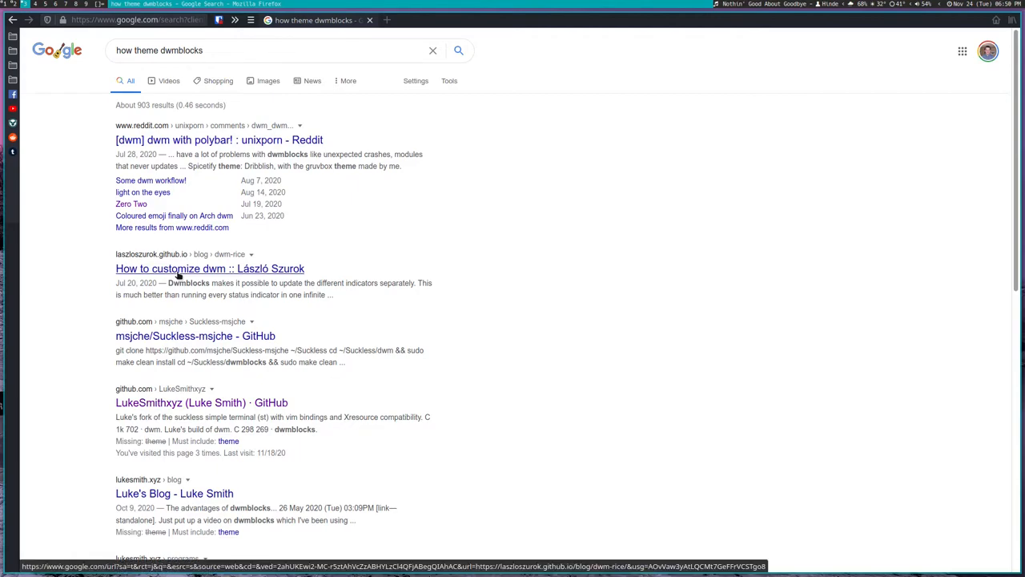
# - Open László Szurok's 'How to customize dwm' article and scroll toward 'Restart dwm in place'
pyautogui.click(209, 268)
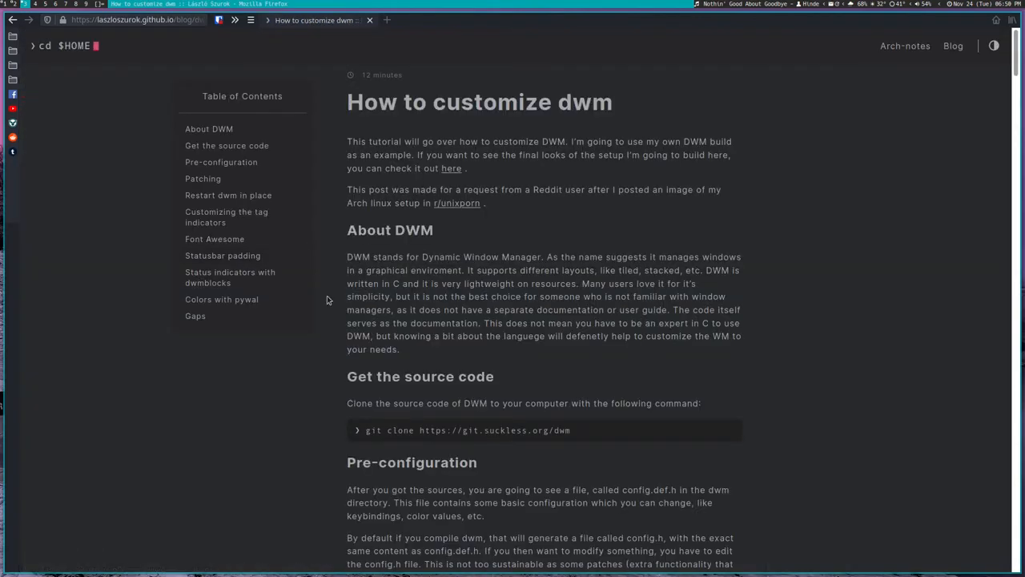
pyautogui.scroll(-3)
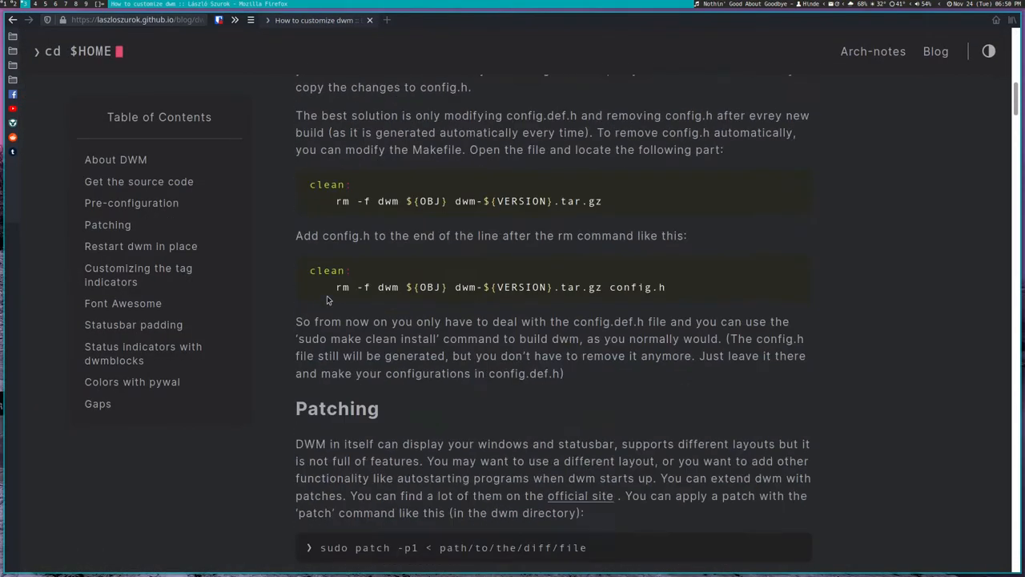
pyautogui.scroll(-3)
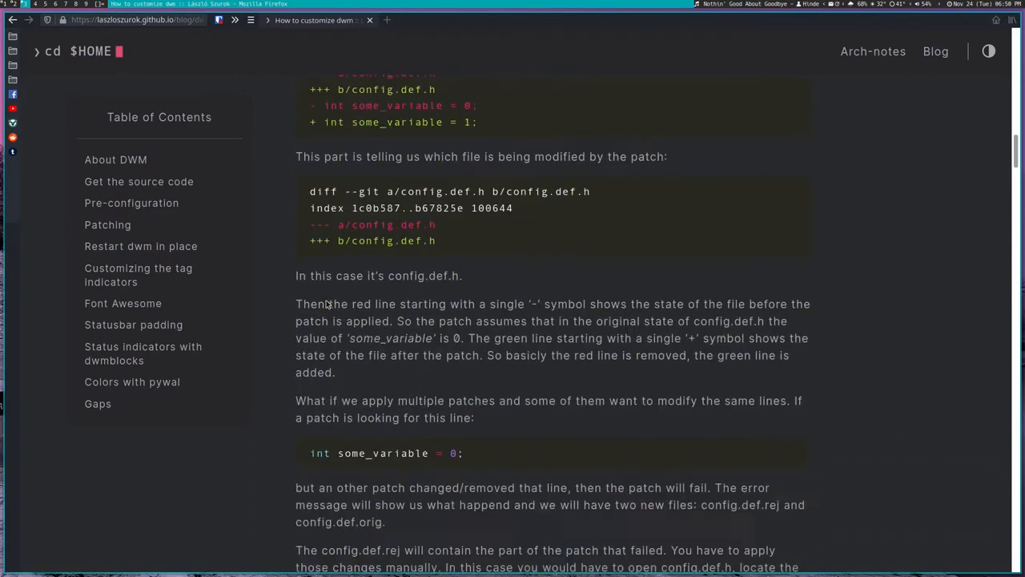
pyautogui.scroll(-3)
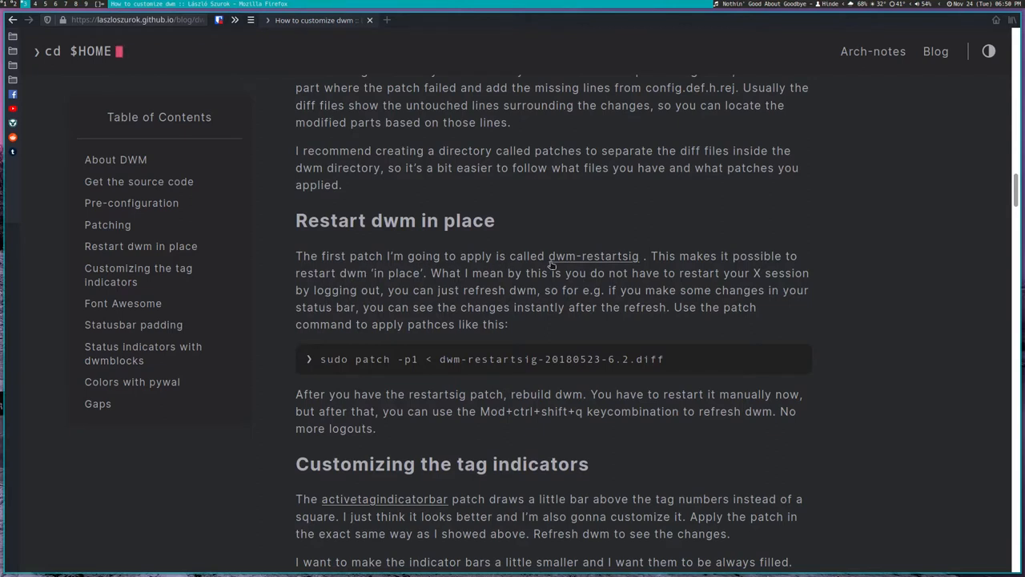
pyautogui.moveTo(612, 264)
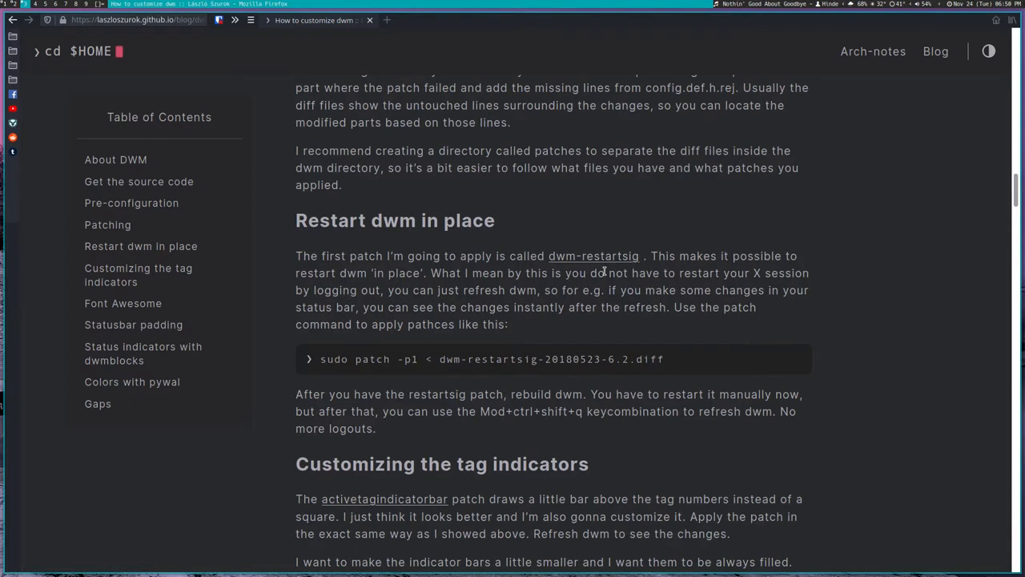
pyautogui.moveTo(756, 261)
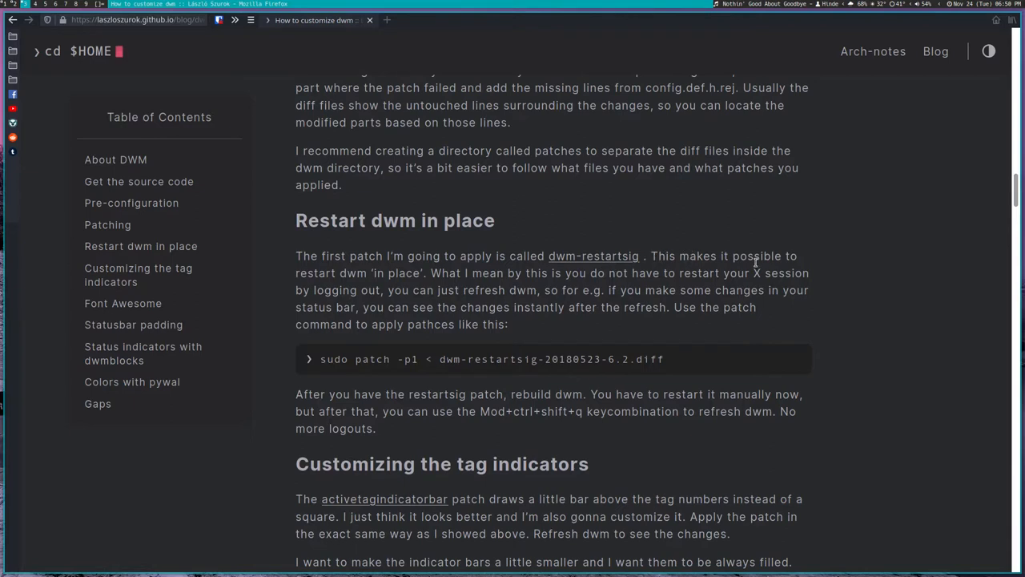
pyautogui.moveTo(409, 270)
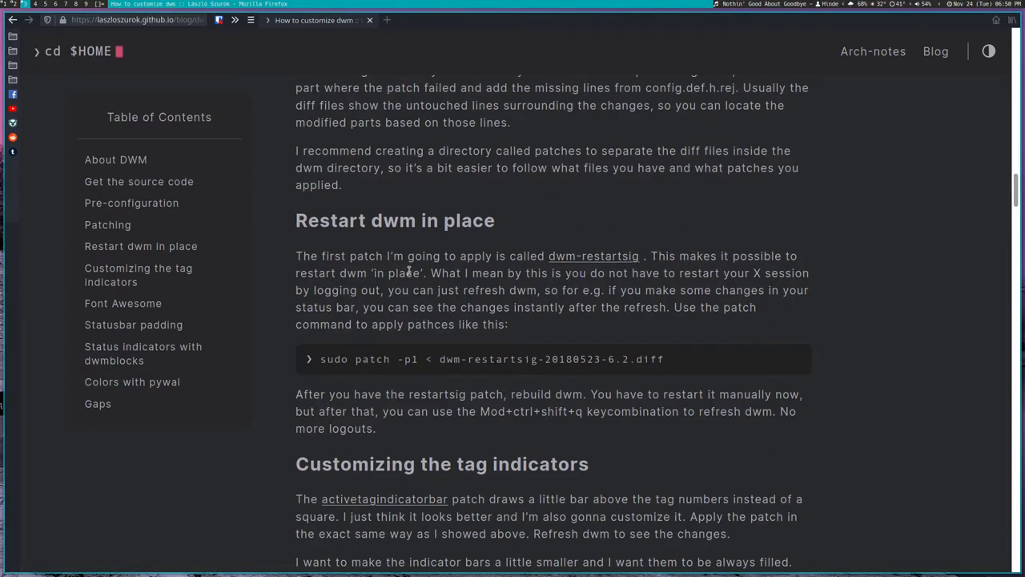
pyautogui.moveTo(420, 270)
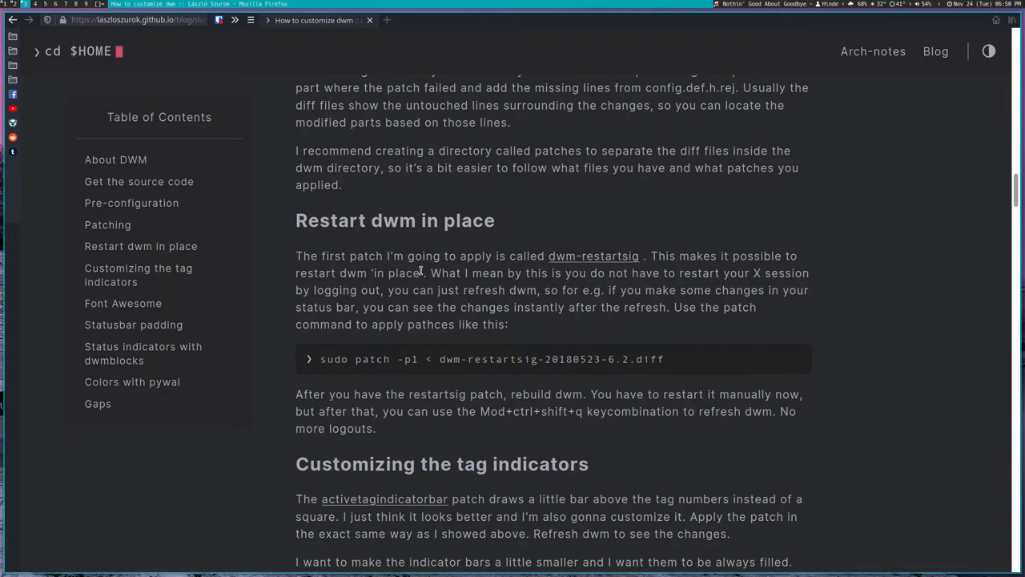
pyautogui.moveTo(393, 289)
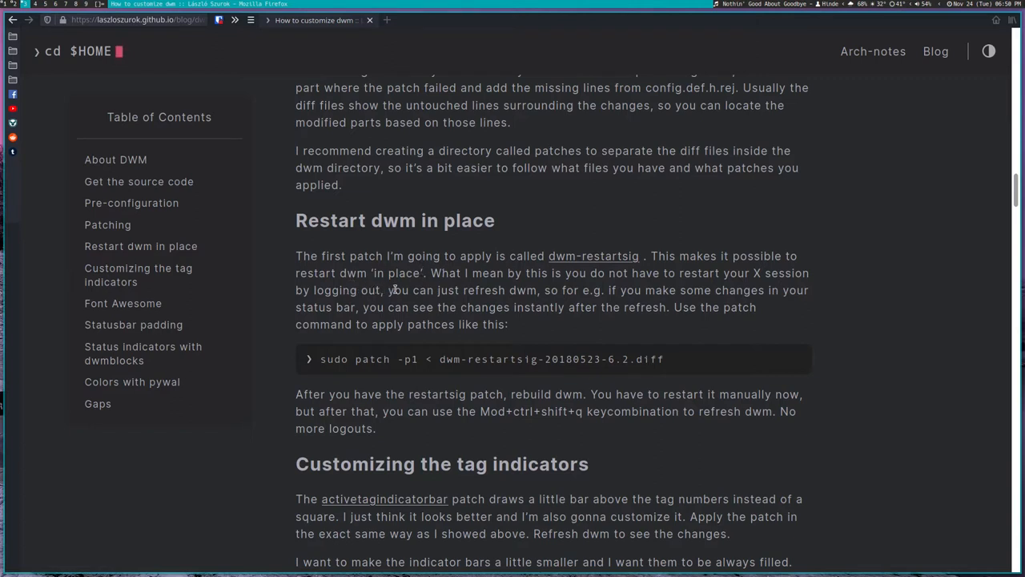
pyautogui.moveTo(538, 290)
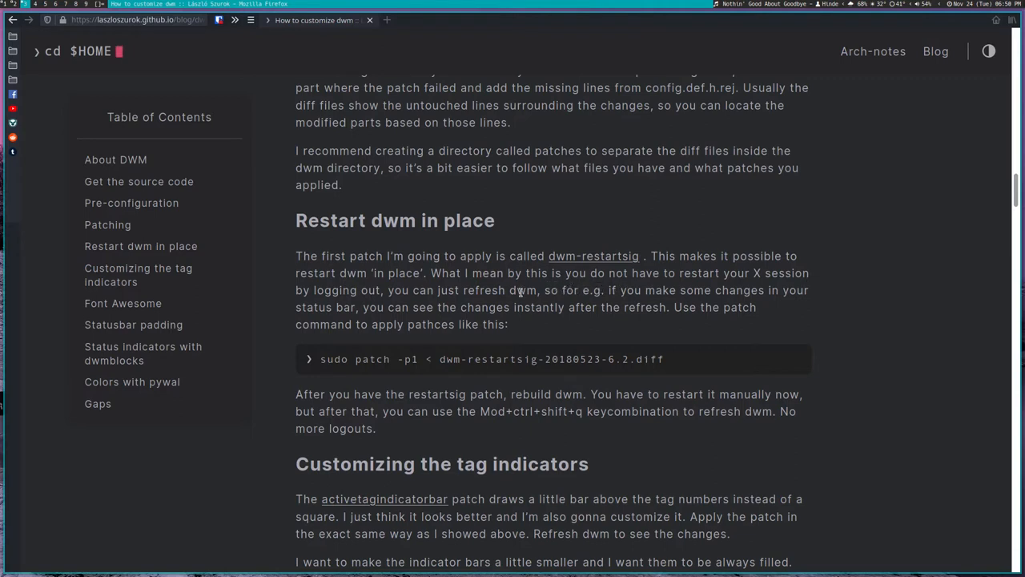
pyautogui.moveTo(554, 307)
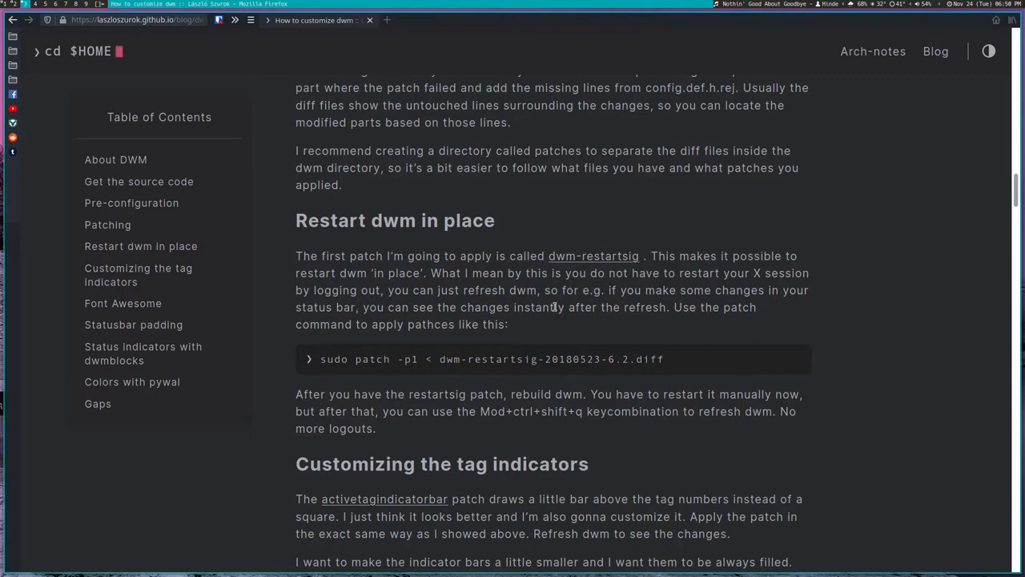
pyautogui.moveTo(583, 307)
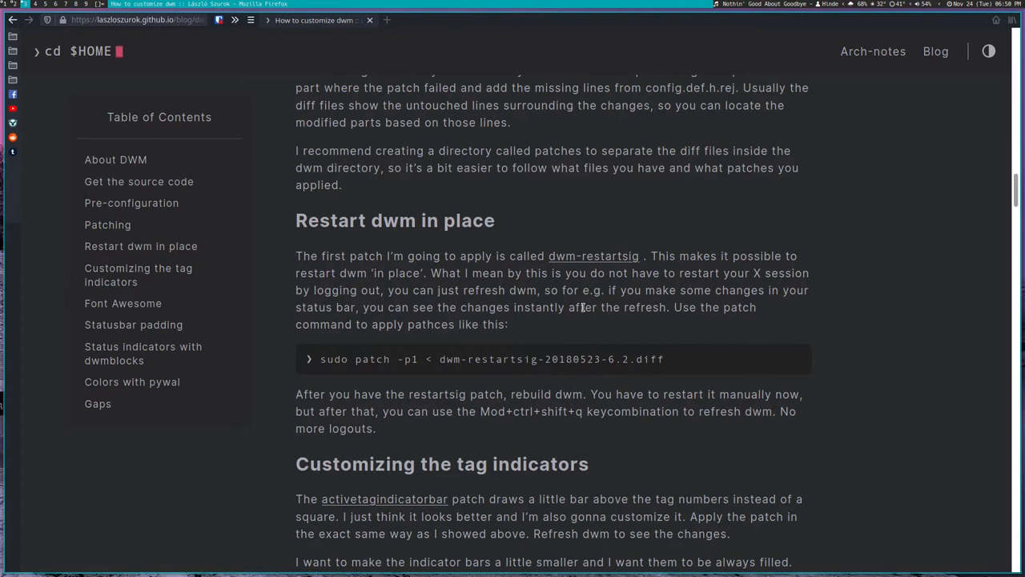
# - Follow the dwm-restartsig link to its suckless patch page and select the diff download
pyautogui.click(594, 255)
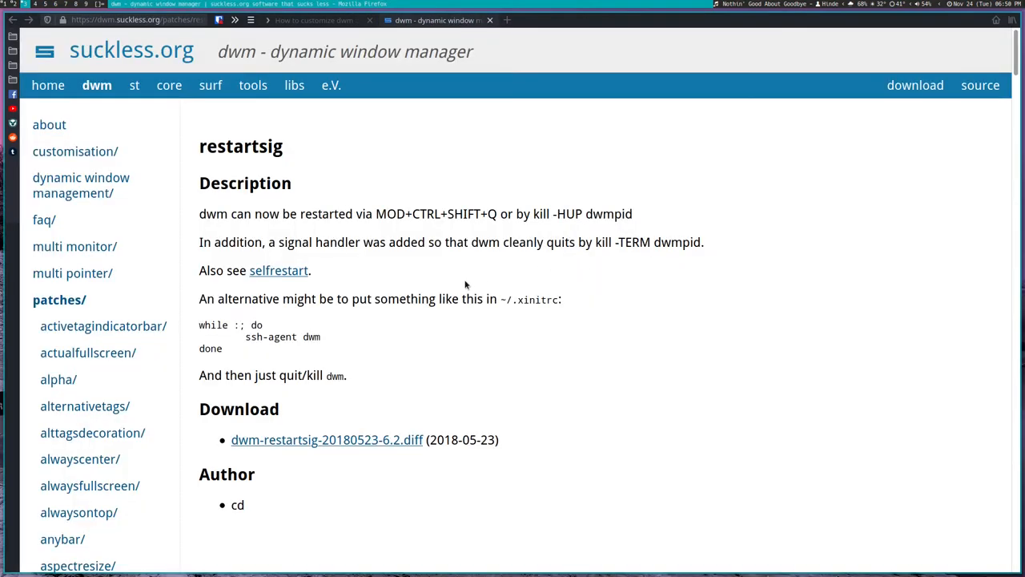
pyautogui.moveTo(386, 440)
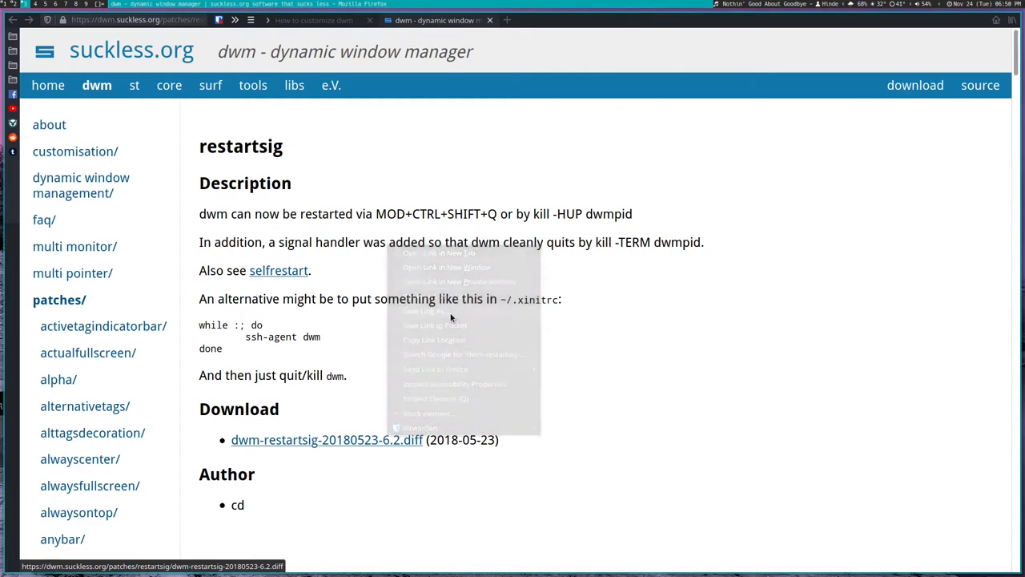
pyautogui.click(437, 311)
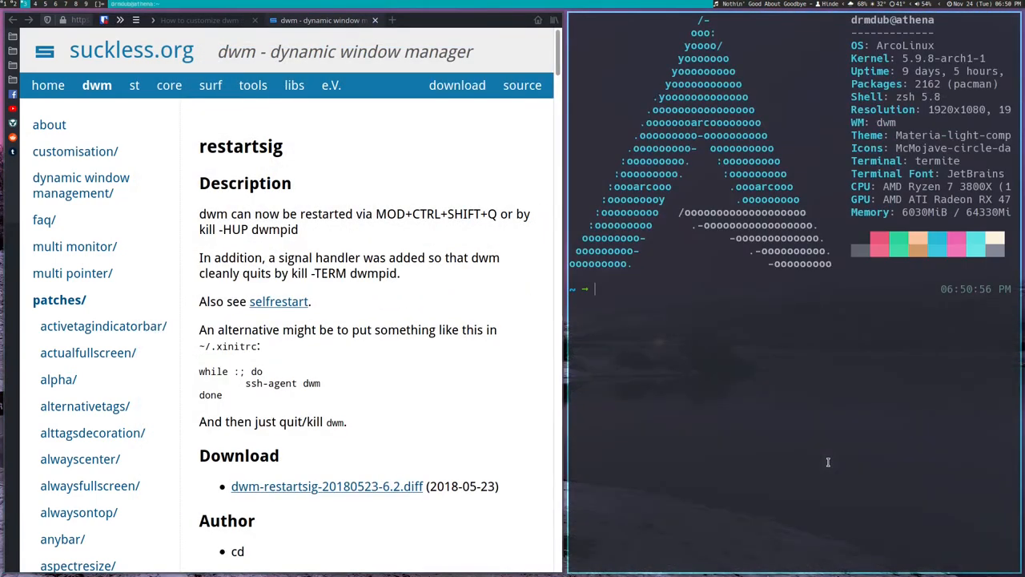
# - In ~/.config/dwm, merge dwm-fullgaps-20200508-7b777734.diff via patch --merge, then sudo make install
pyautogui.write('cd /usr/local/bin/')
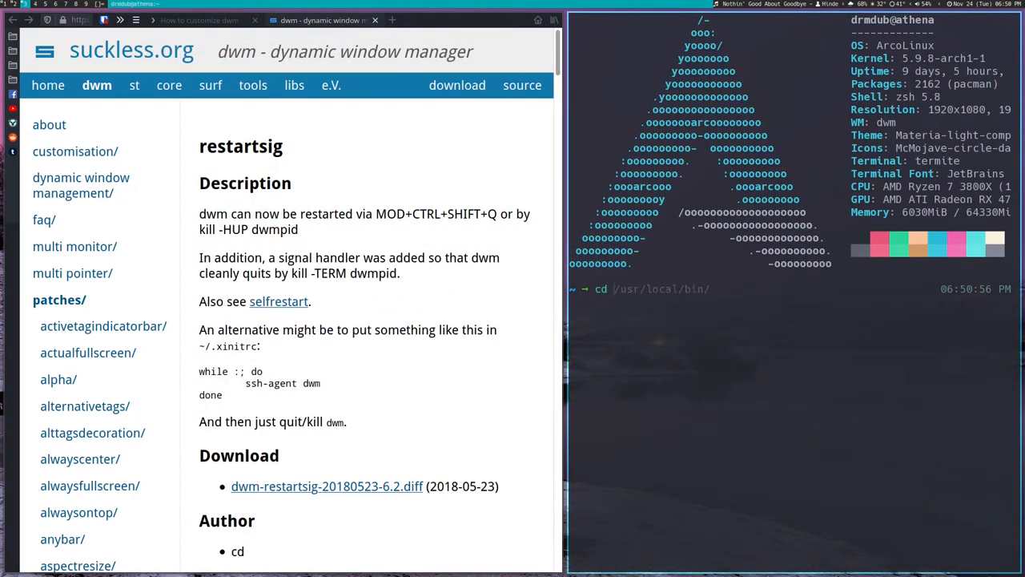
pyautogui.write('.config/dwm')
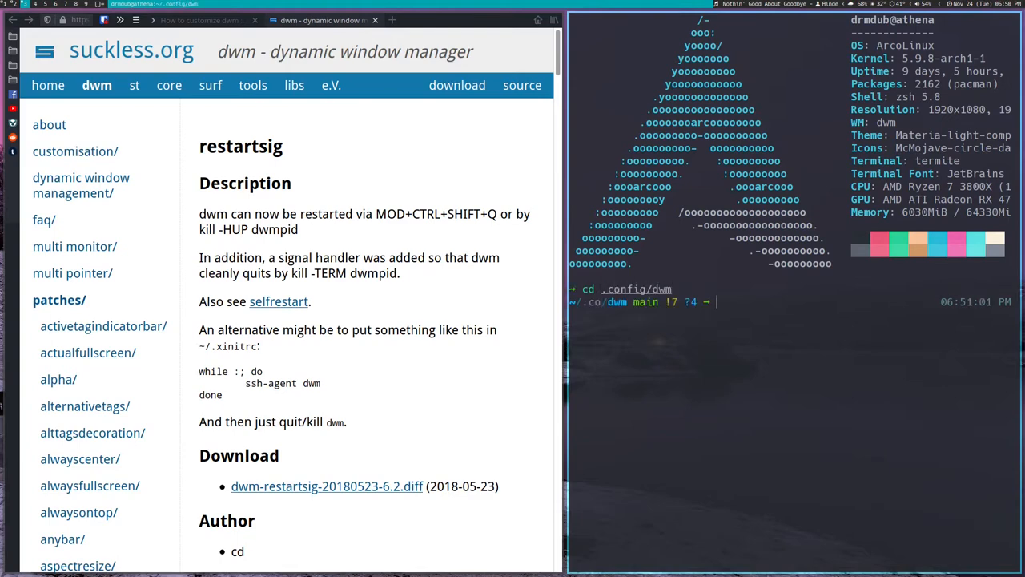
pyautogui.write('pag')
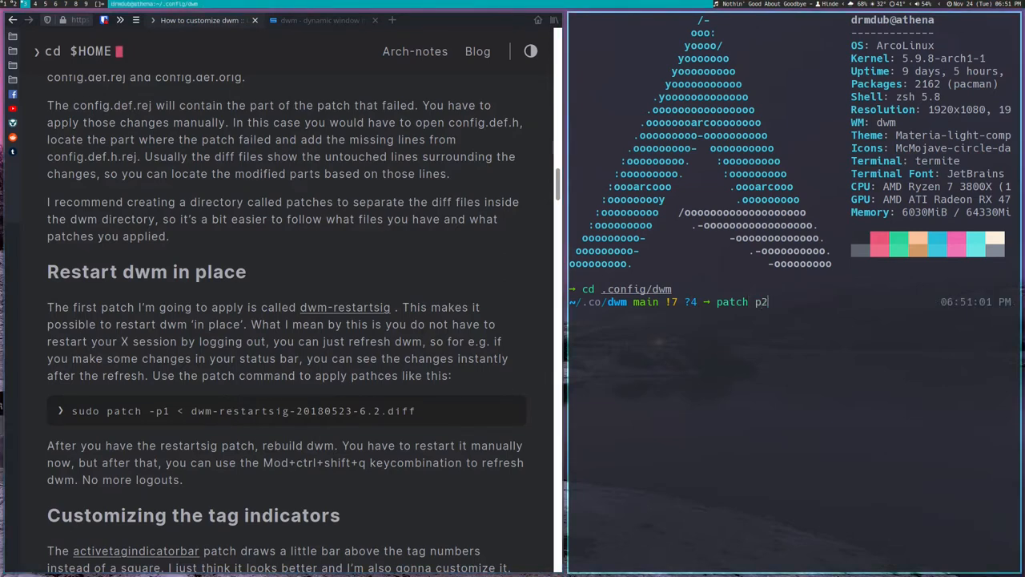
pyautogui.write('--merge -i dwm-fullgaps-20200508-7b777734.diff')
pyautogui.write('make')
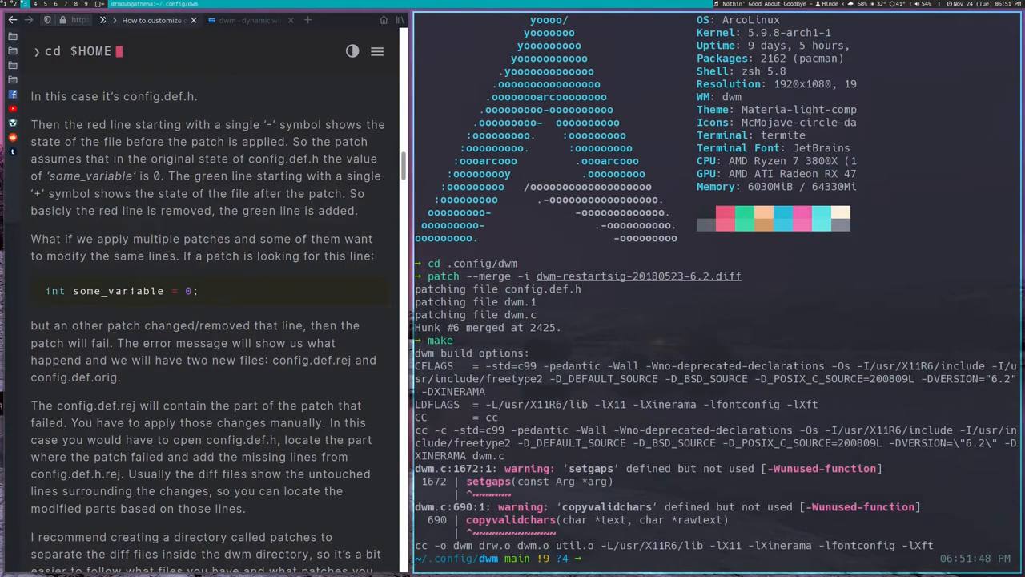
pyautogui.write('sudo make install')
pyautogui.write('v')
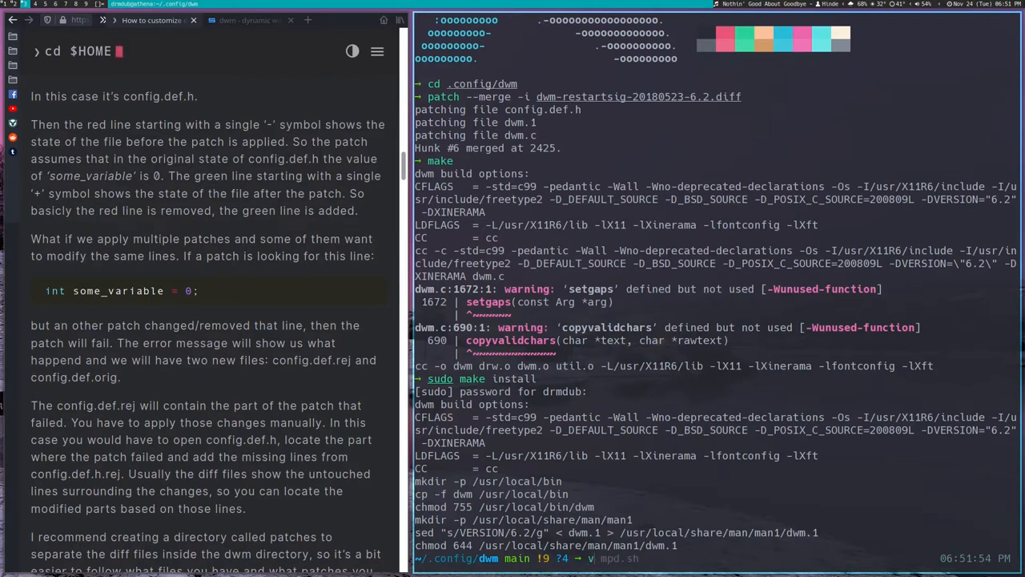
pyautogui.write('config.h')
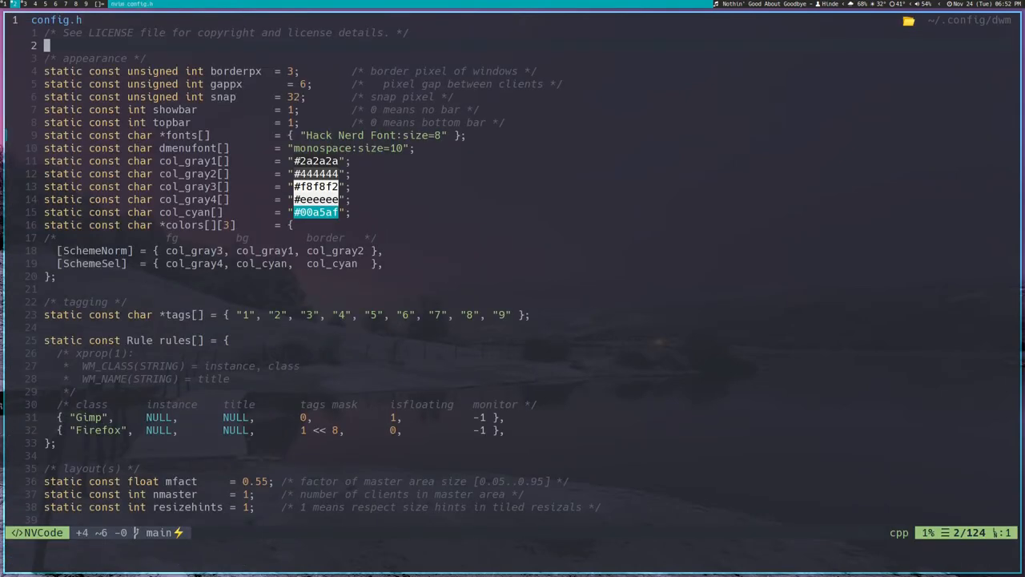
# - Scroll through config.h's appearance settings and keys array in Neovim
pyautogui.scroll(-3)
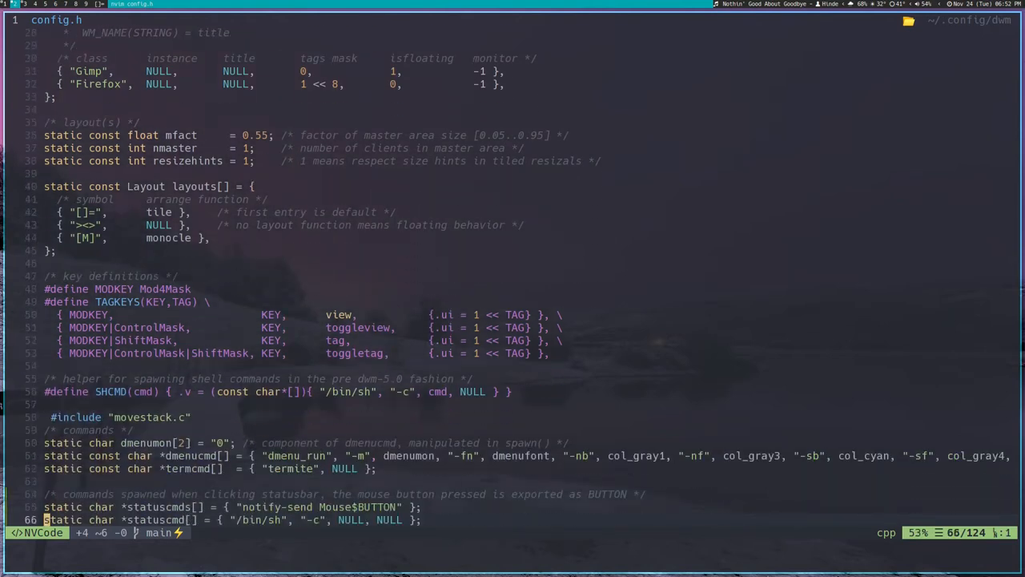
pyautogui.scroll(-3)
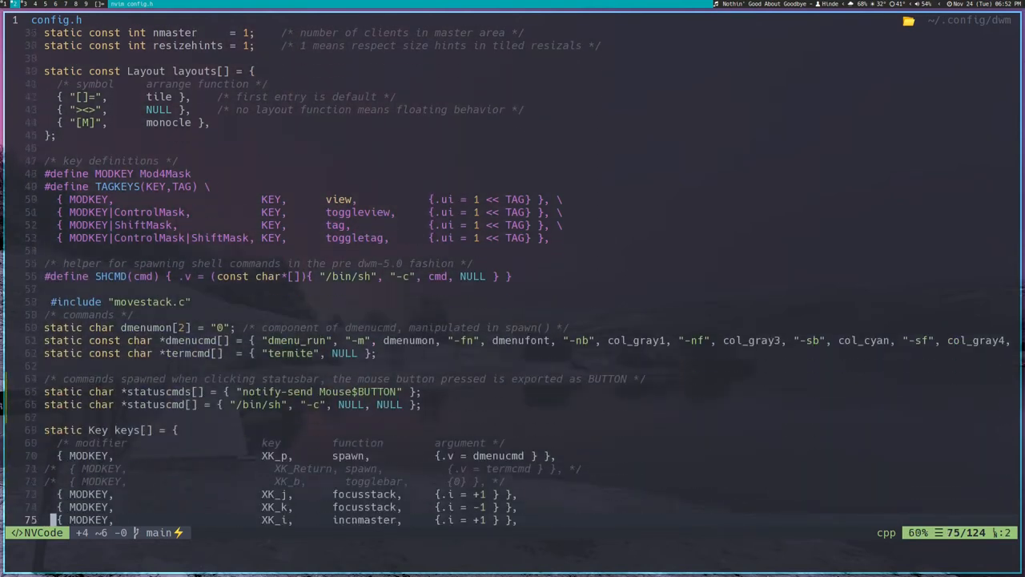
pyautogui.scroll(-3)
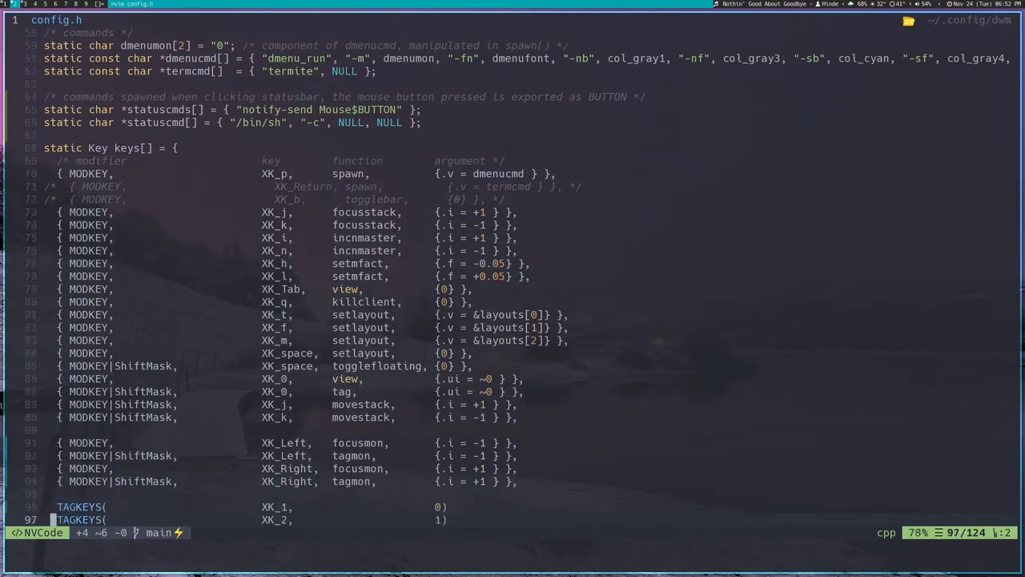
pyautogui.scroll(-3)
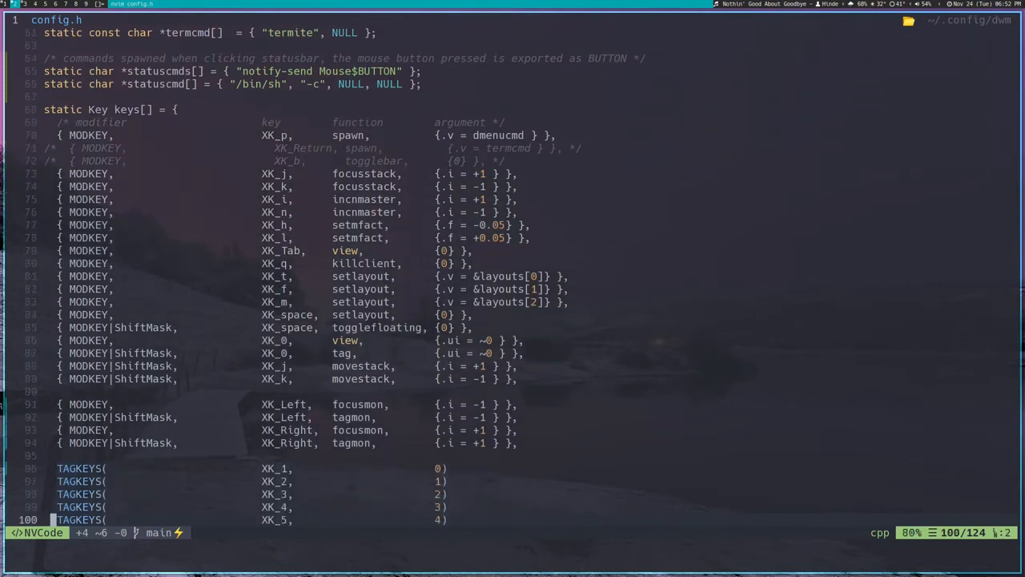
pyautogui.scroll(-3)
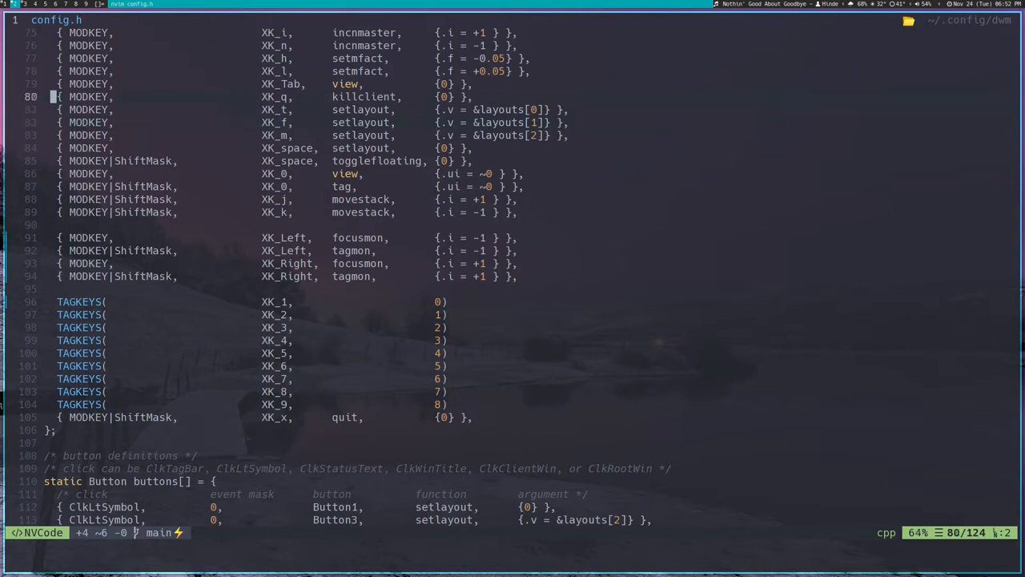
pyautogui.scroll(3)
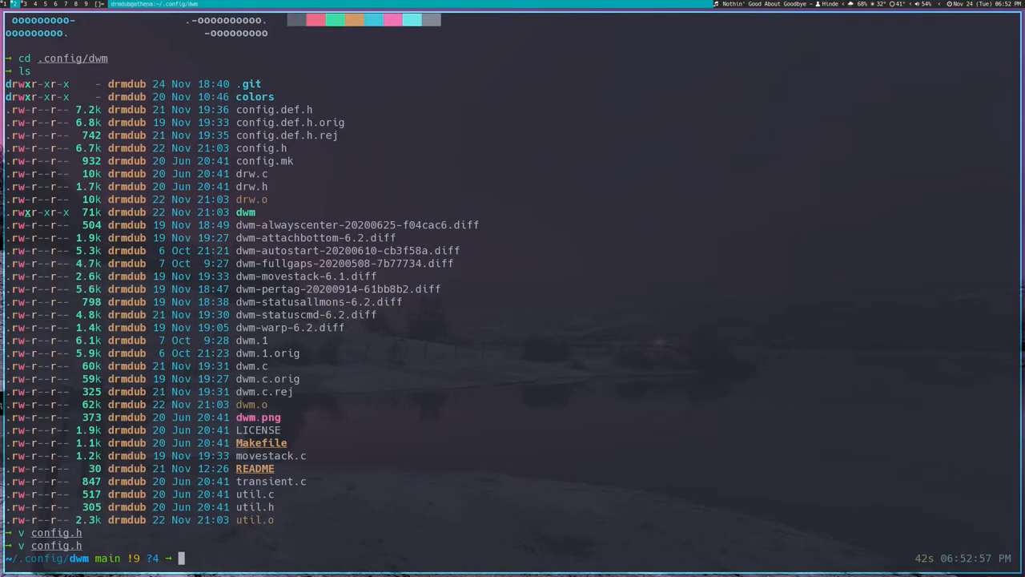
pyautogui.moveTo(711, 280)
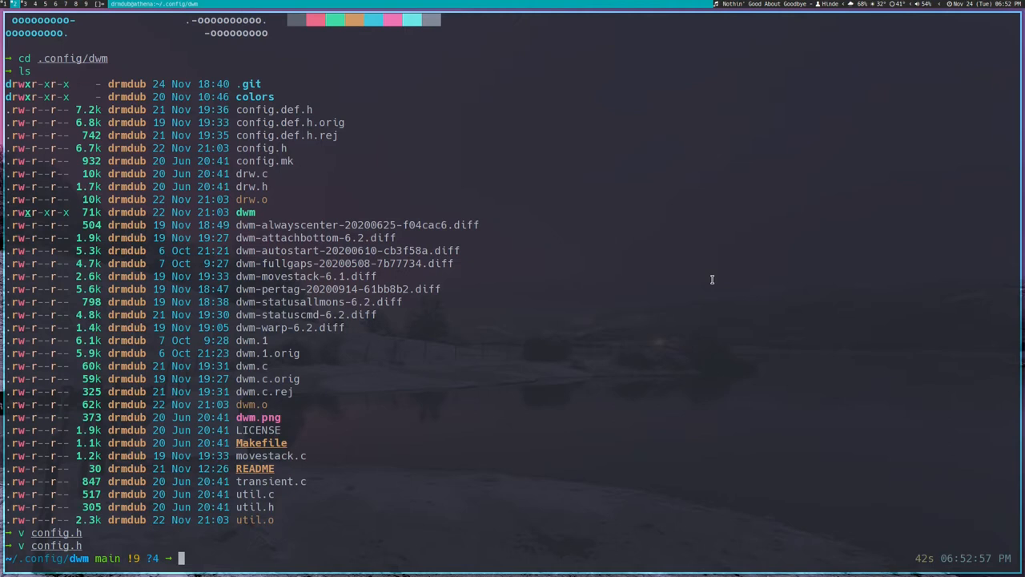
pyautogui.moveTo(651, 217)
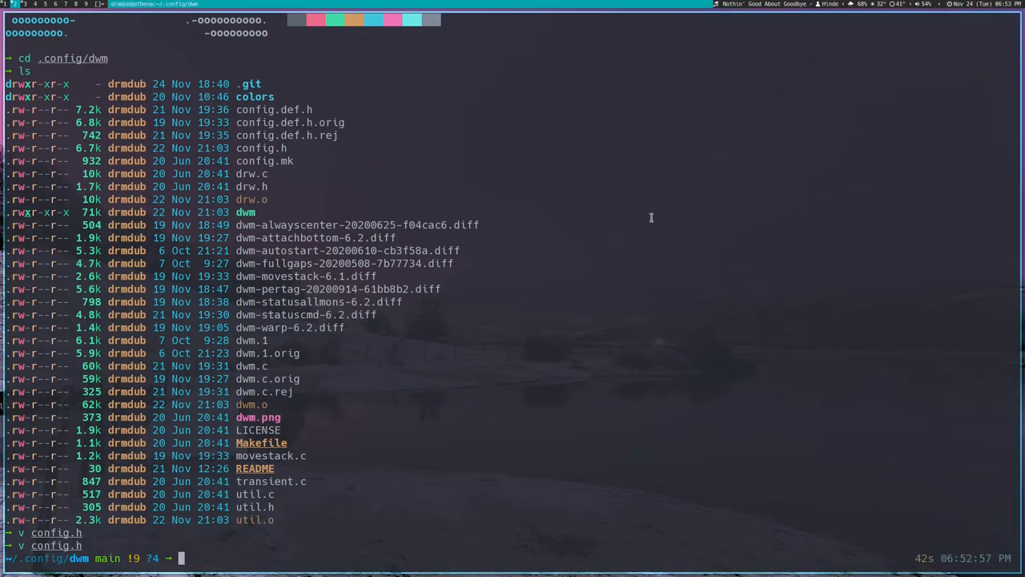
pyautogui.moveTo(636, 217)
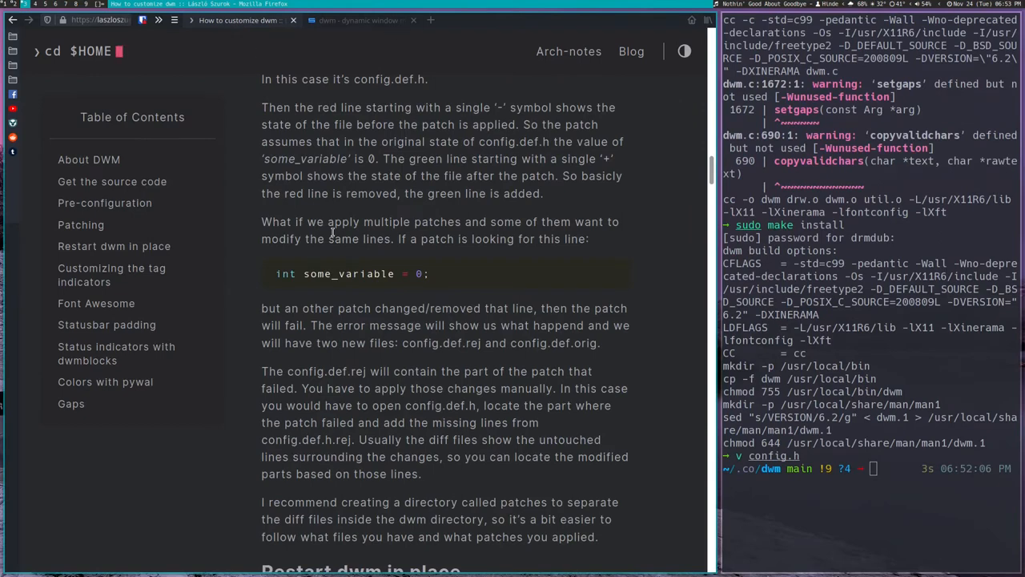
# - Scroll the dwm guide down to the 'Restart dwm in place' heading
pyautogui.scroll(-3)
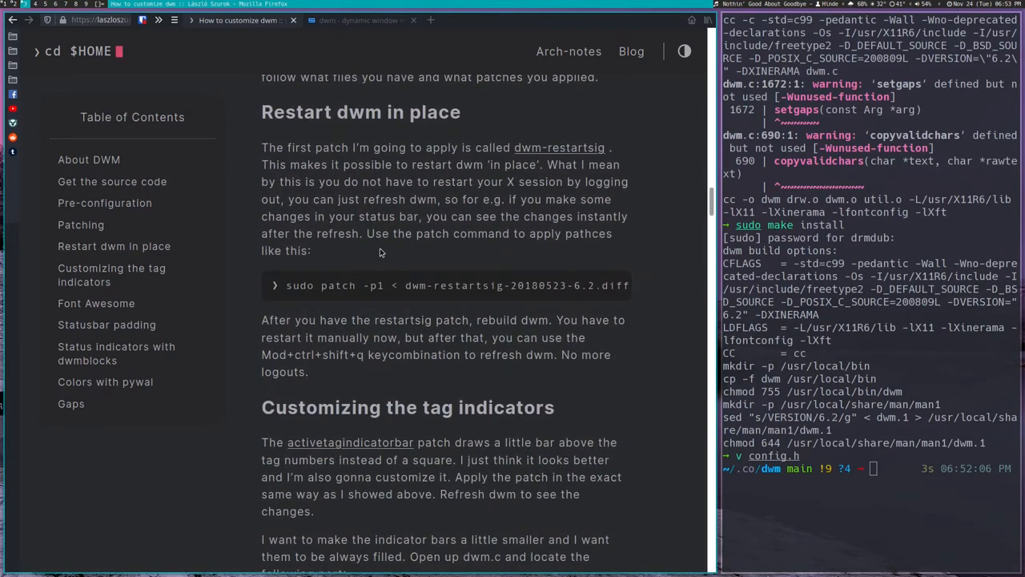
pyautogui.moveTo(452, 334)
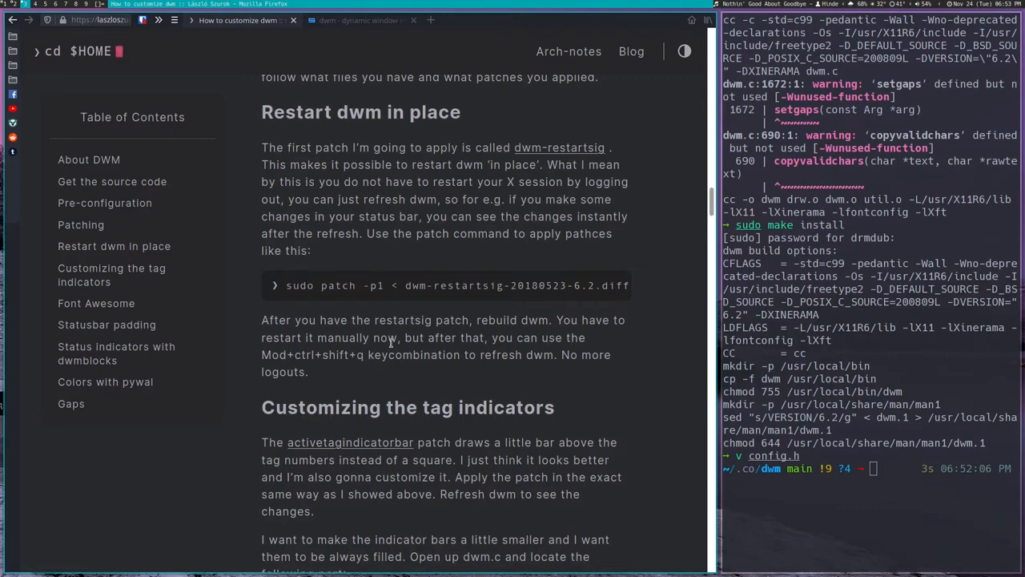
pyautogui.moveTo(342, 350)
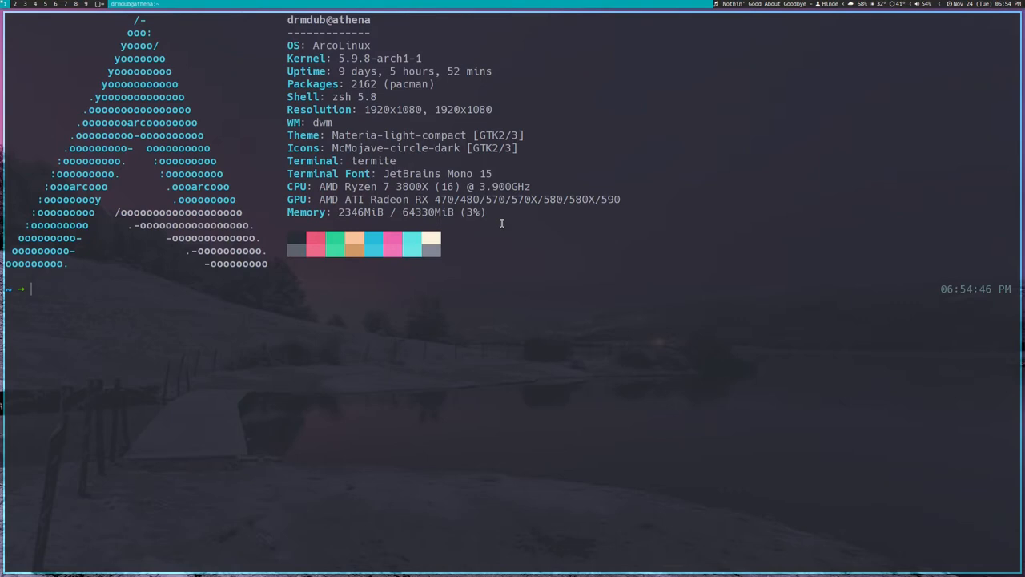
# - Recall and run the cd into ~/.config/dwm from shell history in a new terminal
pyautogui.press('ctrl+r')
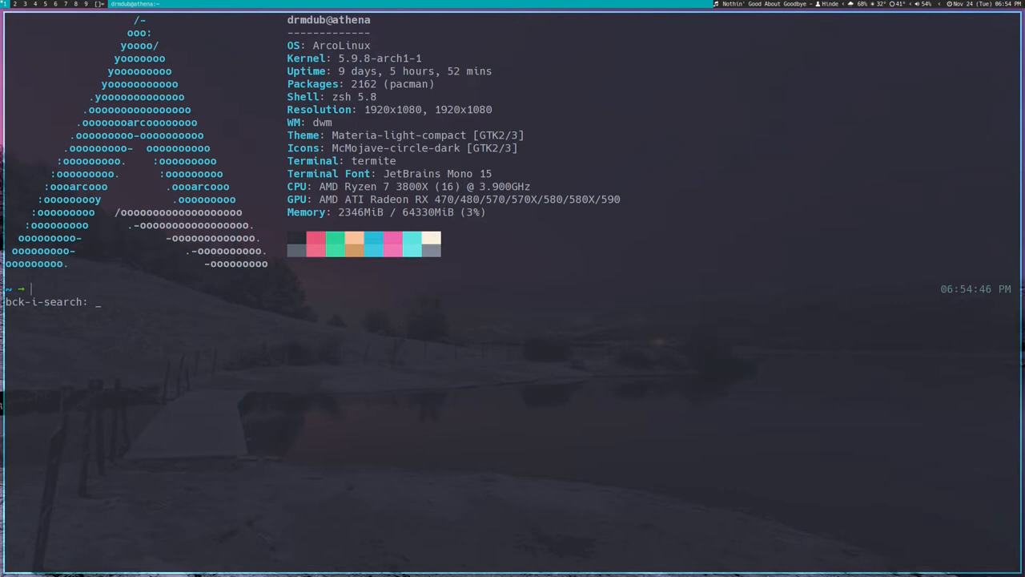
pyautogui.write('Z')
pyautogui.write('cd .')
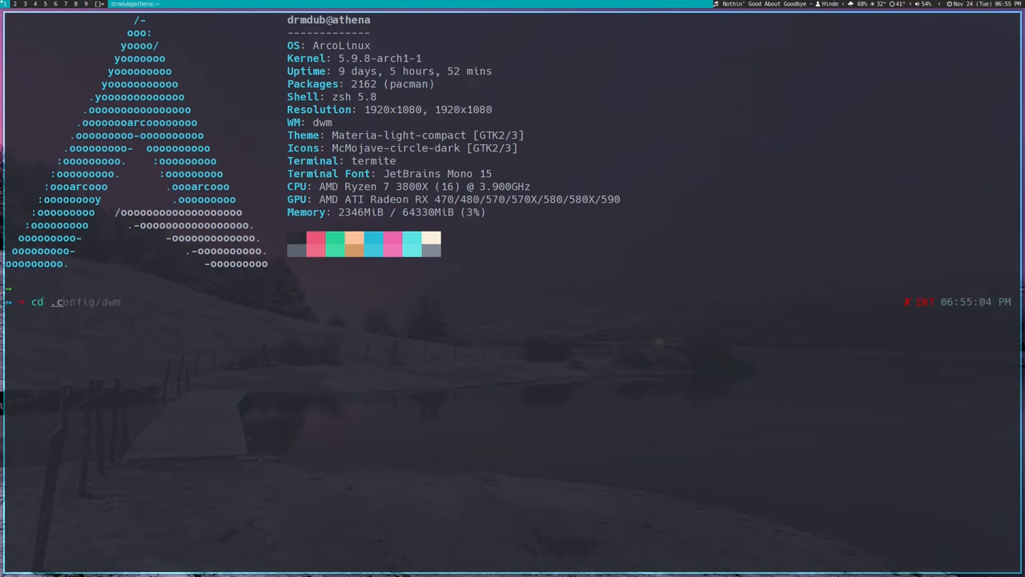
pyautogui.press('Return')
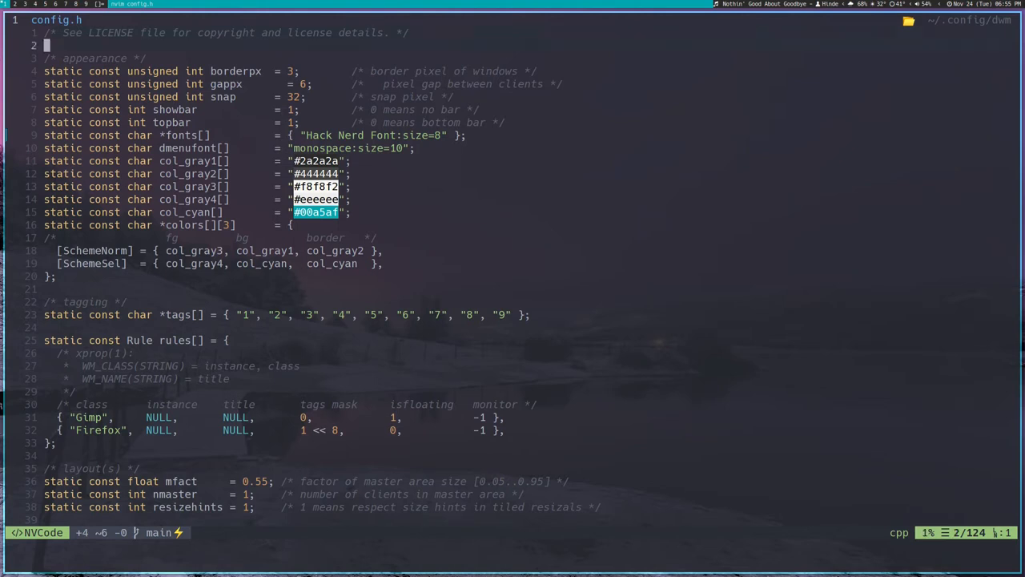
# - Scroll config.h's keys array down to the tag and quit bindings near line 105
pyautogui.scroll(-3)
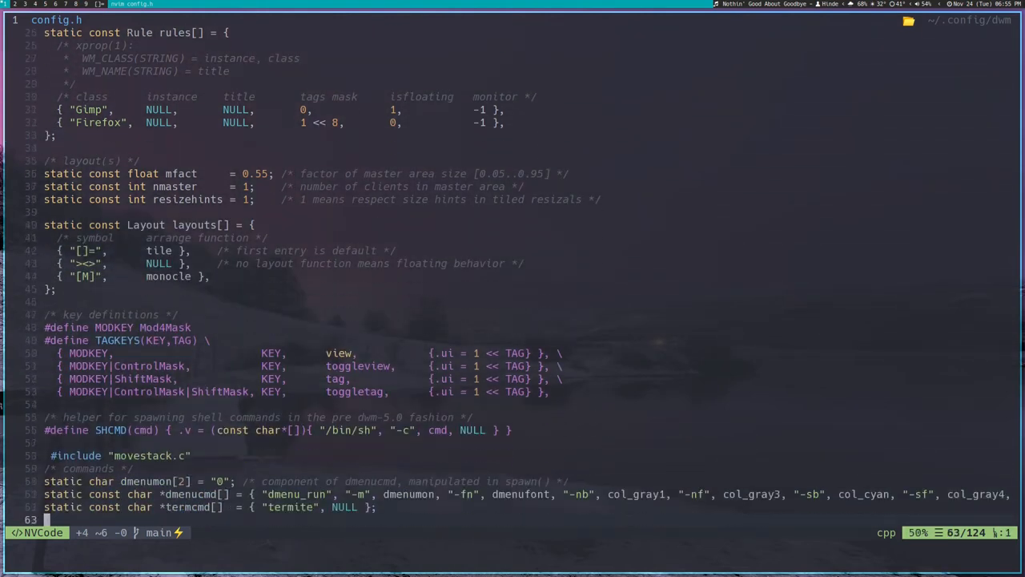
pyautogui.scroll(-3)
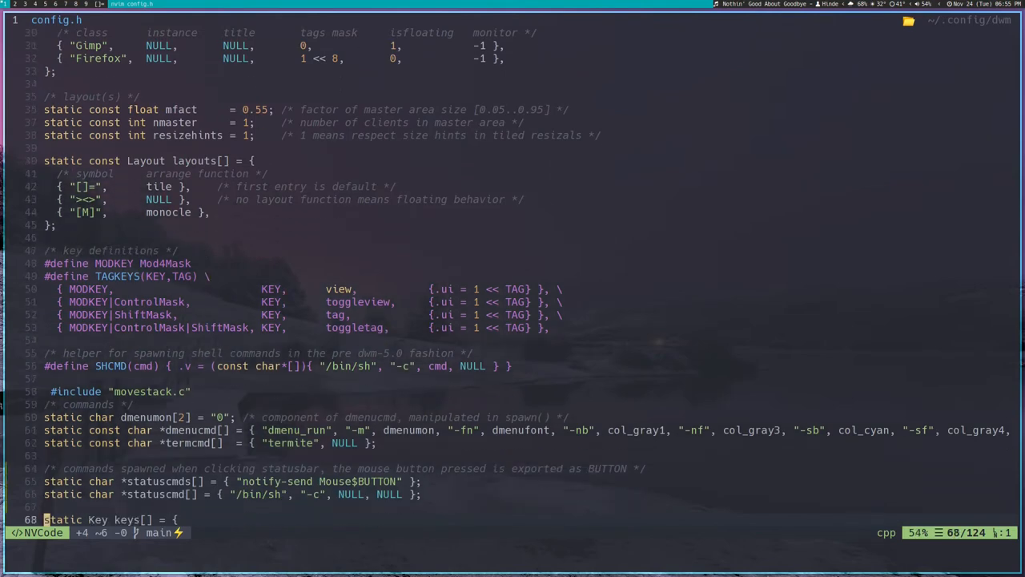
pyautogui.scroll(-3)
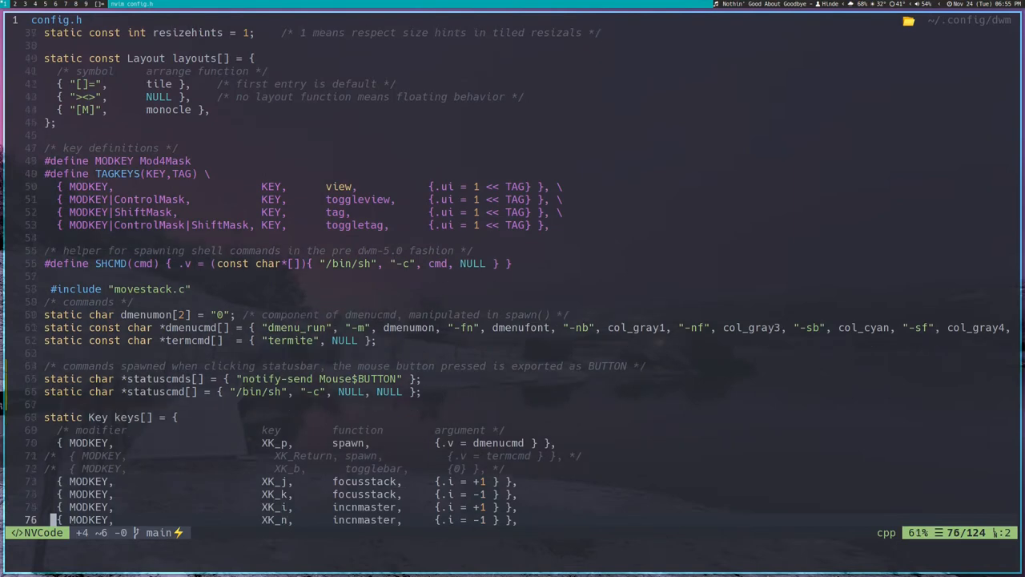
pyautogui.scroll(-3)
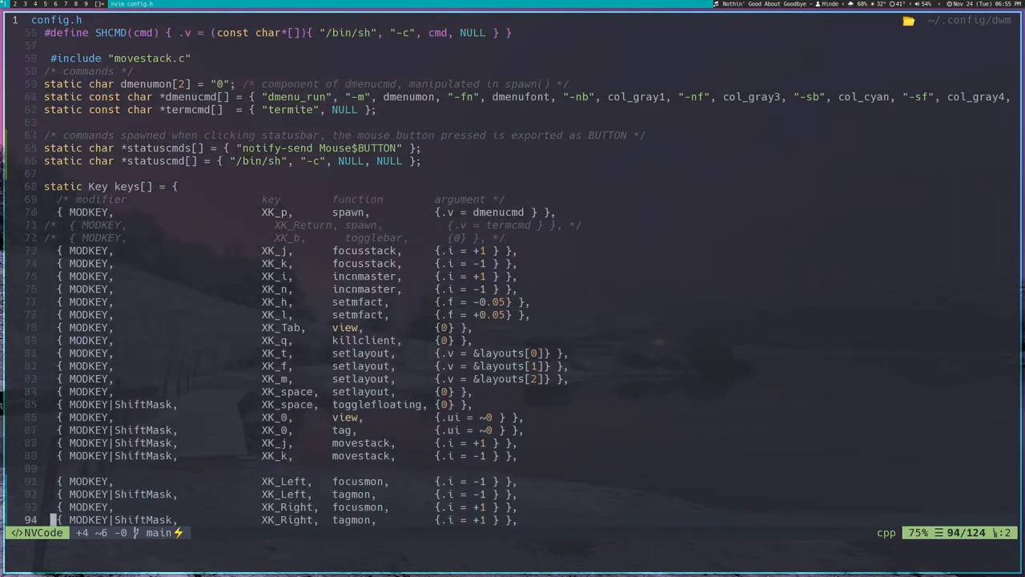
pyautogui.scroll(-3)
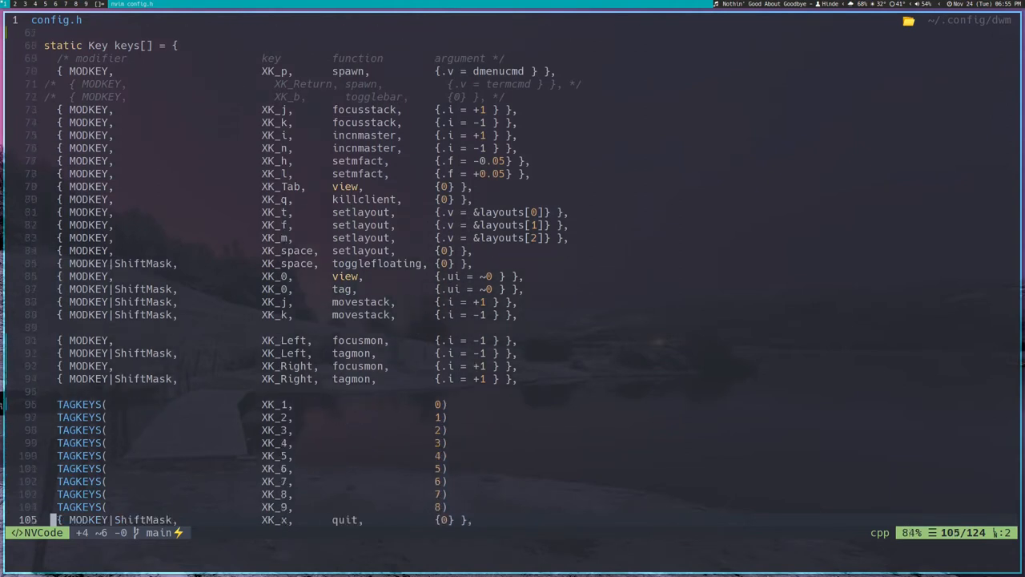
pyautogui.scroll(-3)
pyautogui.write('cd')
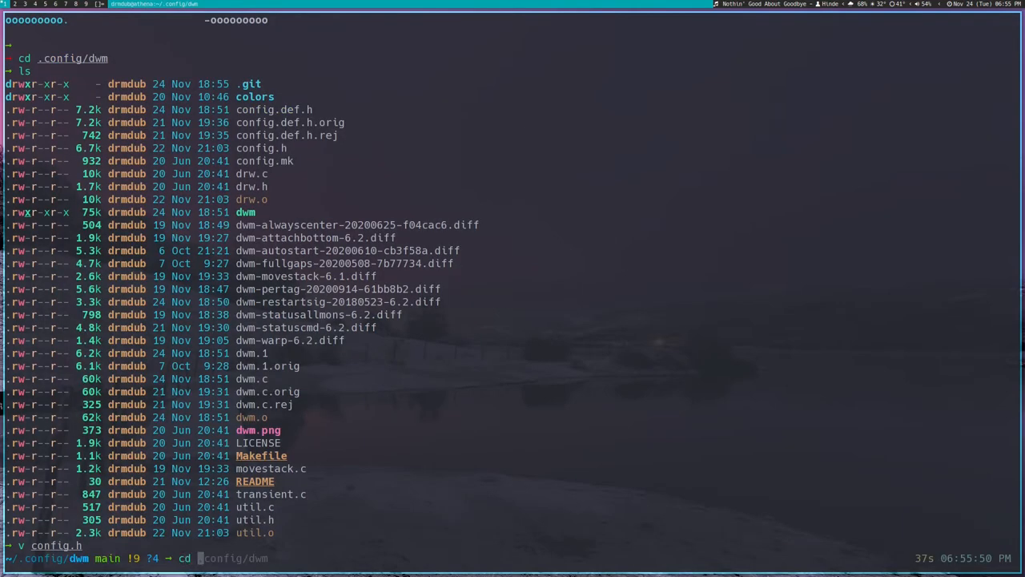
# - Open the dwm config in Neovim and scroll to the quit bindings near line 110
pyautogui.write('v config.h')
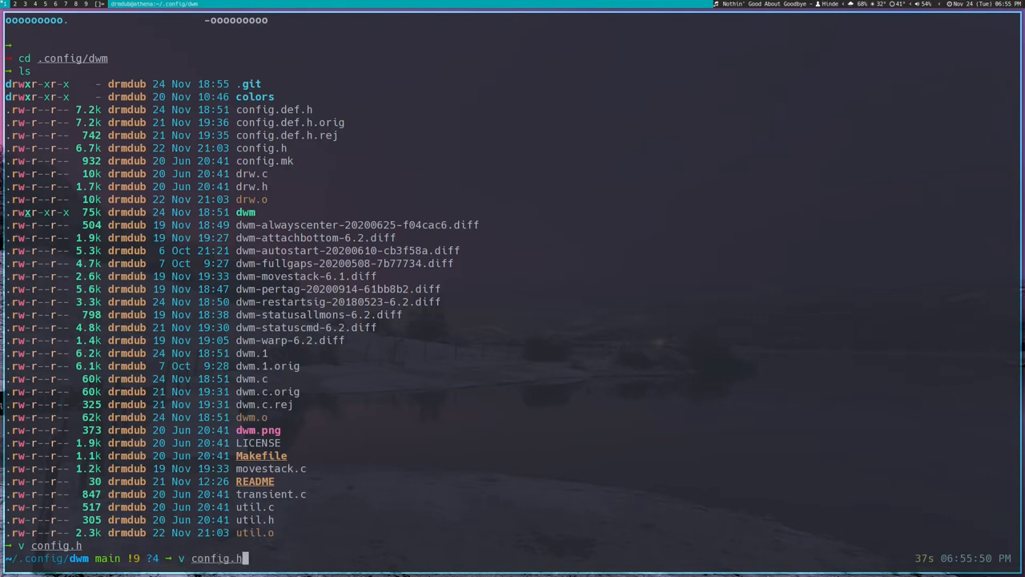
pyautogui.press('Return')
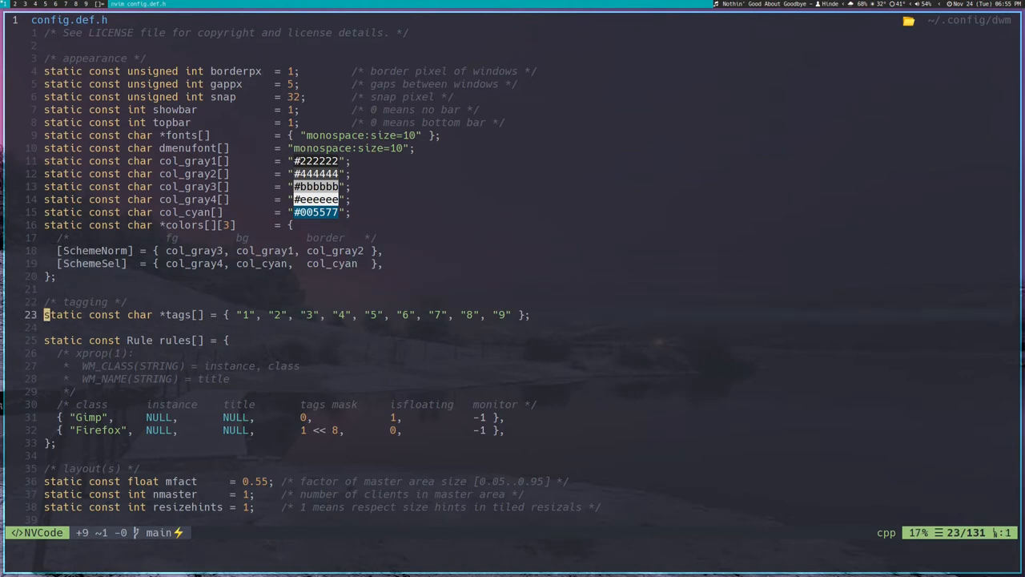
pyautogui.scroll(-3)
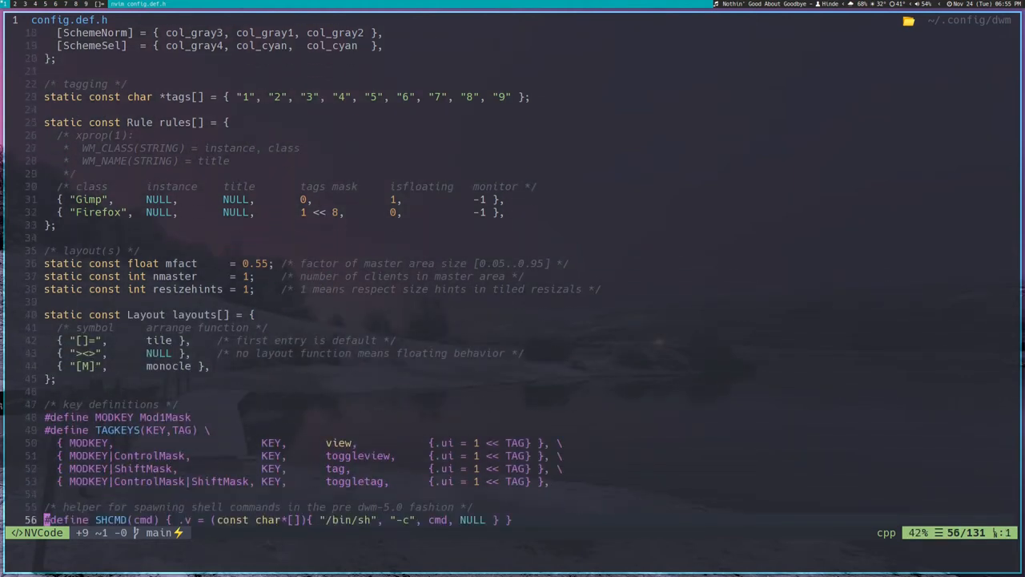
pyautogui.scroll(-3)
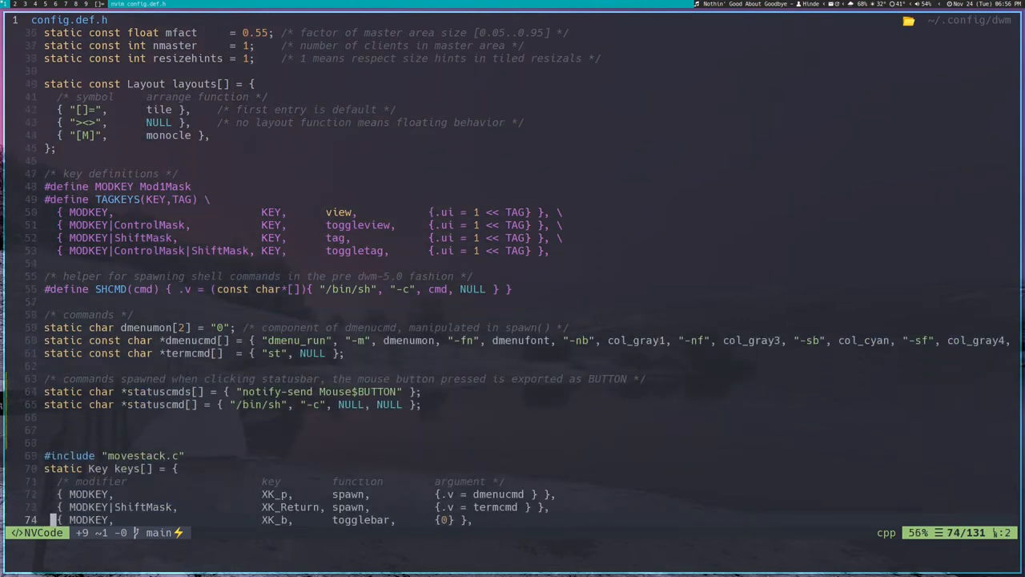
pyautogui.scroll(-3)
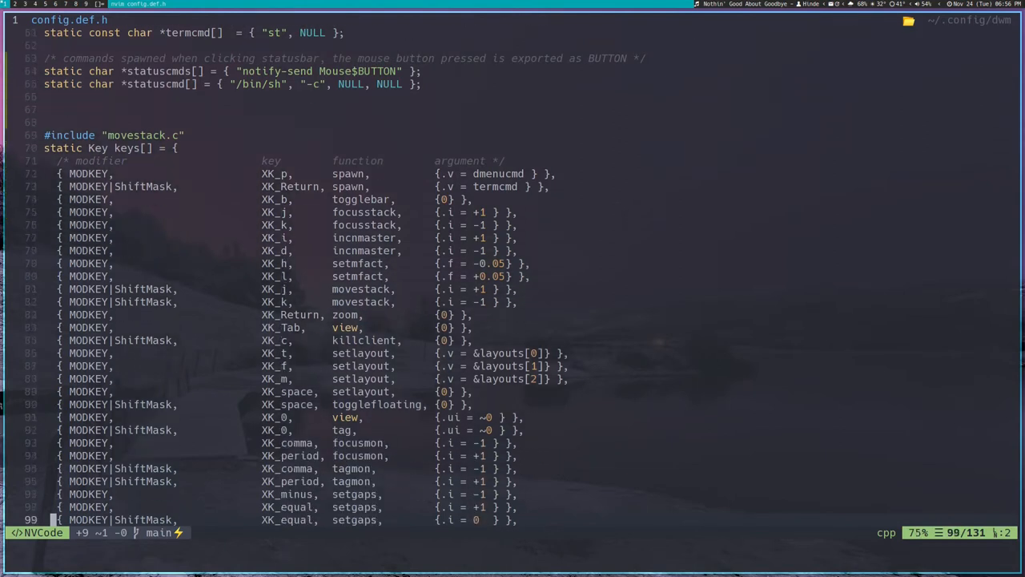
pyautogui.scroll(-3)
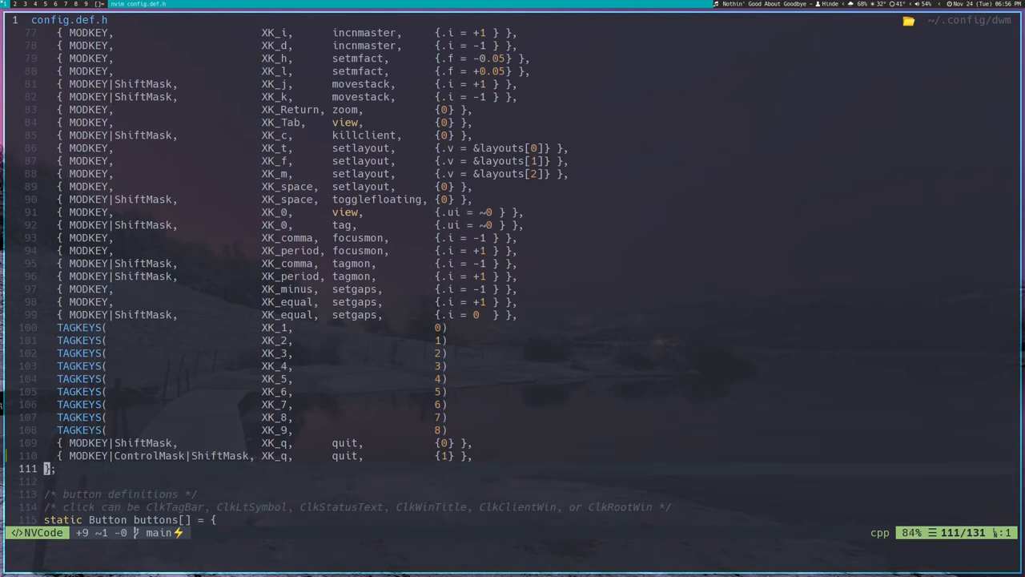
# - Yank the restart quit binding line, save config.def.h with :w, and split the view
pyautogui.press('k')
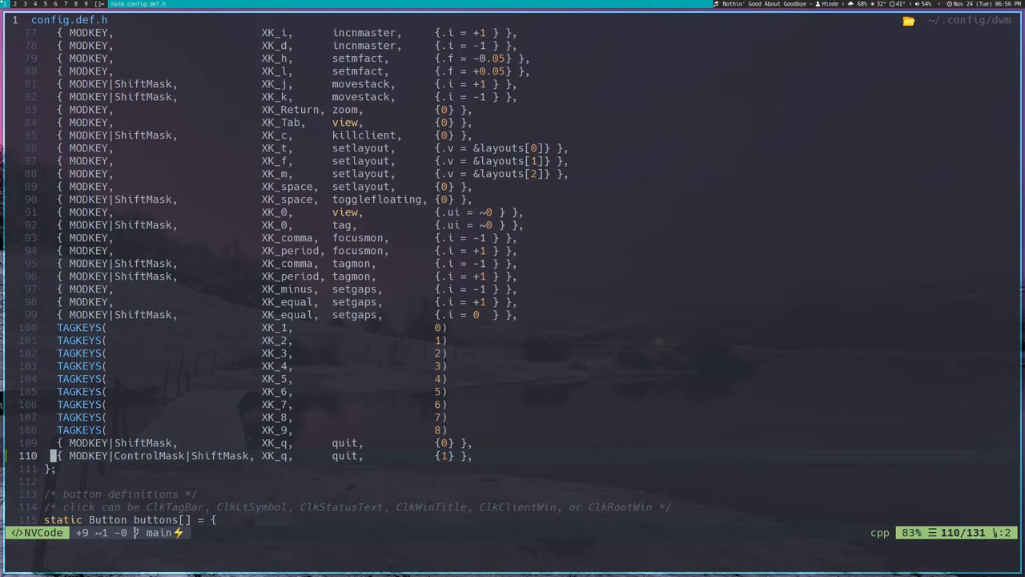
pyautogui.write(':w')
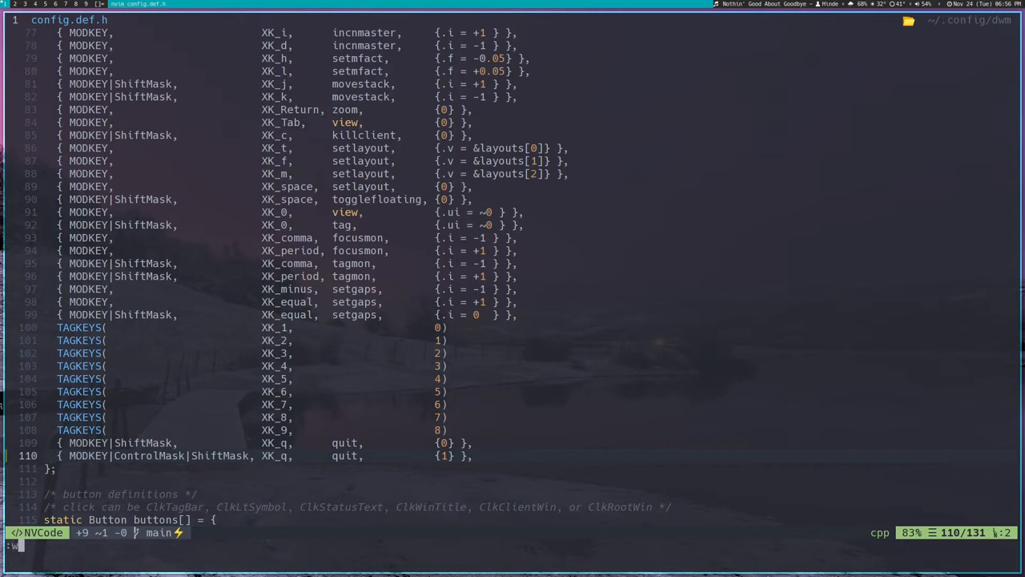
pyautogui.write('vs config.h')
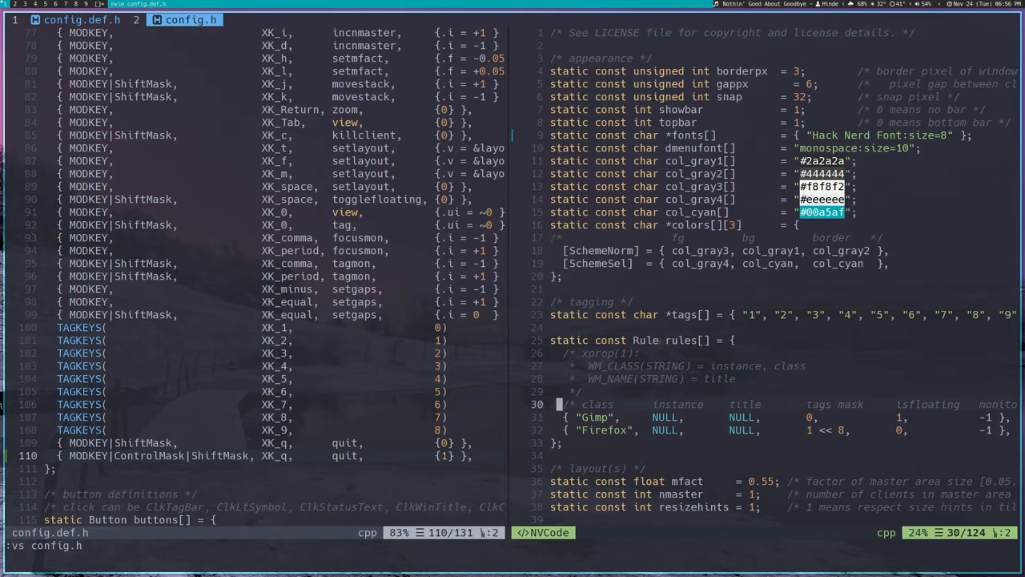
# - Paste the MODKEY|ControlMask|ShiftMask quit {1} line into config.h's keys array and :wq
pyautogui.scroll(-3)
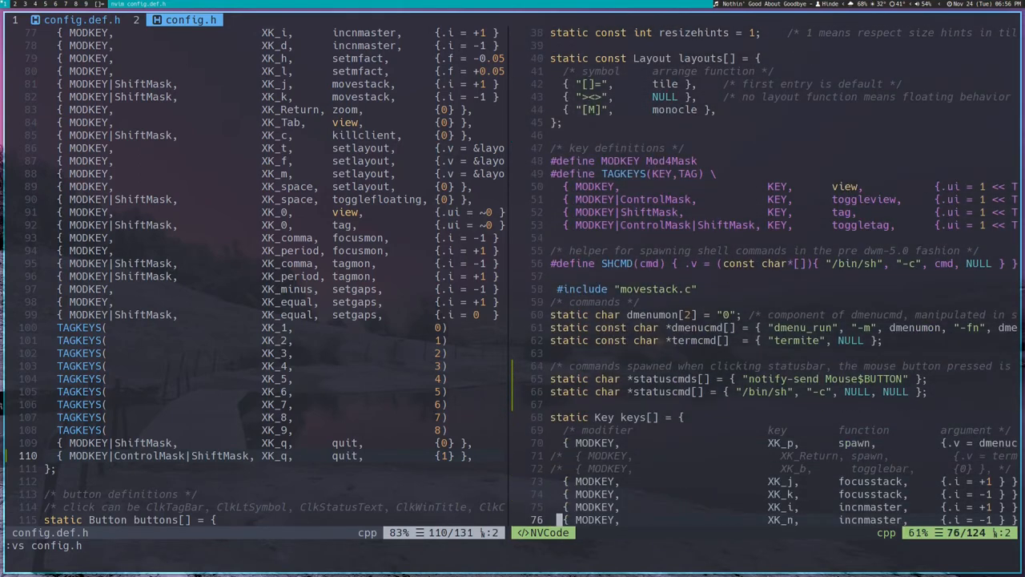
pyautogui.scroll(-3)
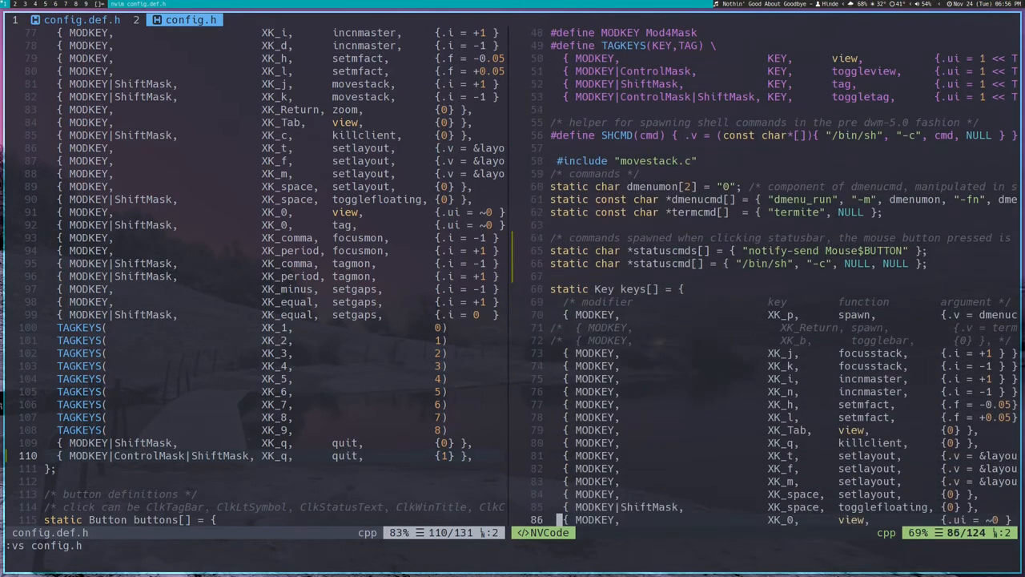
pyautogui.scroll(-3)
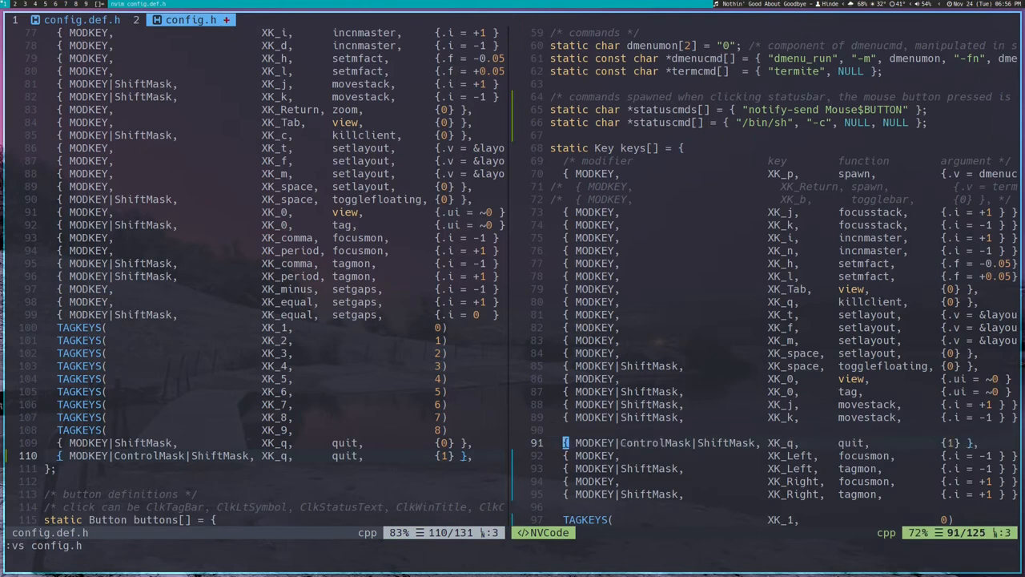
pyautogui.write(':wq')
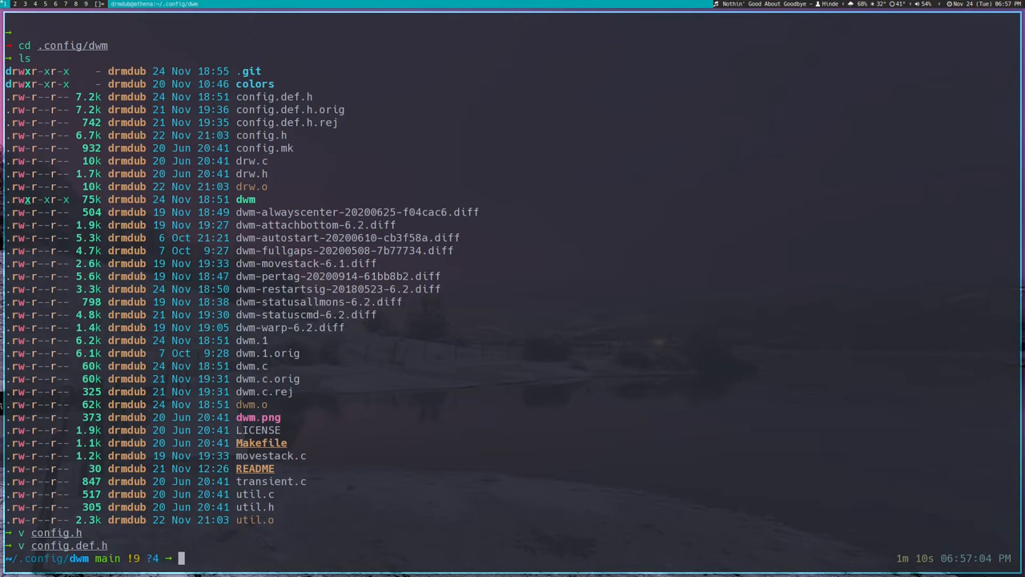
# - Run make install, then sudo make install, in ~/.config/dwm to rebuild dwm
pyautogui.write('make install')
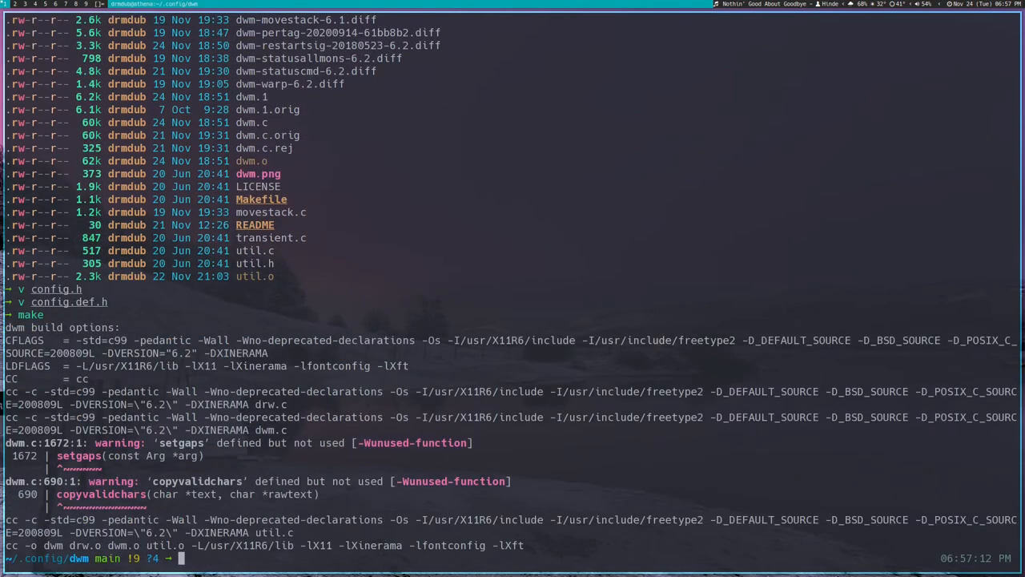
pyautogui.write('sudo make install')
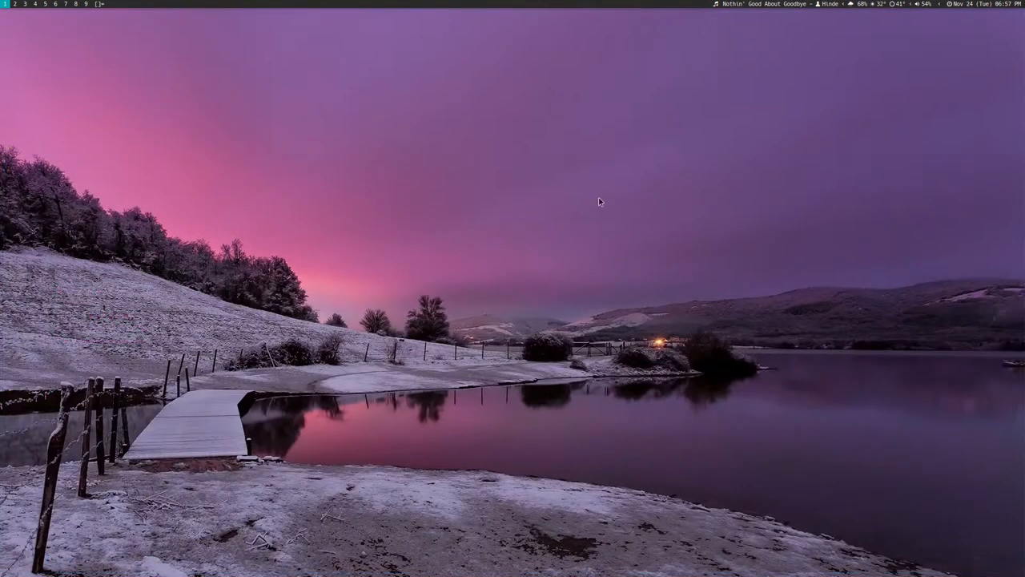
pyautogui.moveTo(654, 215)
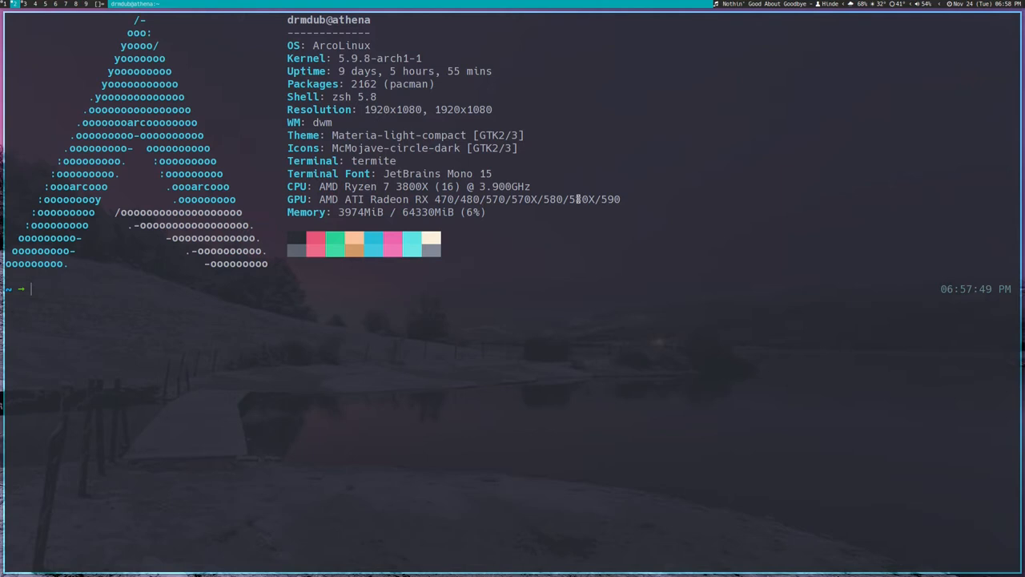
# - Search shell history and open config.def.h from .config/dwm in Neovim
pyautogui.press('ctrl+r')
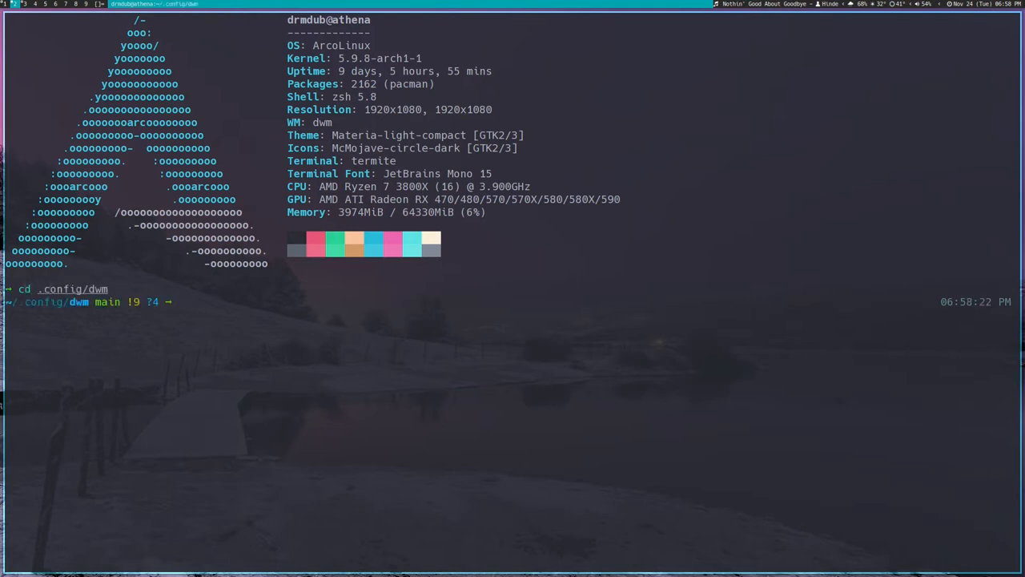
pyautogui.write('v config.def.h')
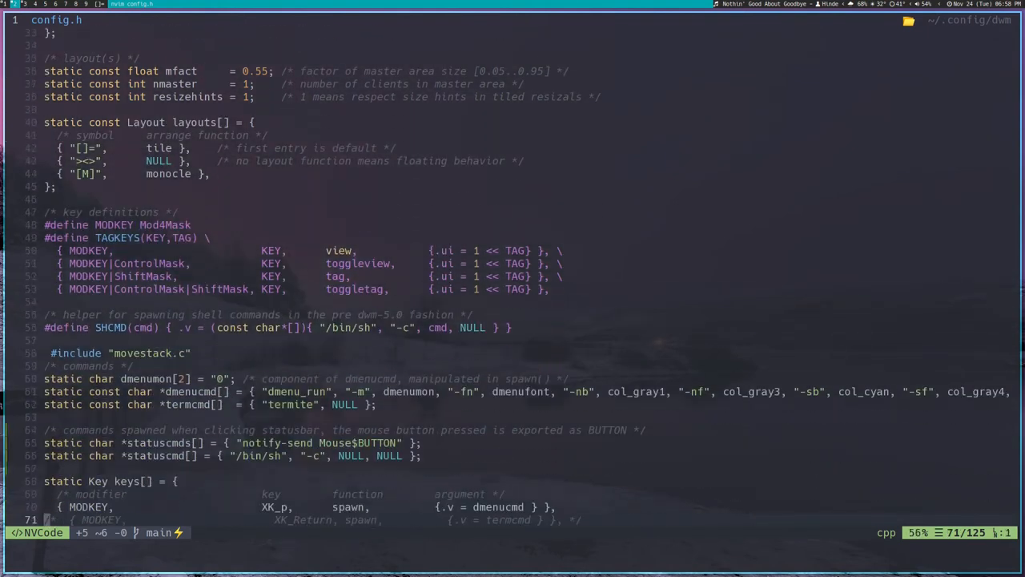
pyautogui.scroll(-3)
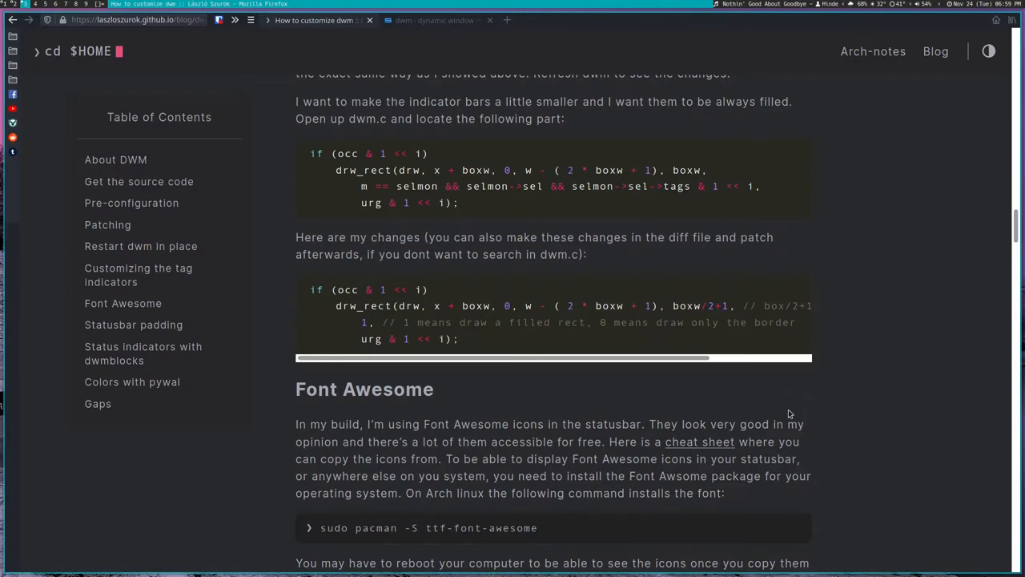
# - Scroll through the guide's dwmblocks status indicator and click-handling section
pyautogui.scroll(3)
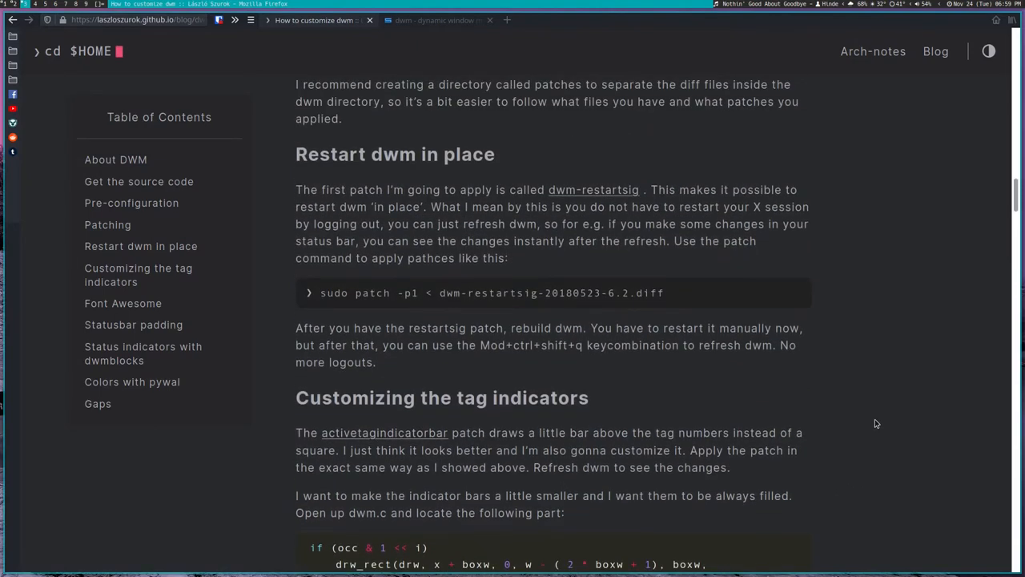
pyautogui.scroll(-3)
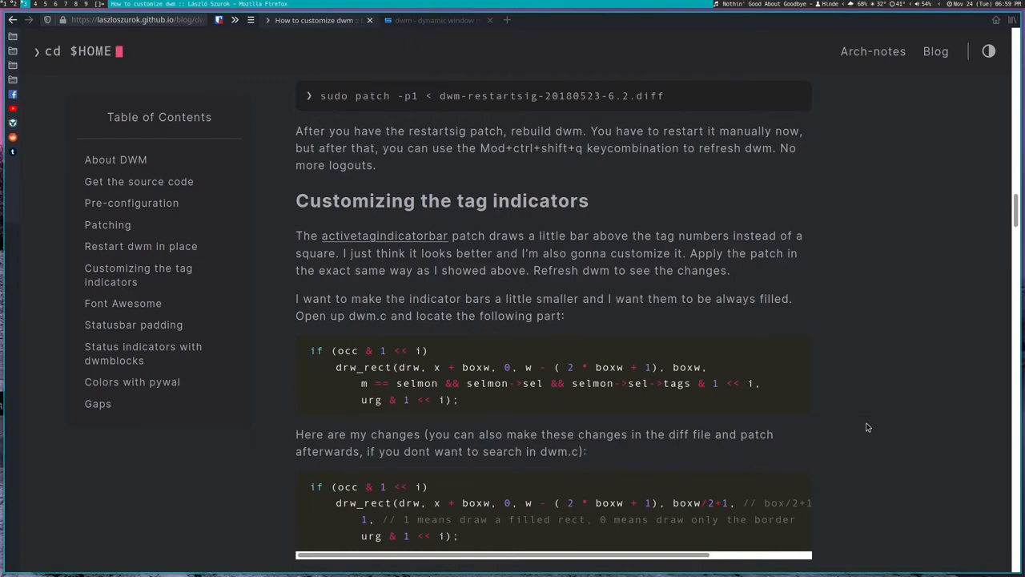
pyautogui.scroll(3)
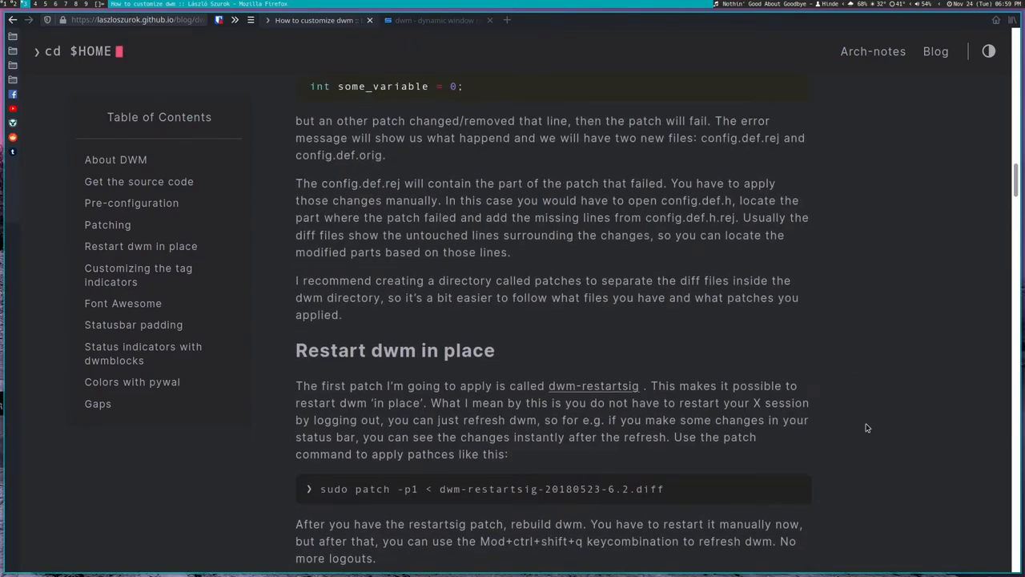
pyautogui.scroll(-3)
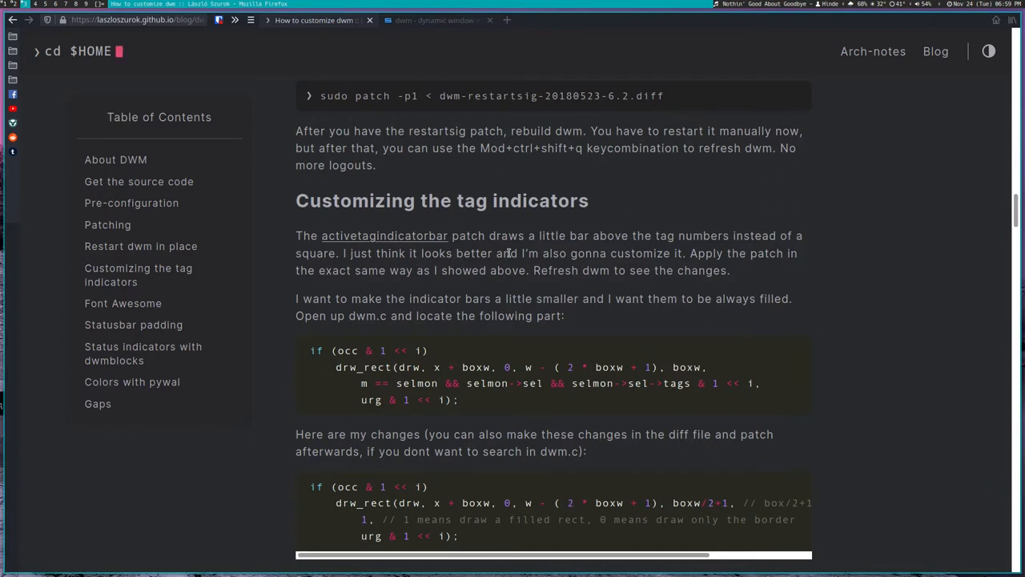
pyautogui.scroll(-3)
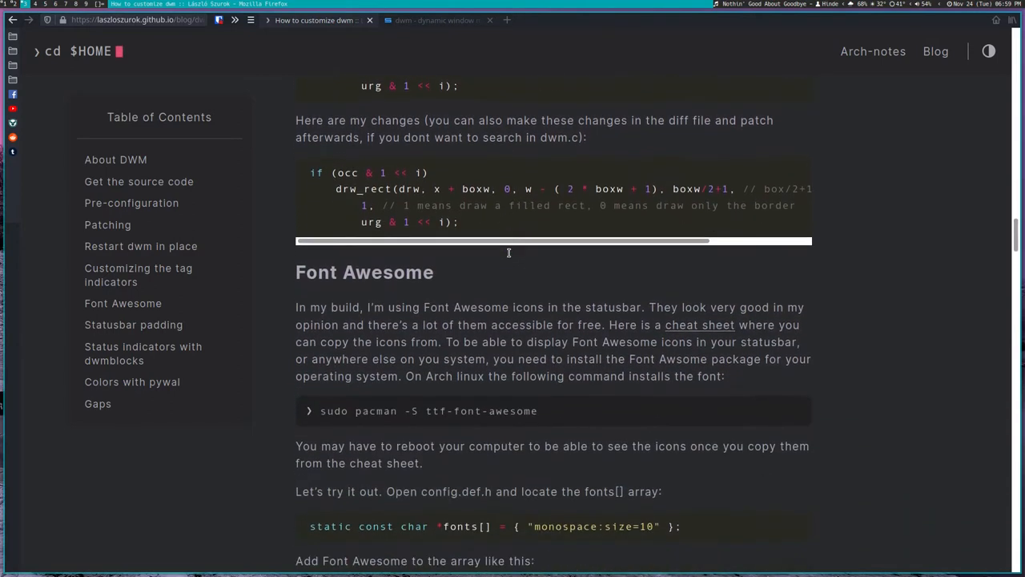
pyautogui.scroll(-3)
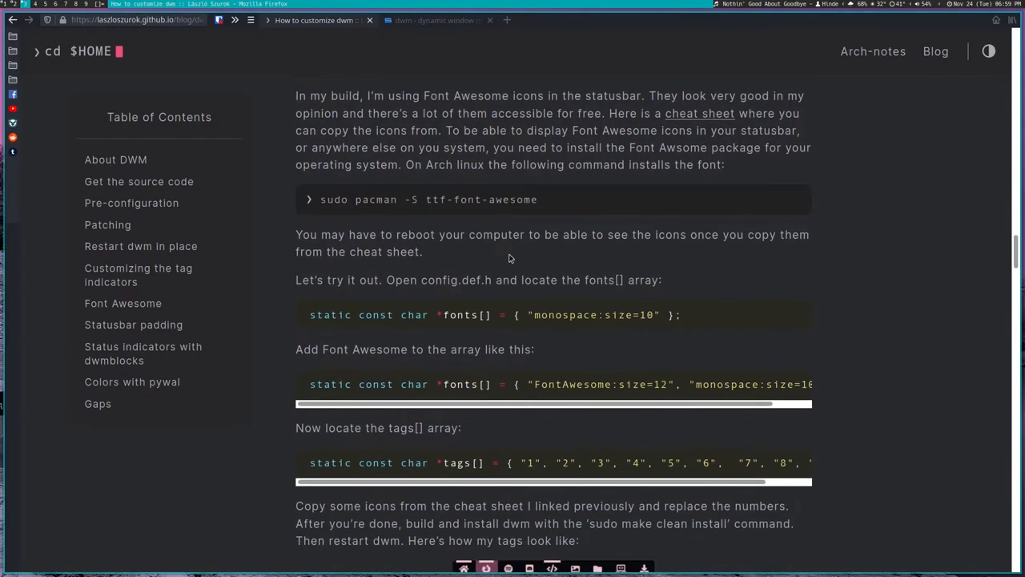
pyautogui.scroll(-3)
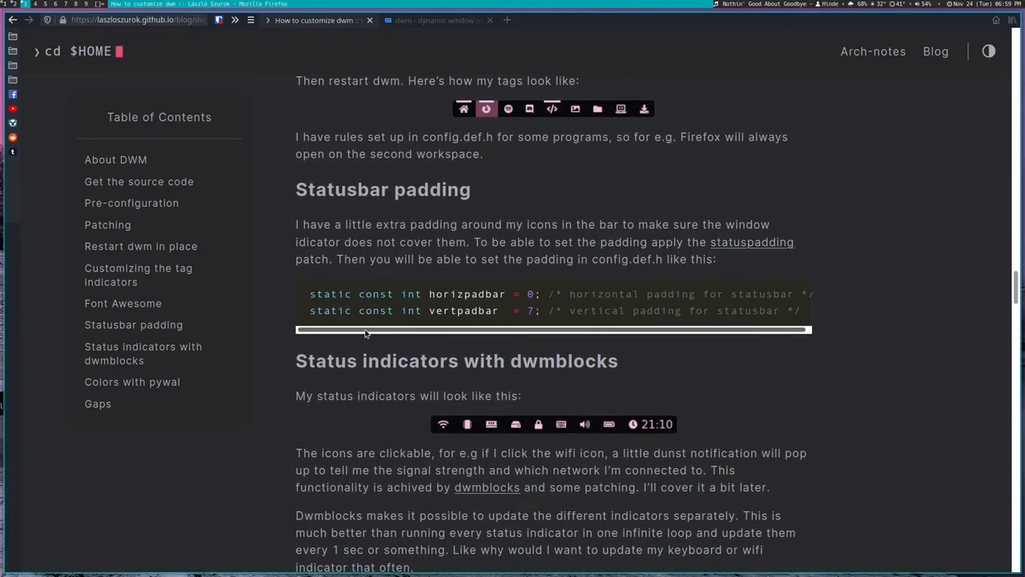
pyautogui.scroll(-3)
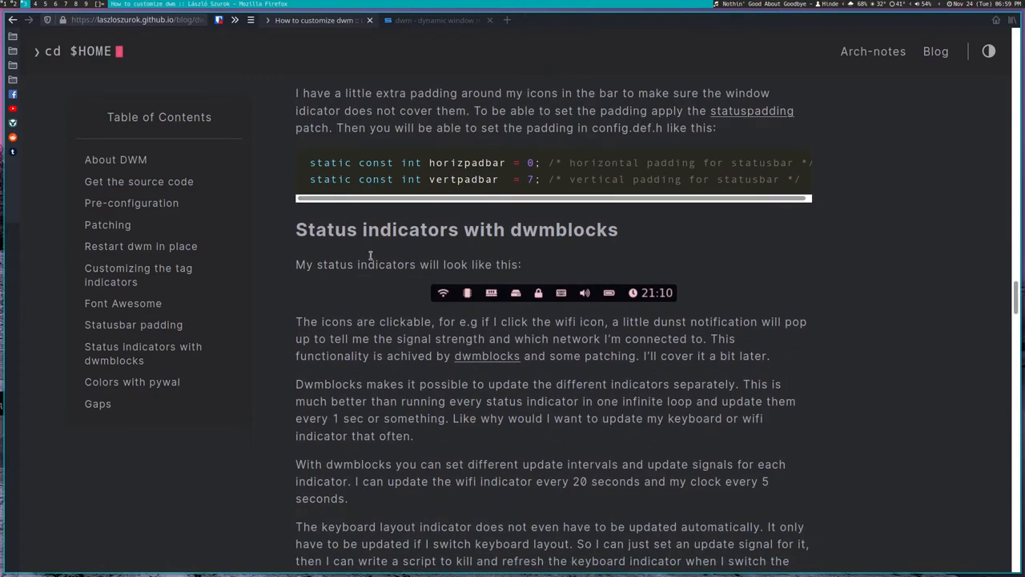
pyautogui.moveTo(496, 300)
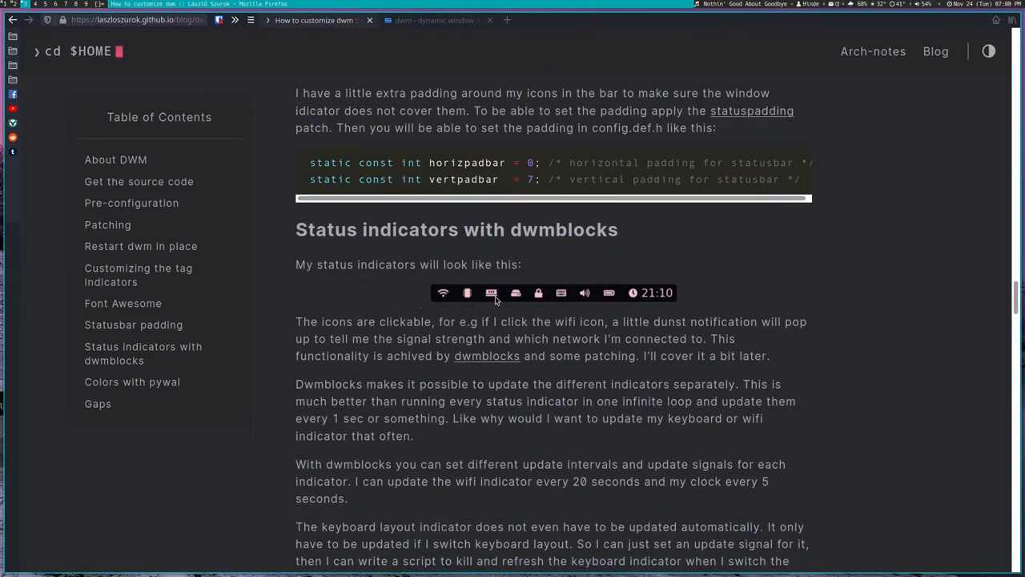
pyautogui.moveTo(447, 294)
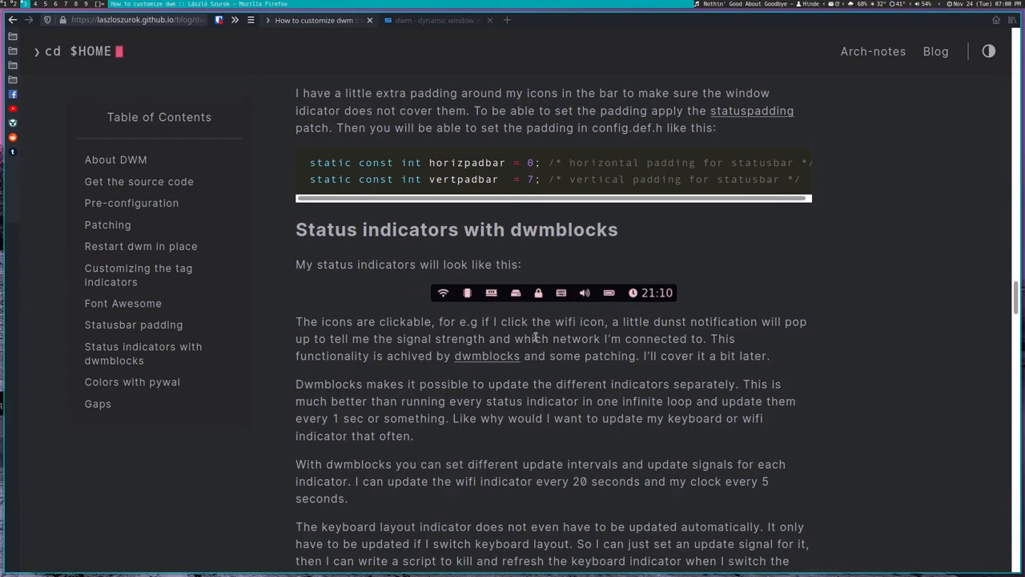
pyautogui.moveTo(603, 374)
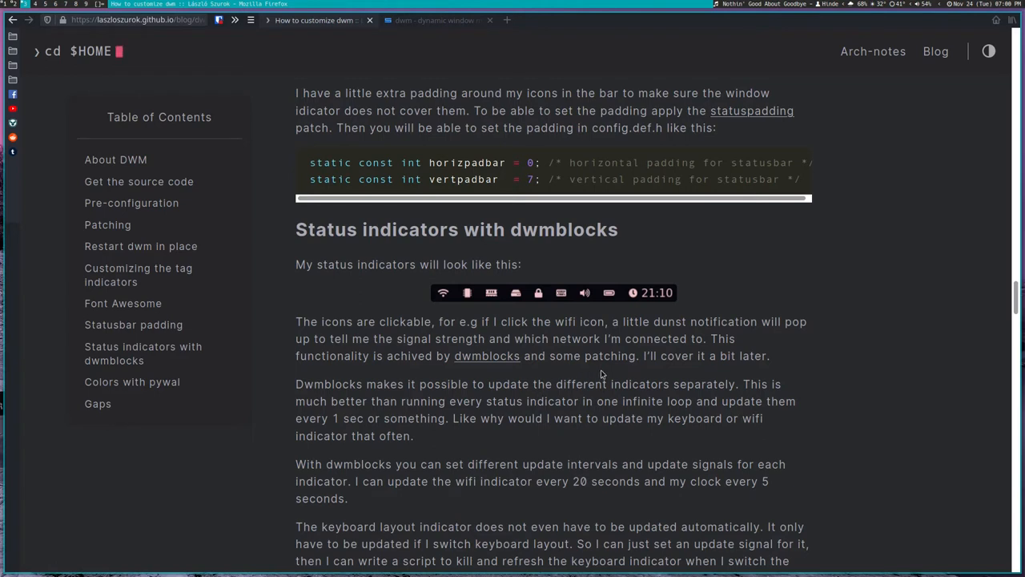
pyautogui.moveTo(340, 384)
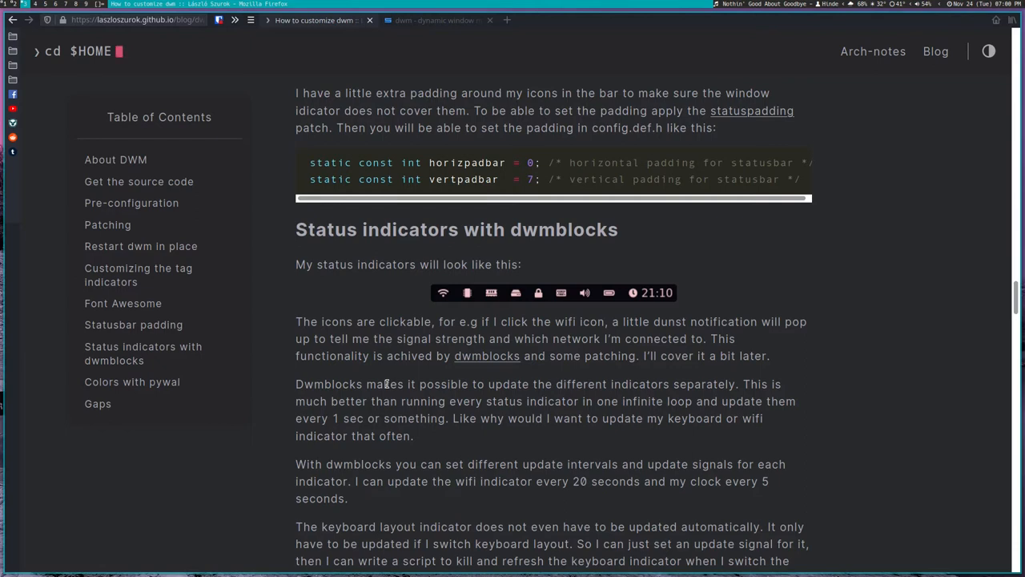
# - Continue scrolling past the wifi script to the 'Colors with pywal' heading
pyautogui.scroll(-3)
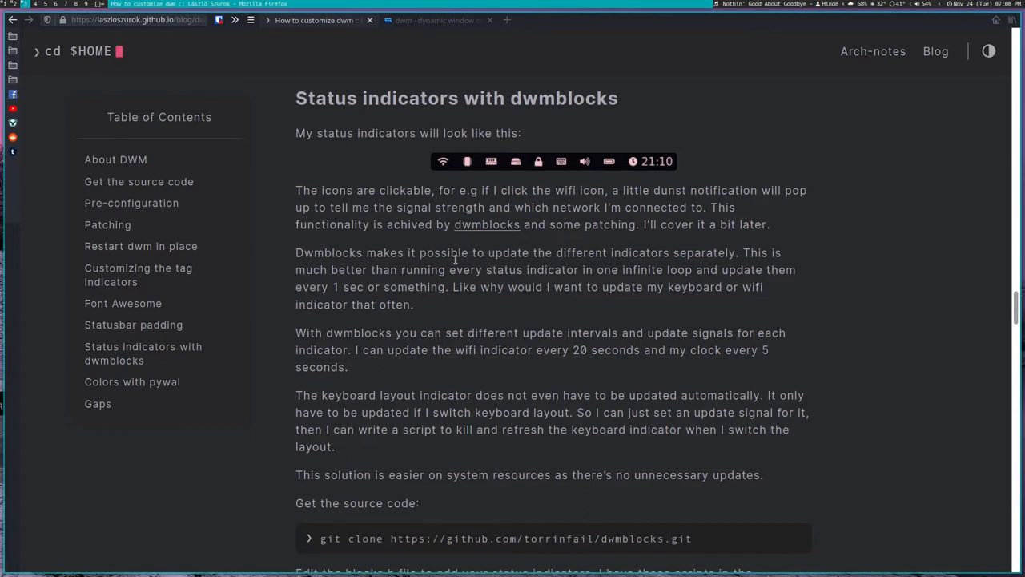
pyautogui.moveTo(498, 268)
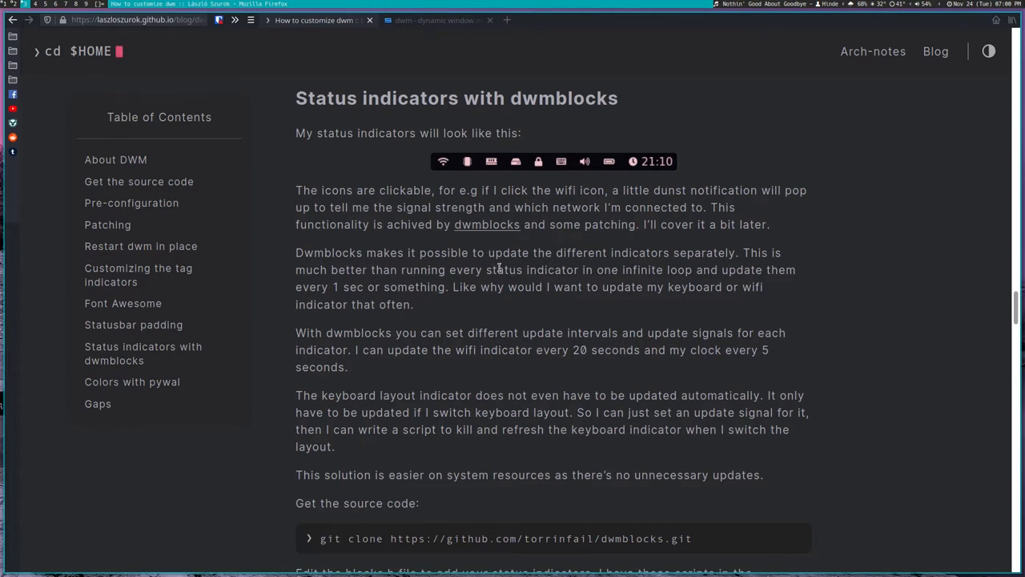
pyautogui.moveTo(528, 270)
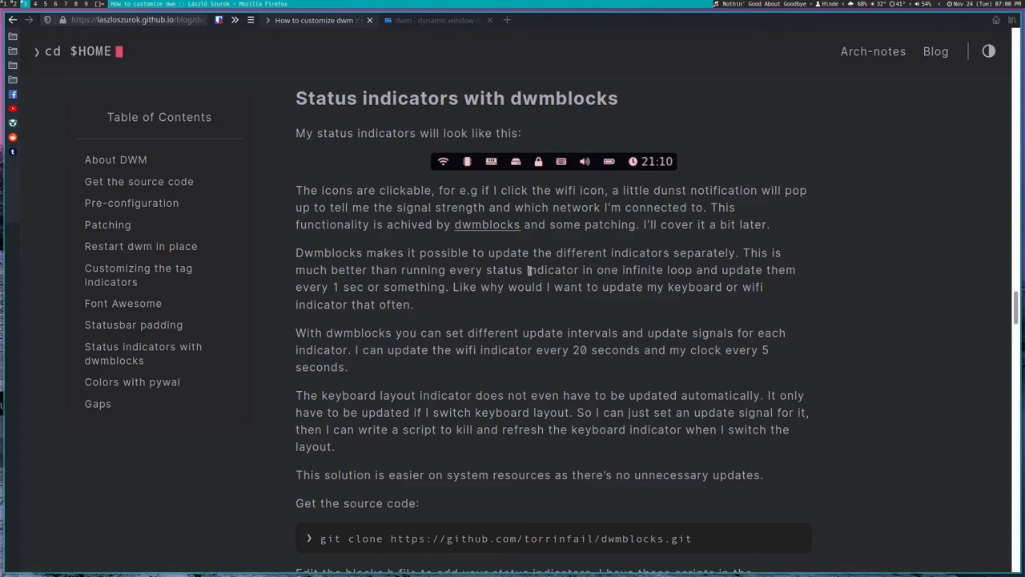
pyautogui.scroll(-3)
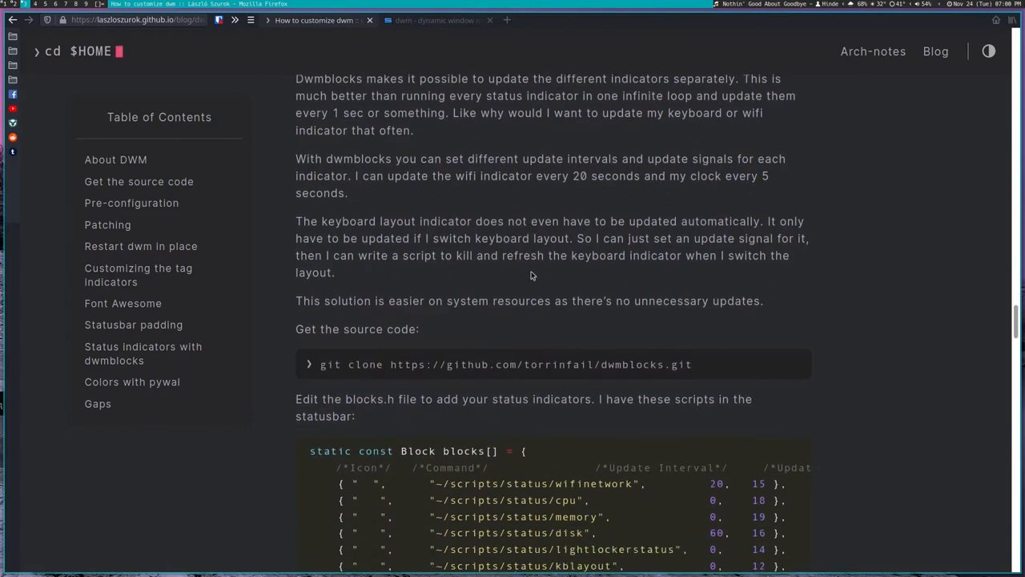
pyautogui.scroll(-3)
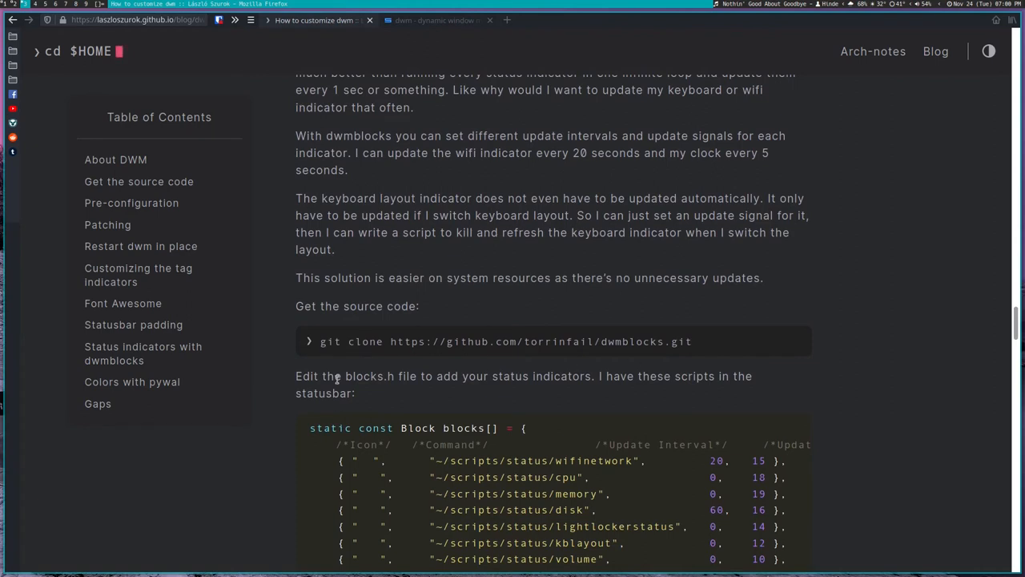
pyautogui.scroll(-3)
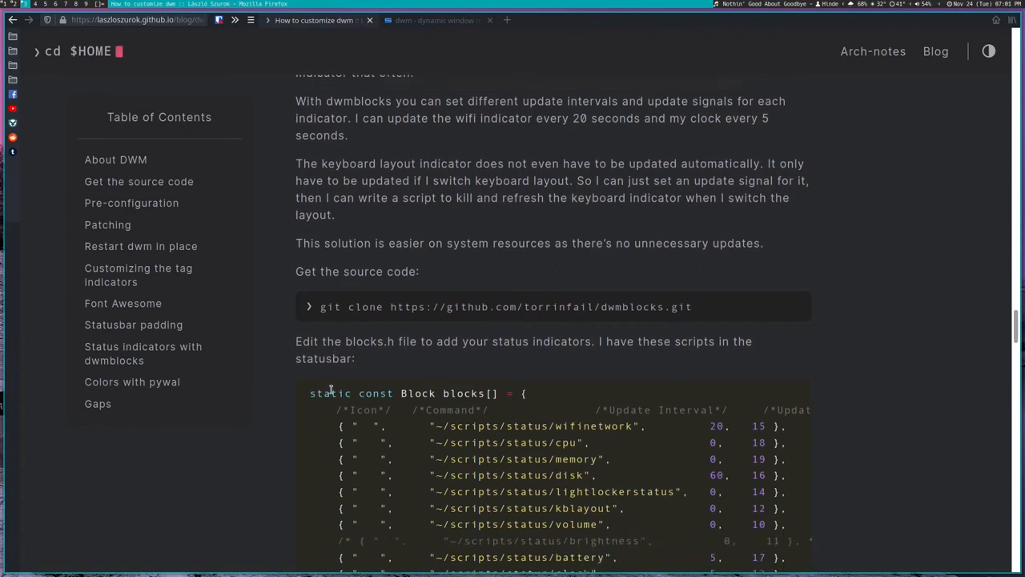
pyautogui.scroll(-3)
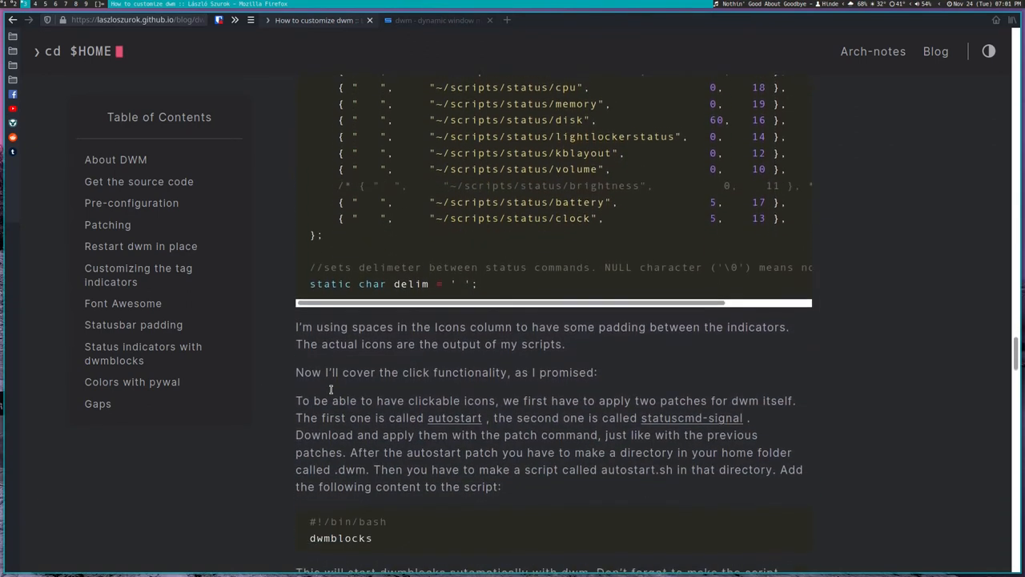
pyautogui.scroll(-3)
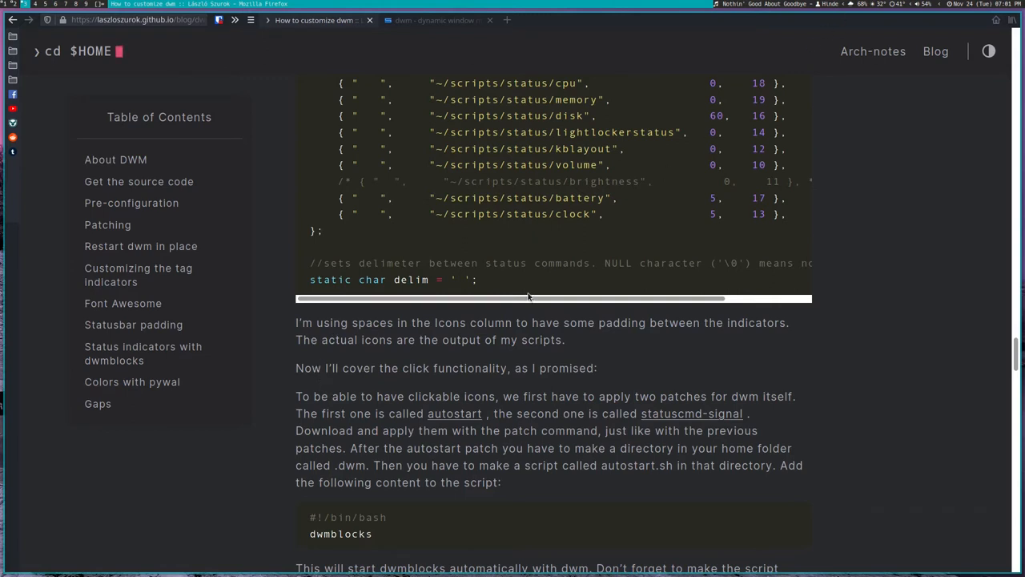
pyautogui.moveTo(350, 381)
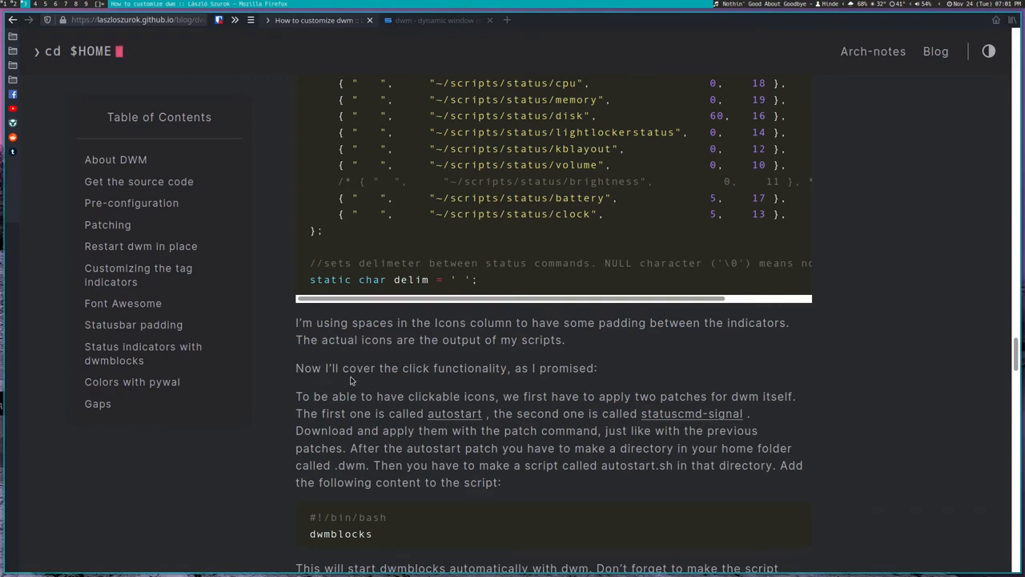
pyautogui.scroll(-3)
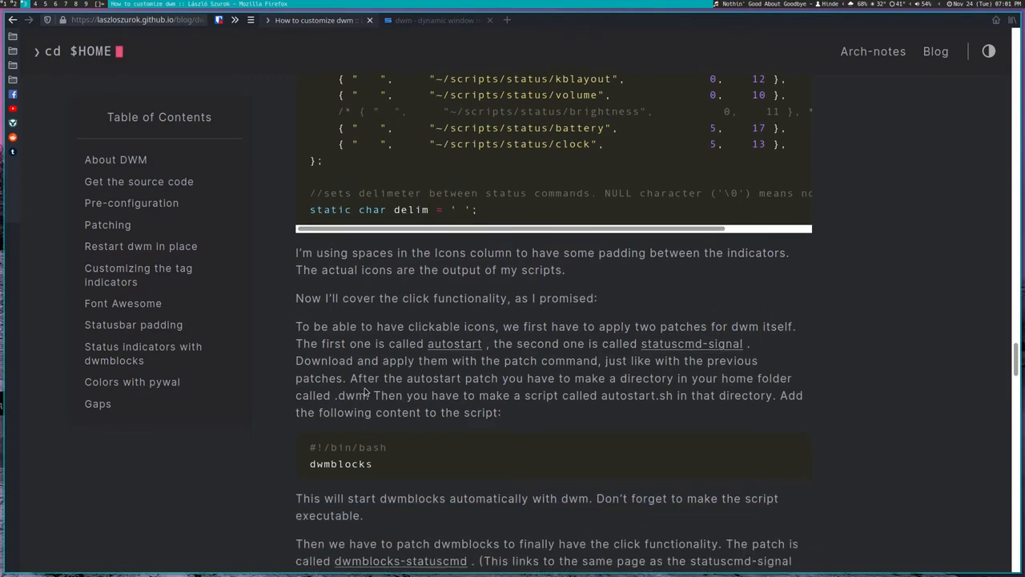
pyautogui.scroll(-3)
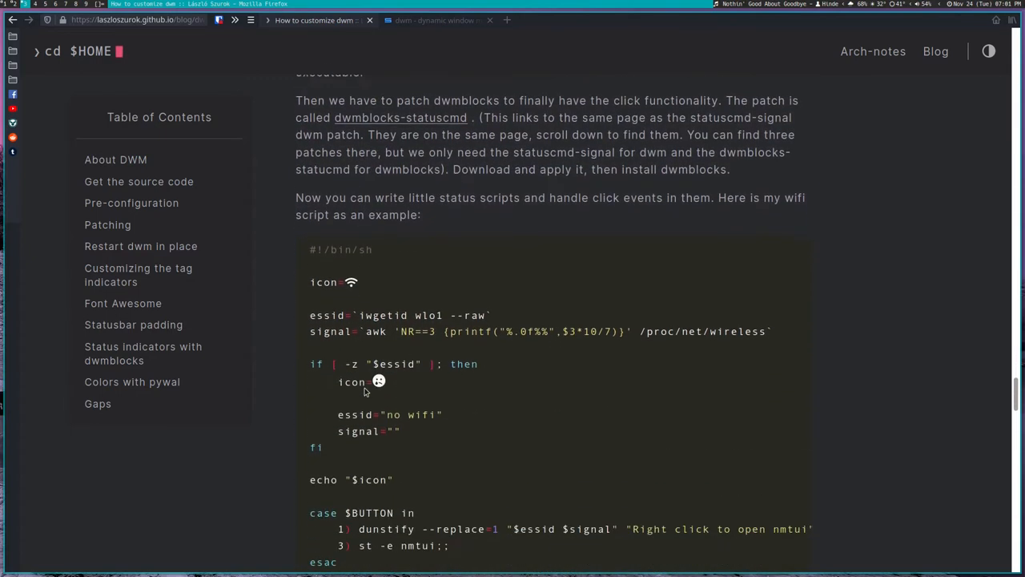
pyautogui.scroll(-3)
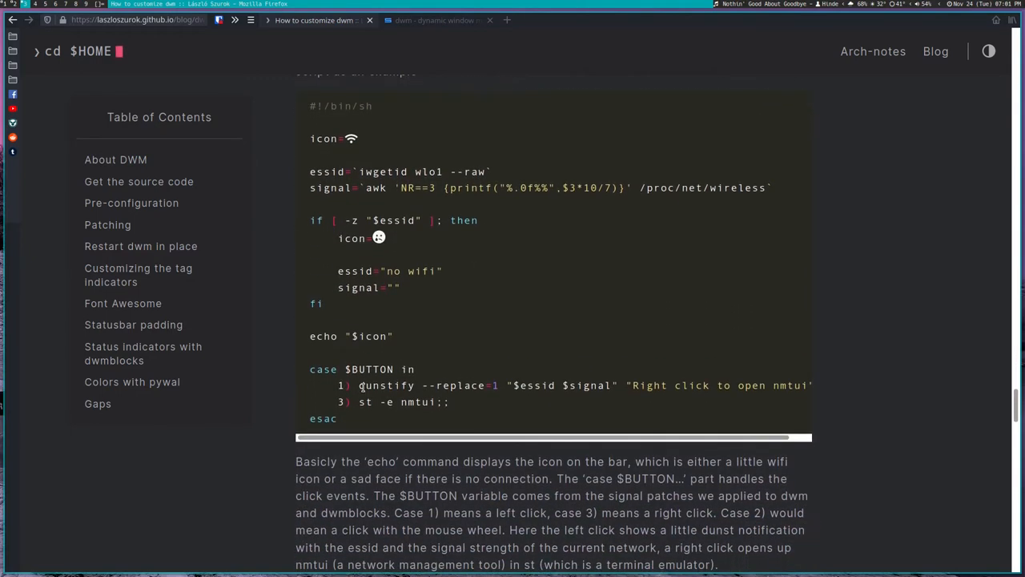
pyautogui.scroll(-3)
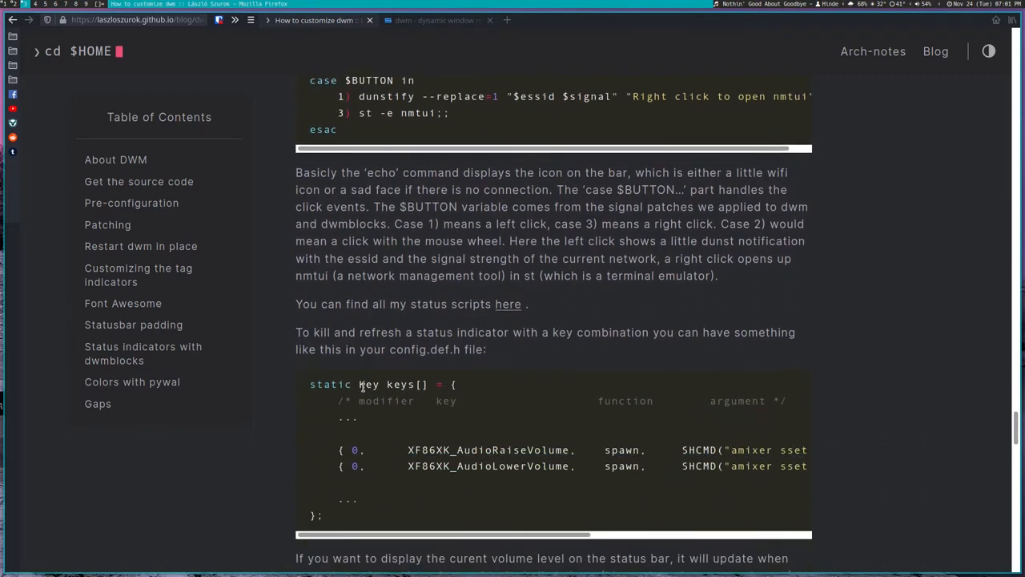
pyautogui.scroll(-3)
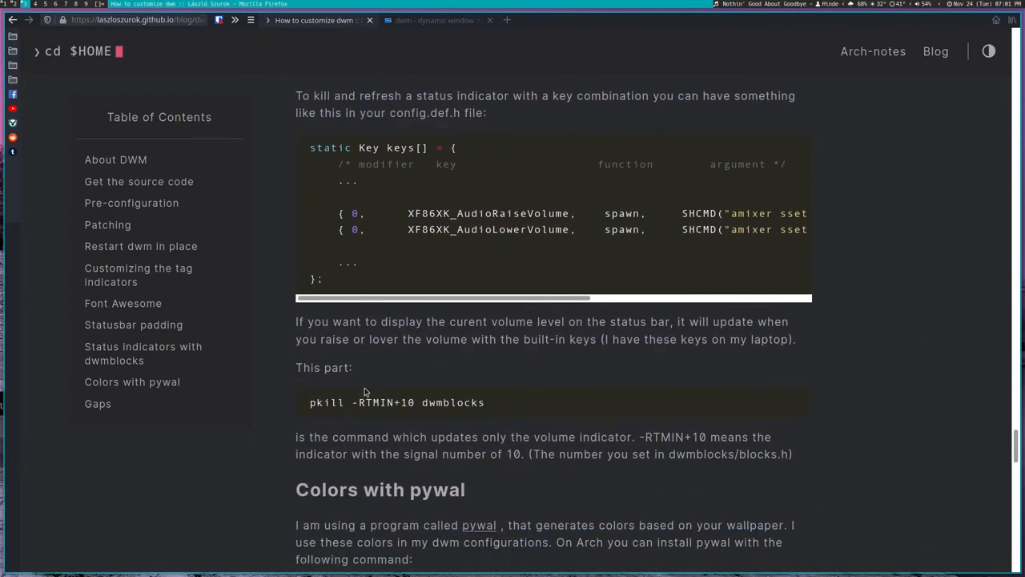
# - Scroll through 'Colors with pywal' and 'Gaps' to the end, returning to the pacman command
pyautogui.scroll(-3)
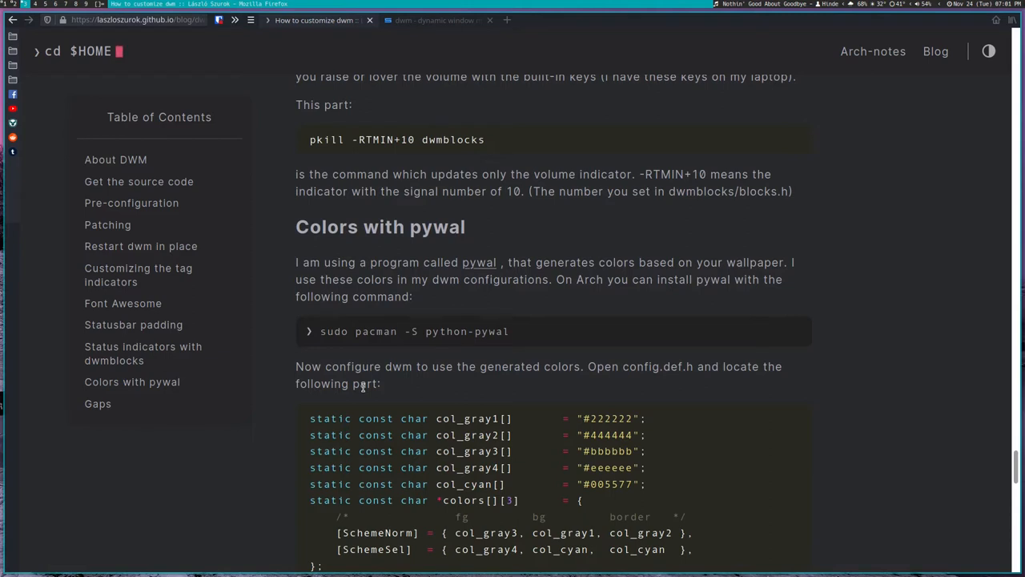
pyautogui.moveTo(458, 369)
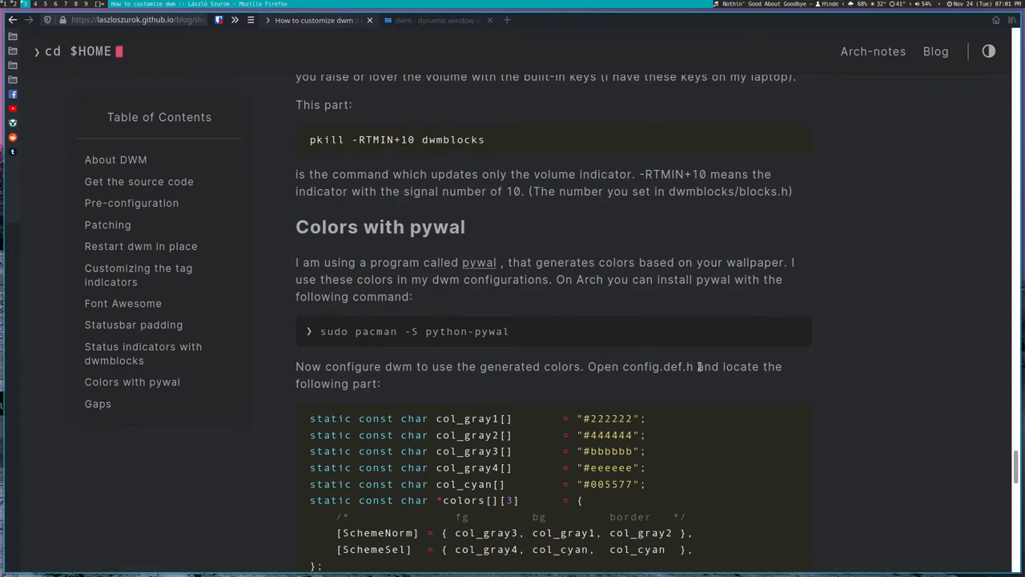
pyautogui.scroll(-3)
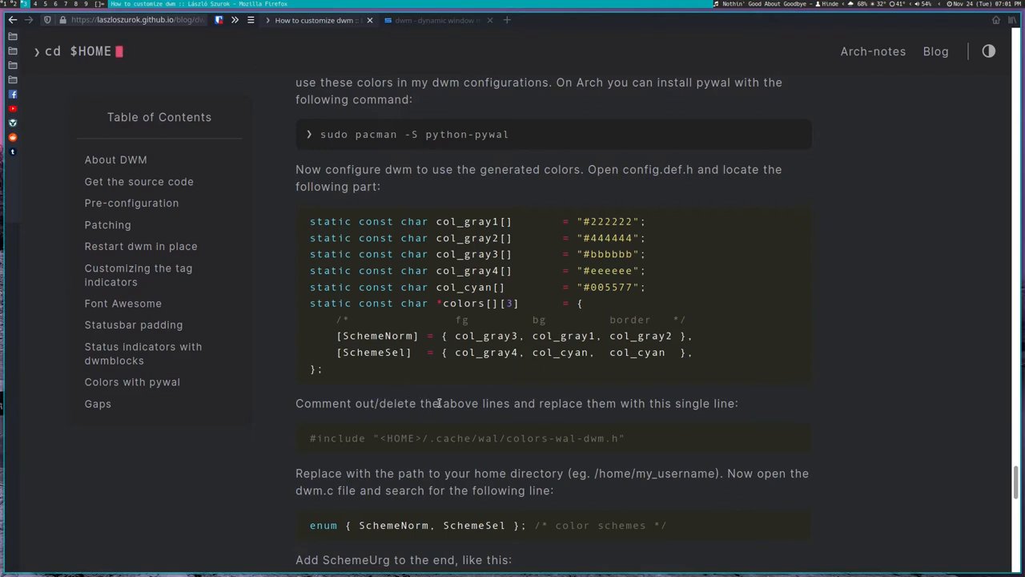
pyautogui.moveTo(607, 399)
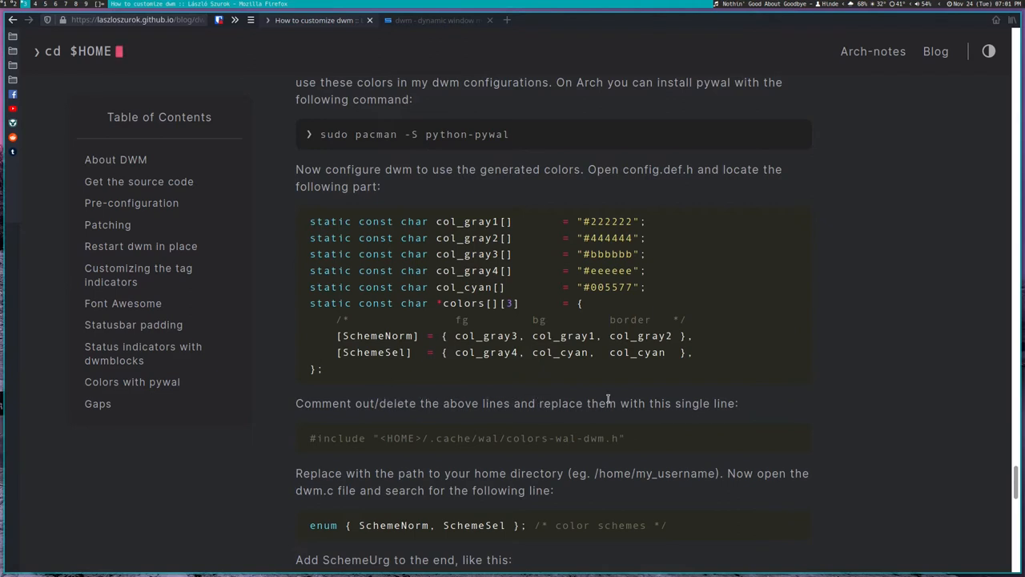
pyautogui.moveTo(552, 402)
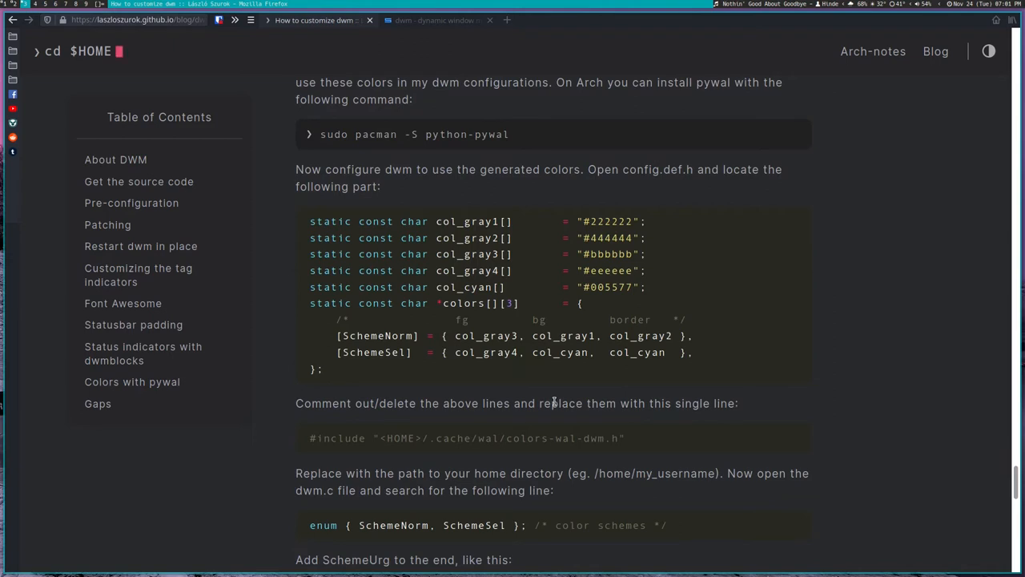
pyautogui.scroll(-3)
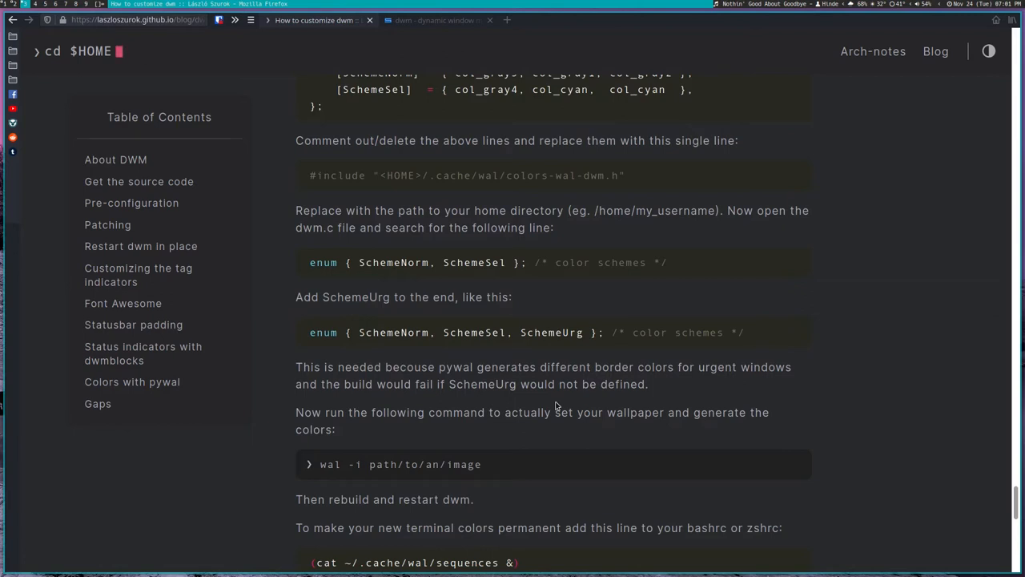
pyautogui.scroll(-3)
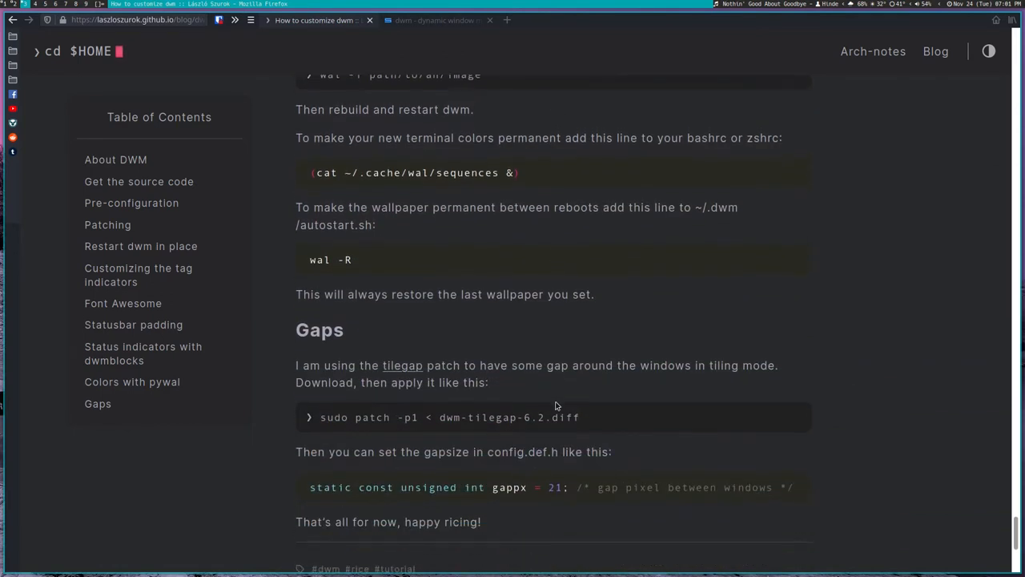
pyautogui.scroll(-3)
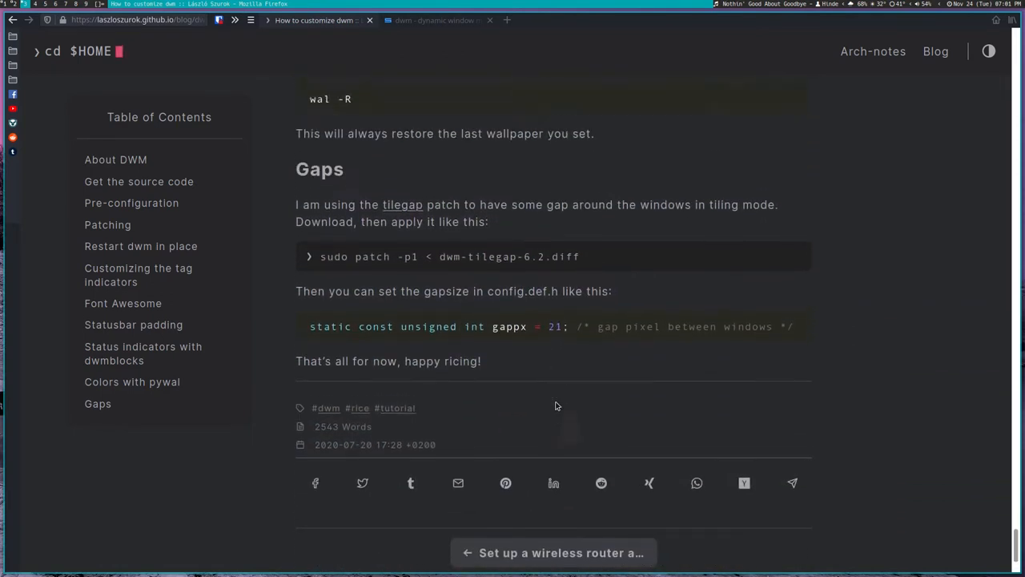
pyautogui.scroll(3)
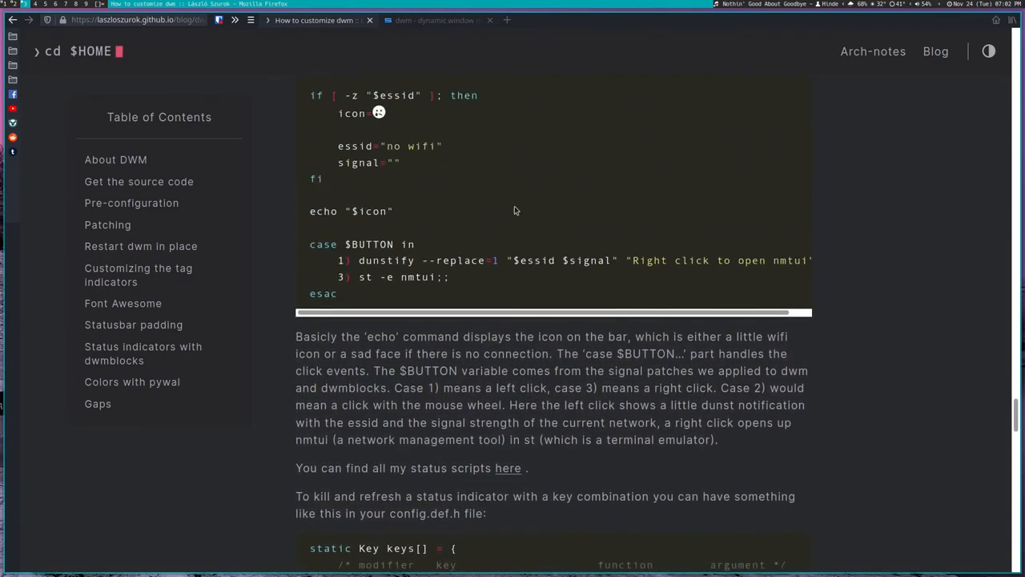
pyautogui.scroll(-3)
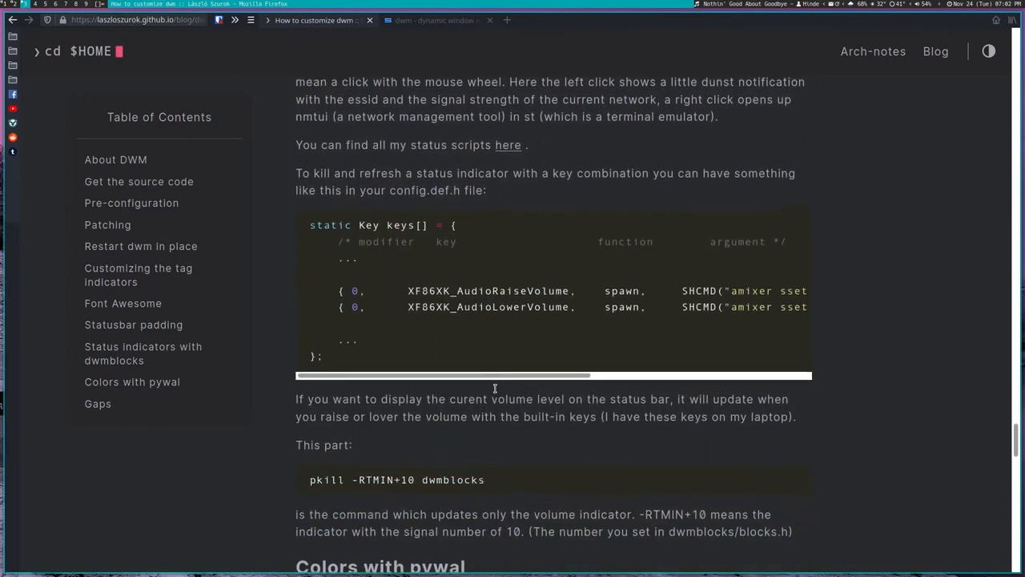
pyautogui.scroll(-3)
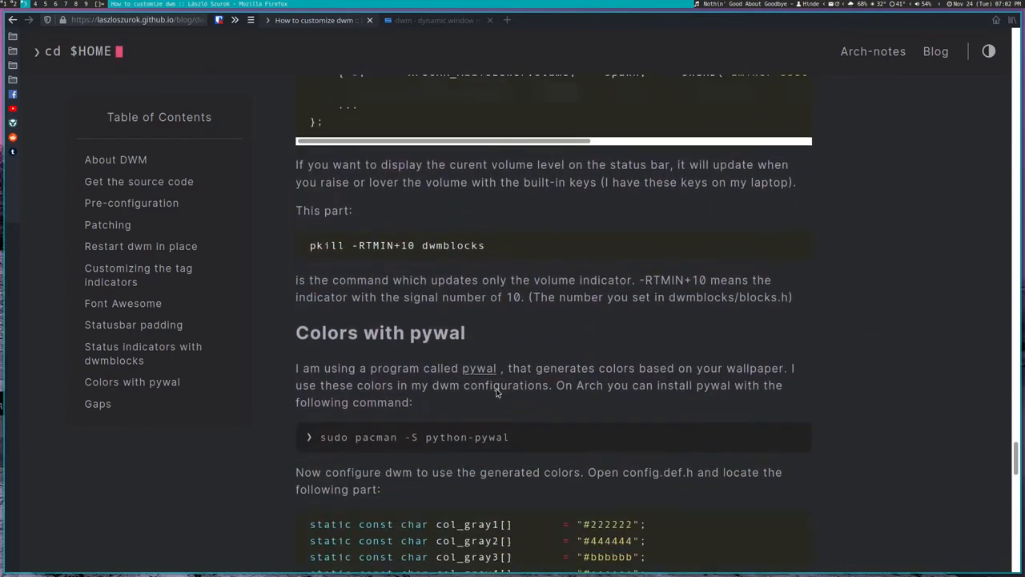
pyautogui.scroll(-3)
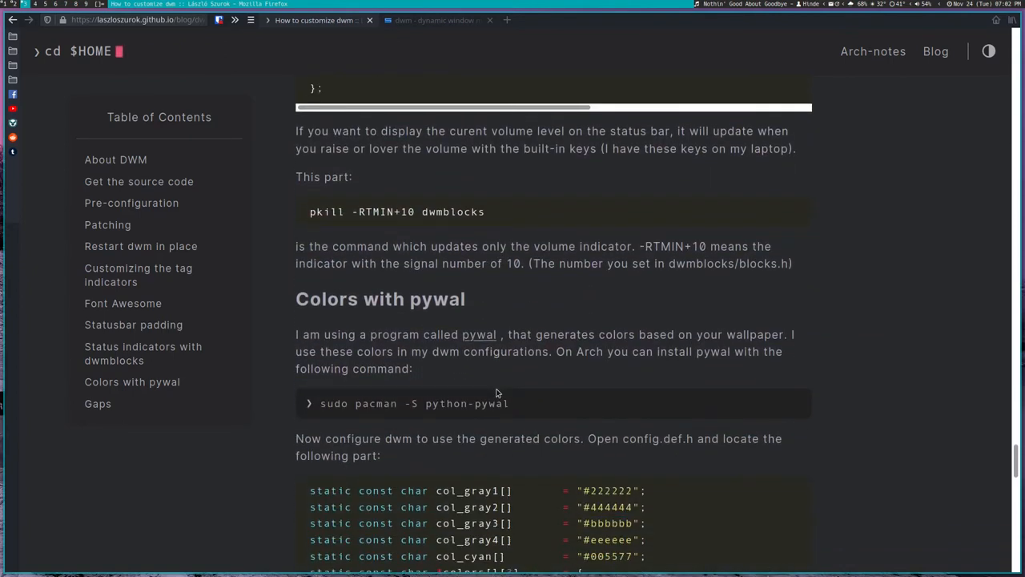
pyautogui.scroll(-3)
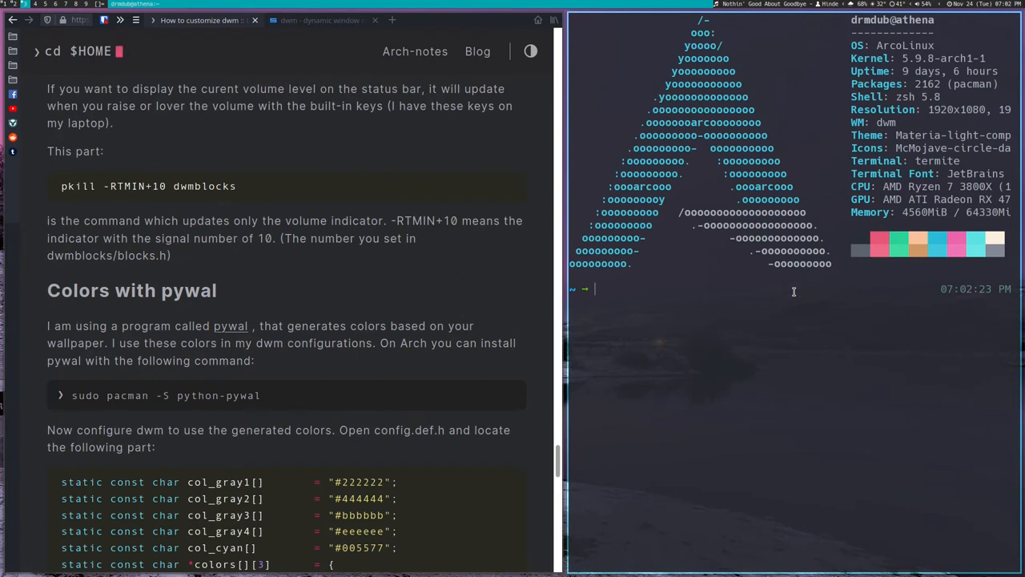
# - Install python-pywal with sudo pacman -S, entering the password and confirming with y
pyautogui.write('sudo make install')
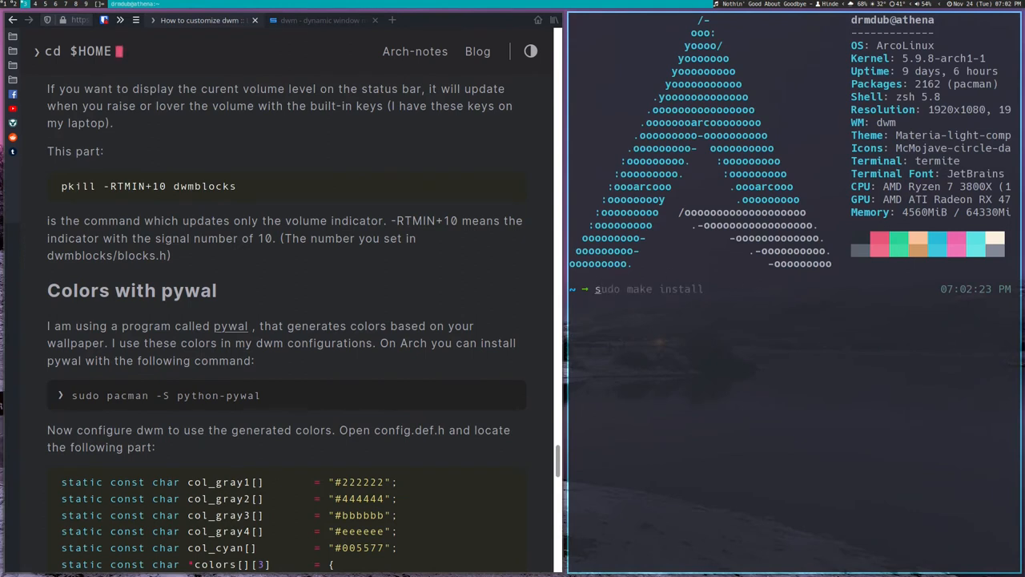
pyautogui.write('sudo pacman -S xclip')
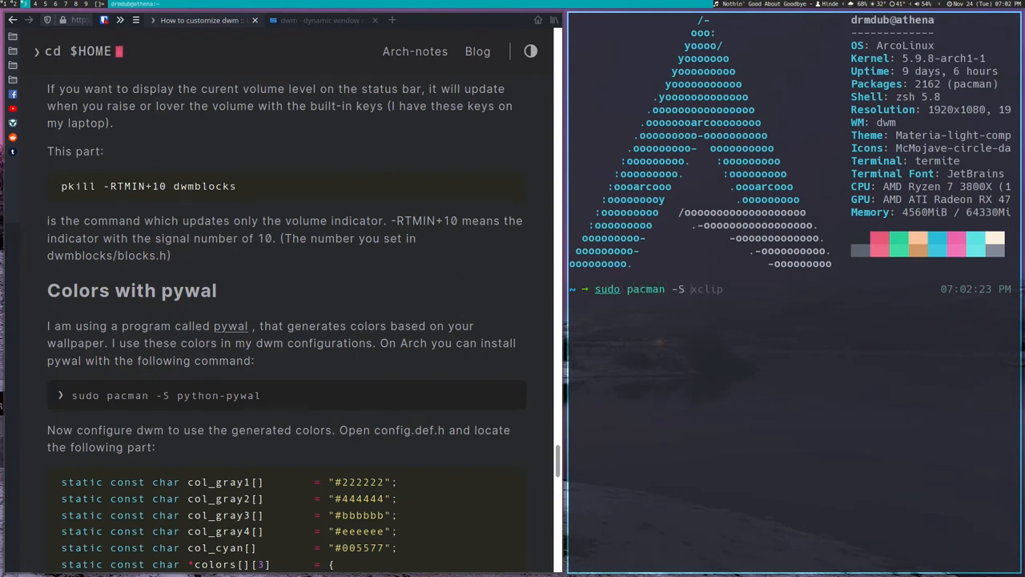
pyautogui.write('oyt')
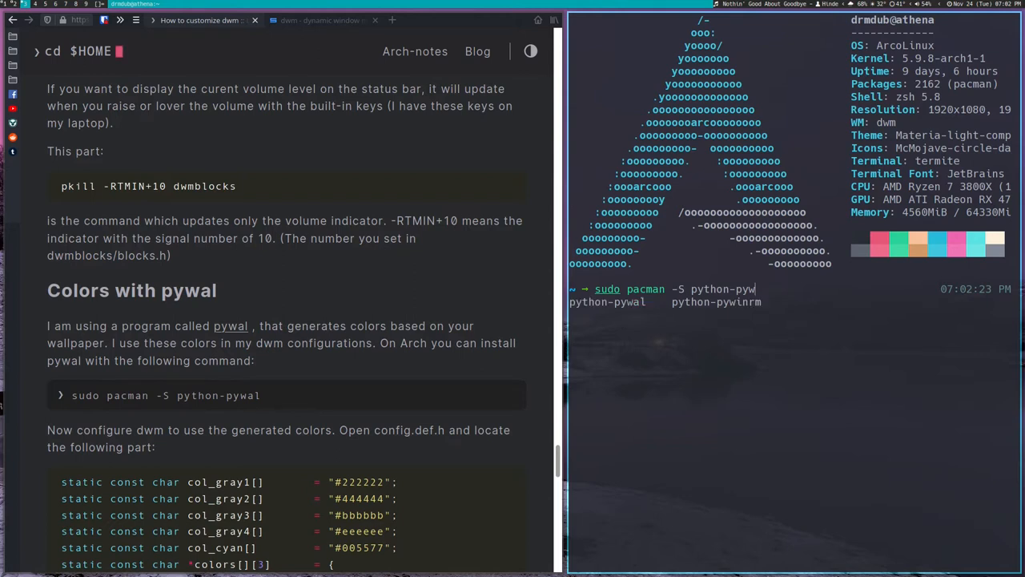
pyautogui.write('al')
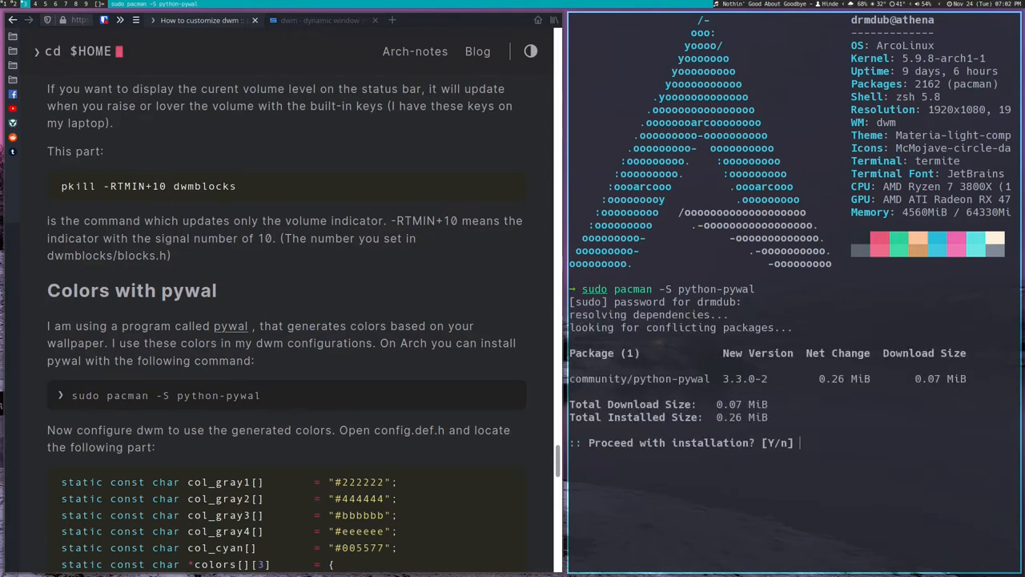
pyautogui.write('y')
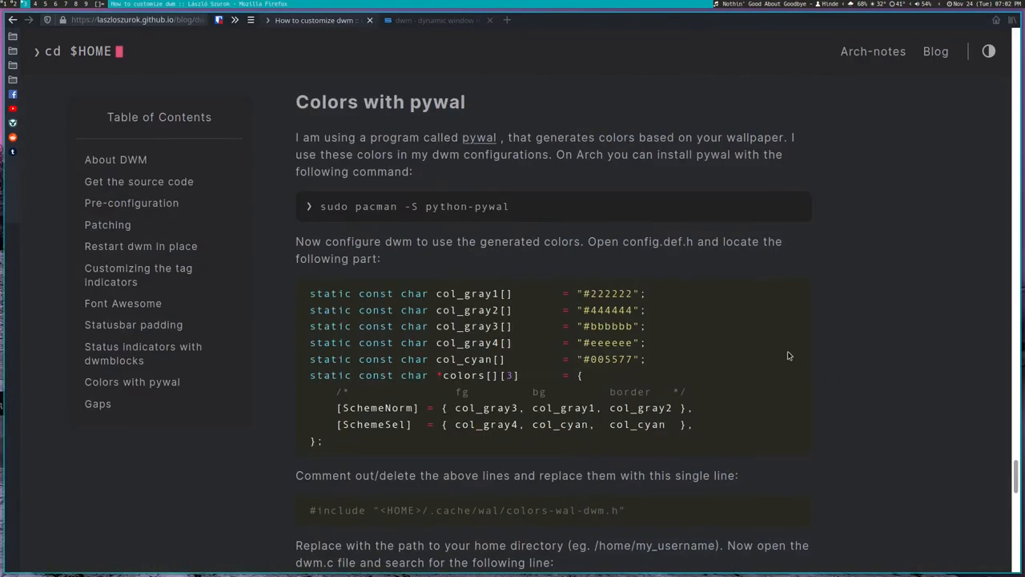
# - Scroll to the guide's colour block and select the colors-wal-dwm.h #include line
pyautogui.scroll(-3)
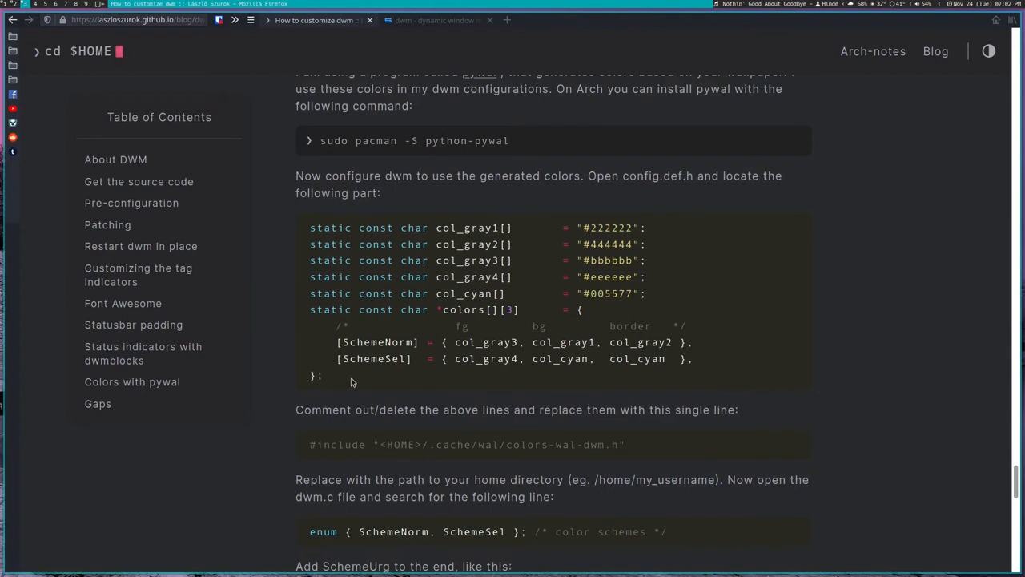
pyautogui.moveTo(489, 405)
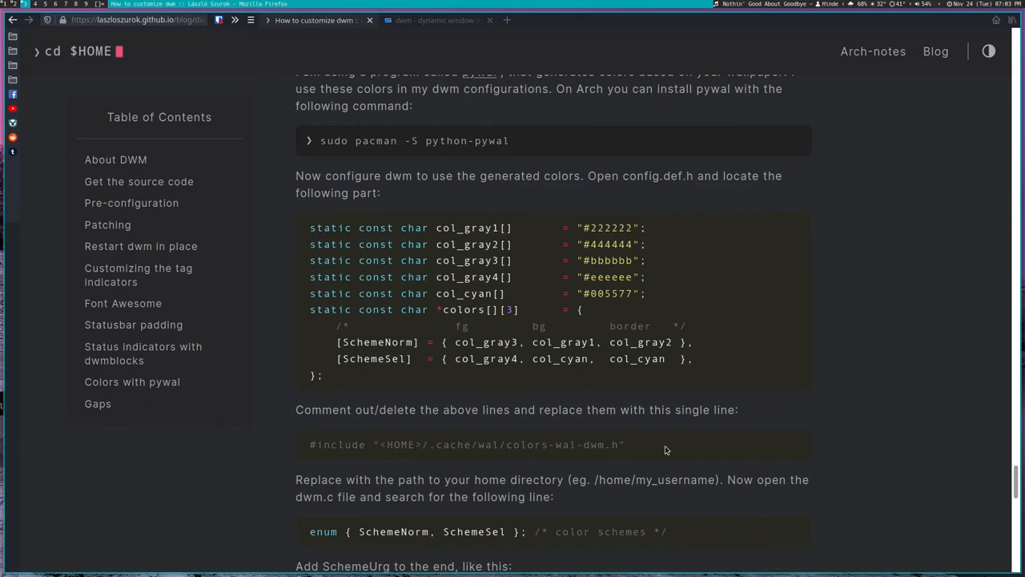
pyautogui.moveTo(641, 446)
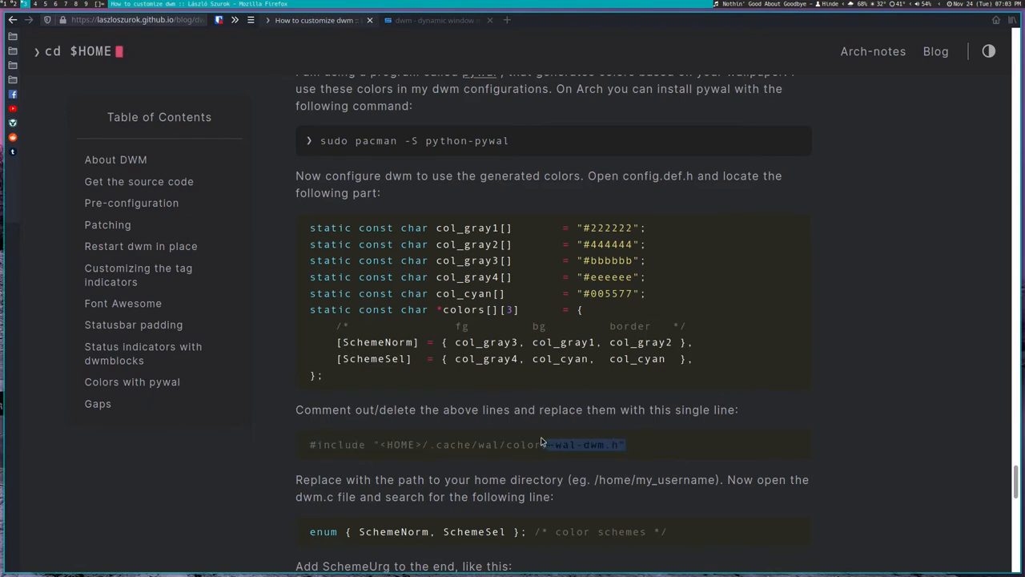
pyautogui.moveTo(544, 444); pyautogui.dragTo(315, 444)
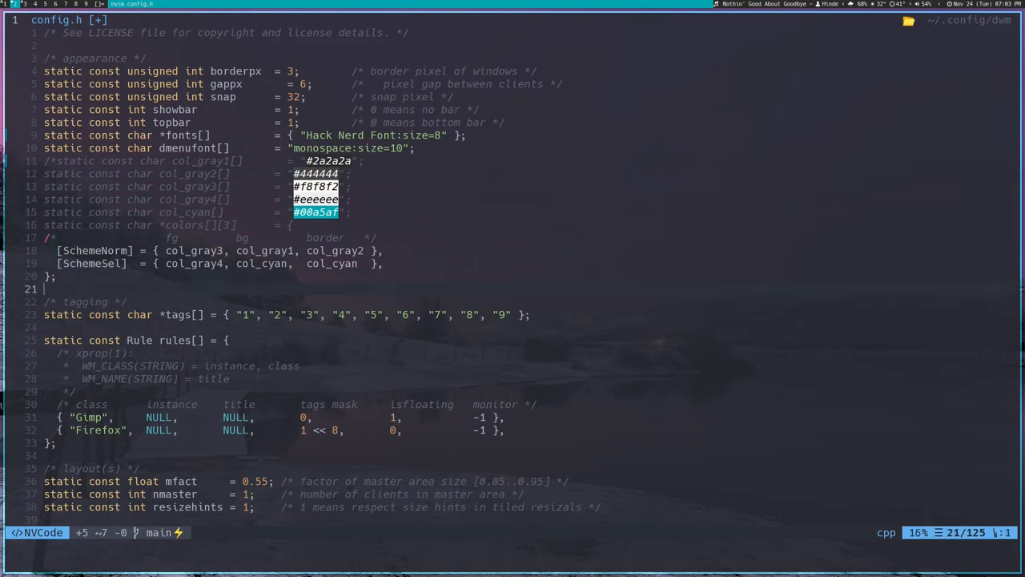
# - Comment out config.h's col_gray colours block, add the colors-wal-dwm.h include, and :wq
pyautogui.write('*/')
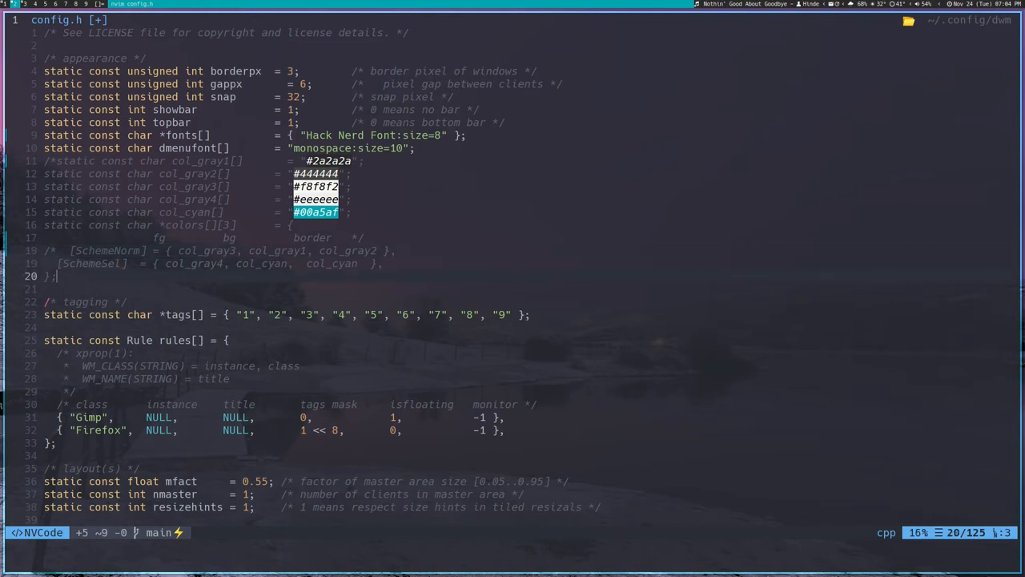
pyautogui.write('*/')
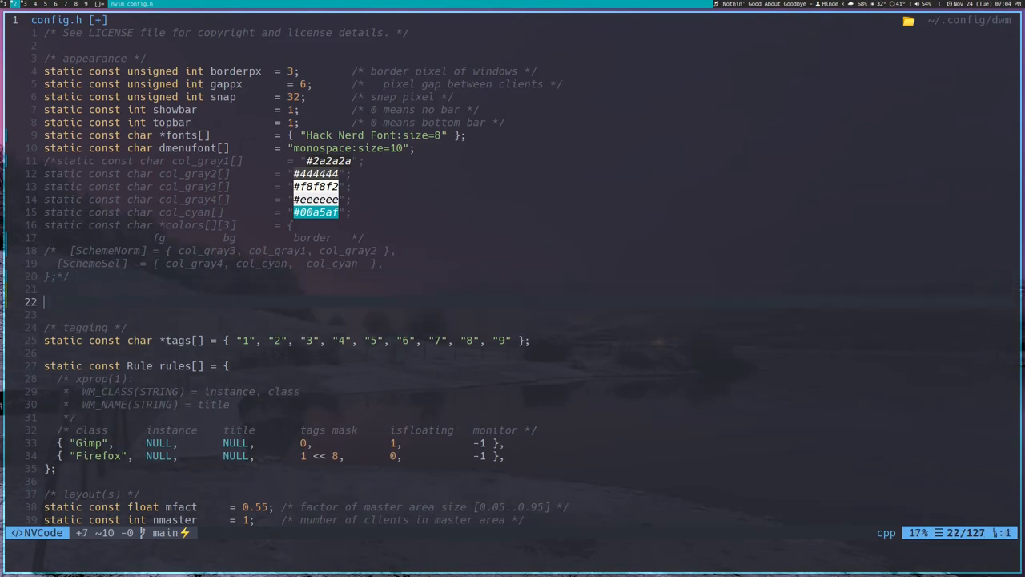
pyautogui.write('#include "<HOME>/.cache/wal/colors-wal-dwm.h"')
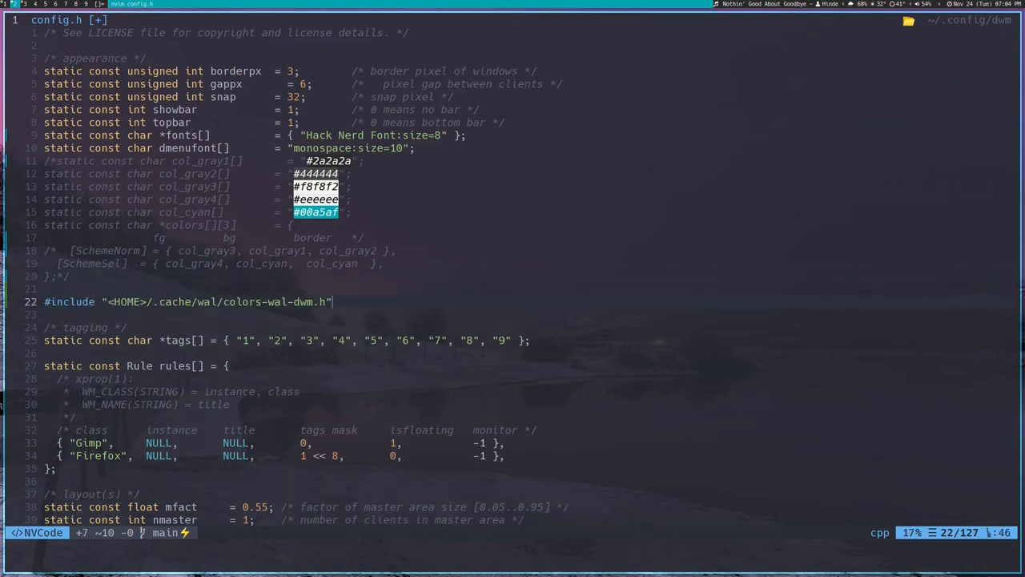
pyautogui.write(':wq')
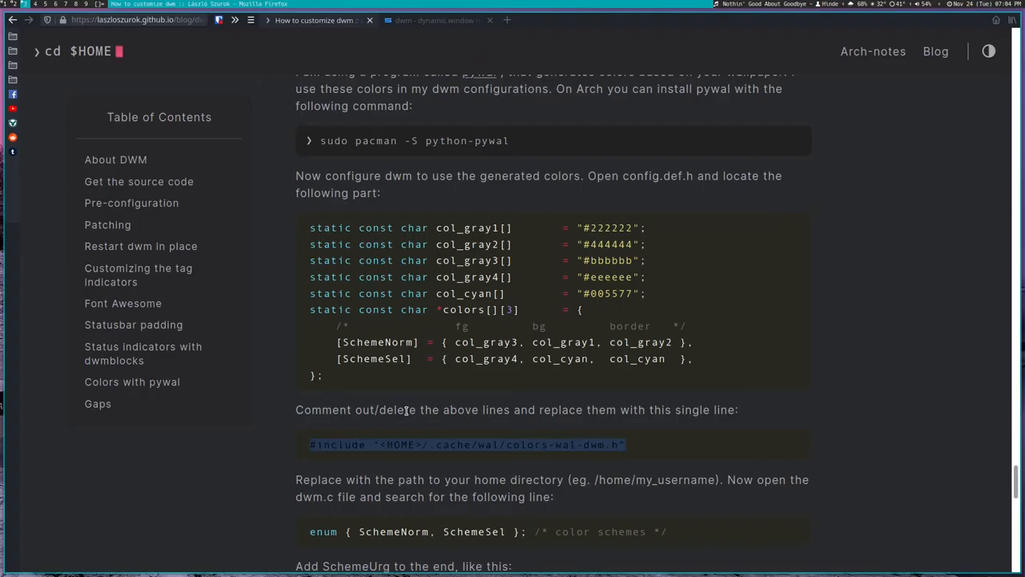
pyautogui.scroll(-3)
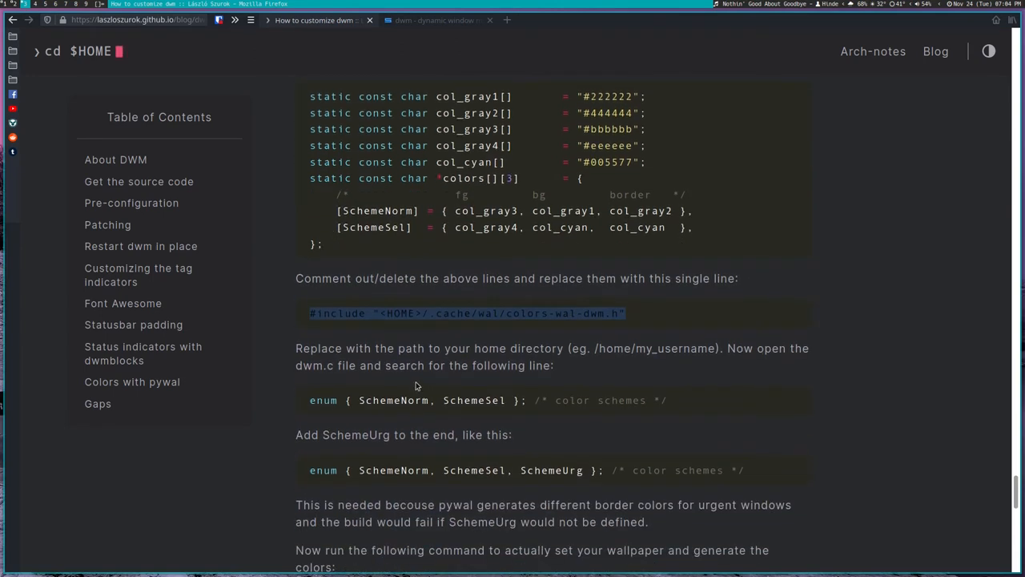
pyautogui.moveTo(358, 358)
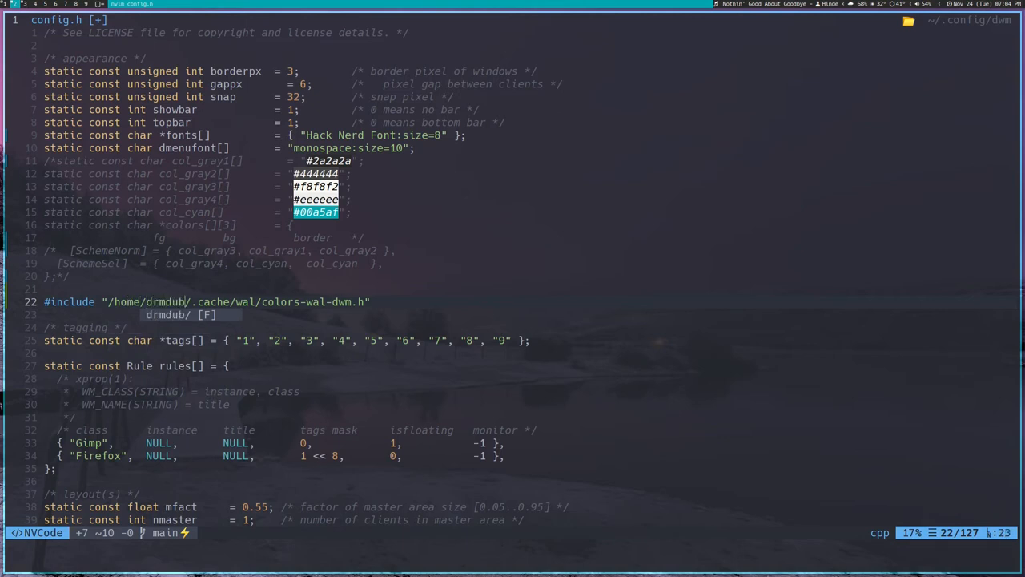
pyautogui.write(':wq')
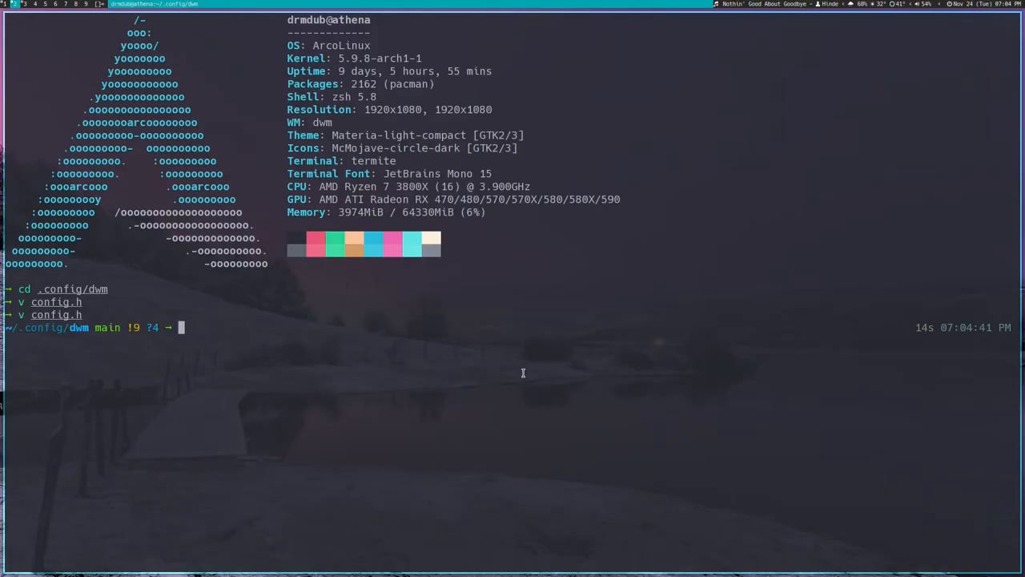
# - Open dwm.c, append ", SchemeUrg" to the colour-scheme enum, and save with :wq
pyautogui.write('v d')
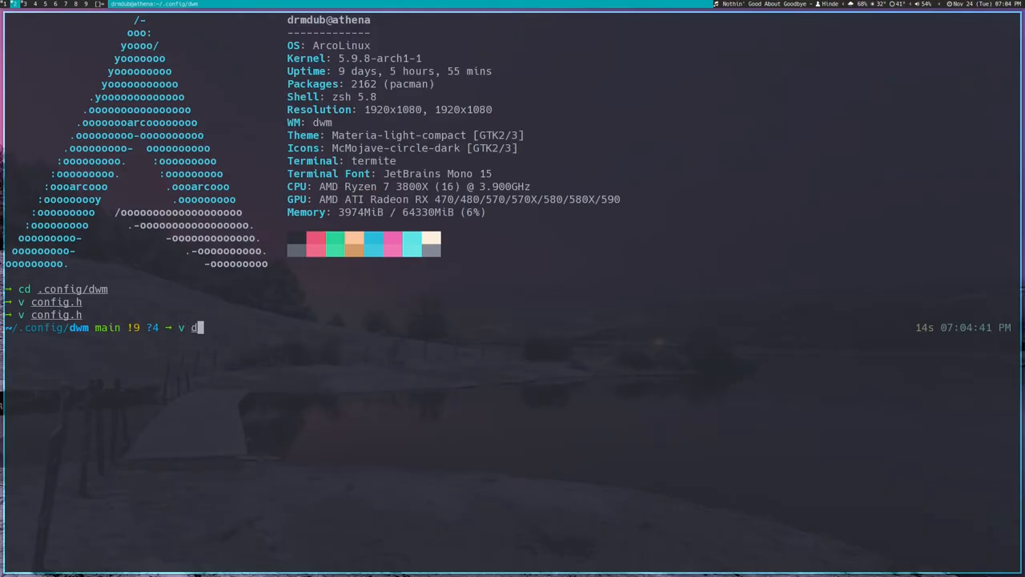
pyautogui.write('wm.c')
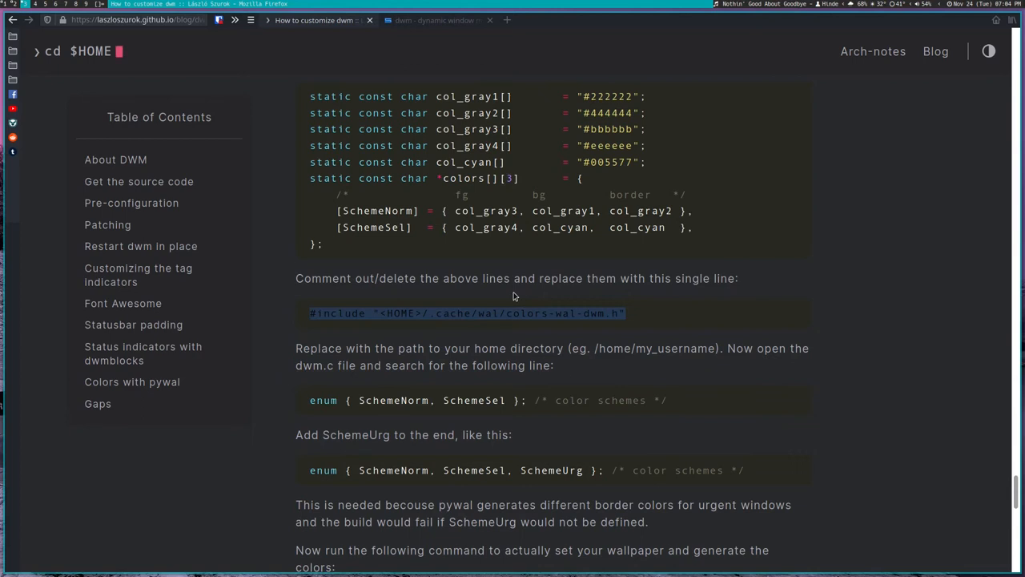
pyautogui.moveTo(687, 403)
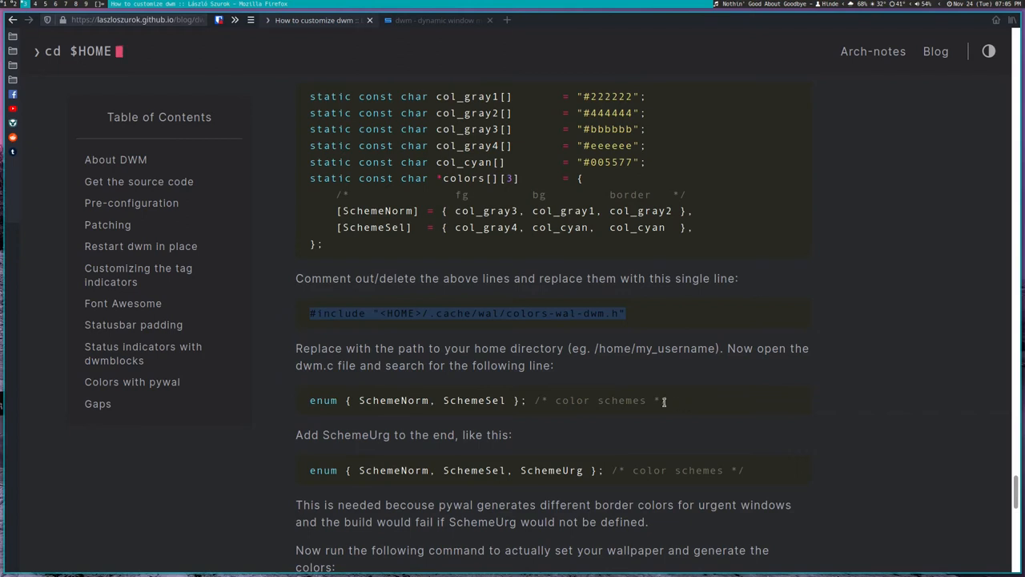
pyautogui.moveTo(520, 470)
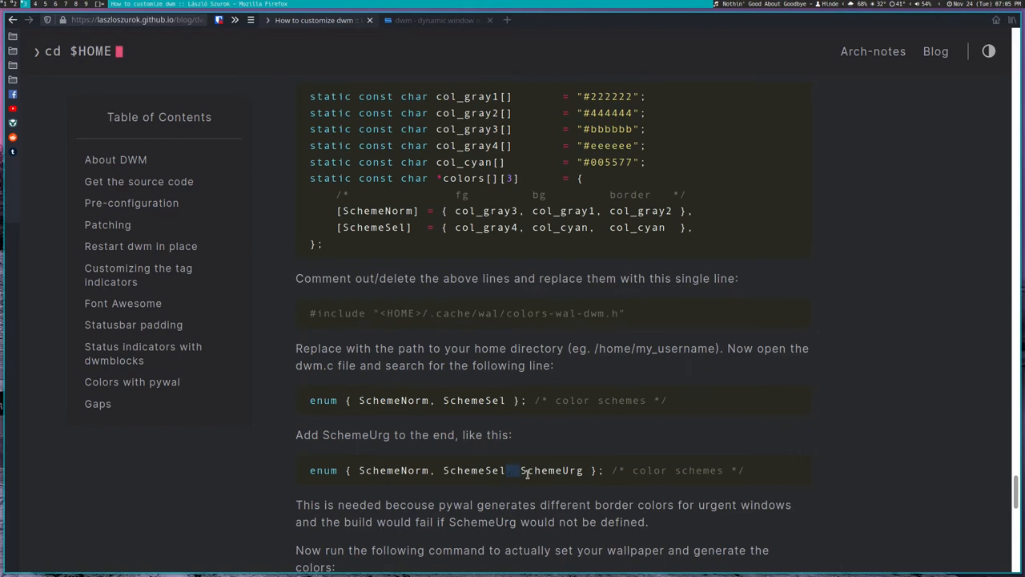
pyautogui.doubleClick(550, 470)
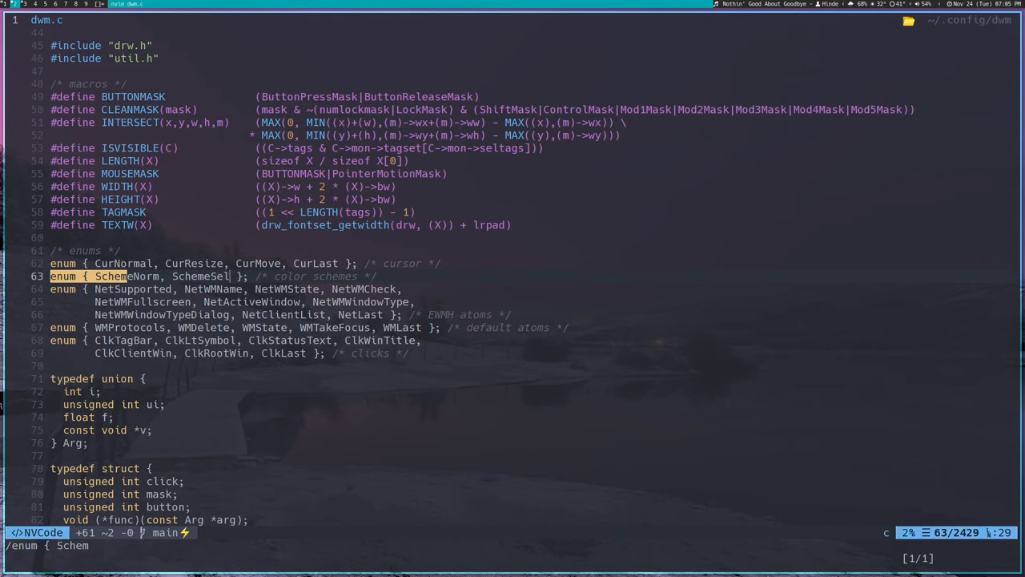
pyautogui.write(',')
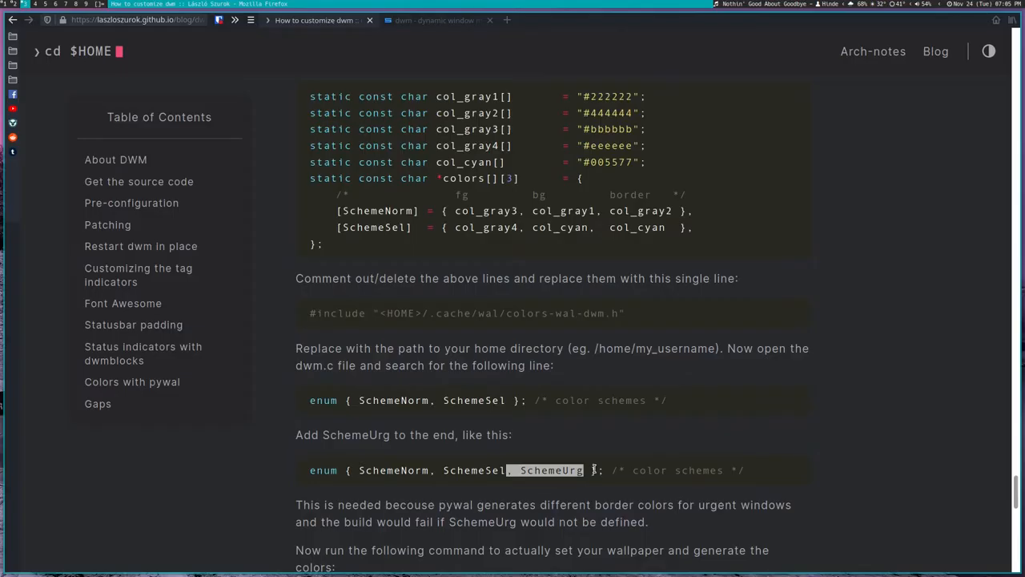
pyautogui.click(599, 499)
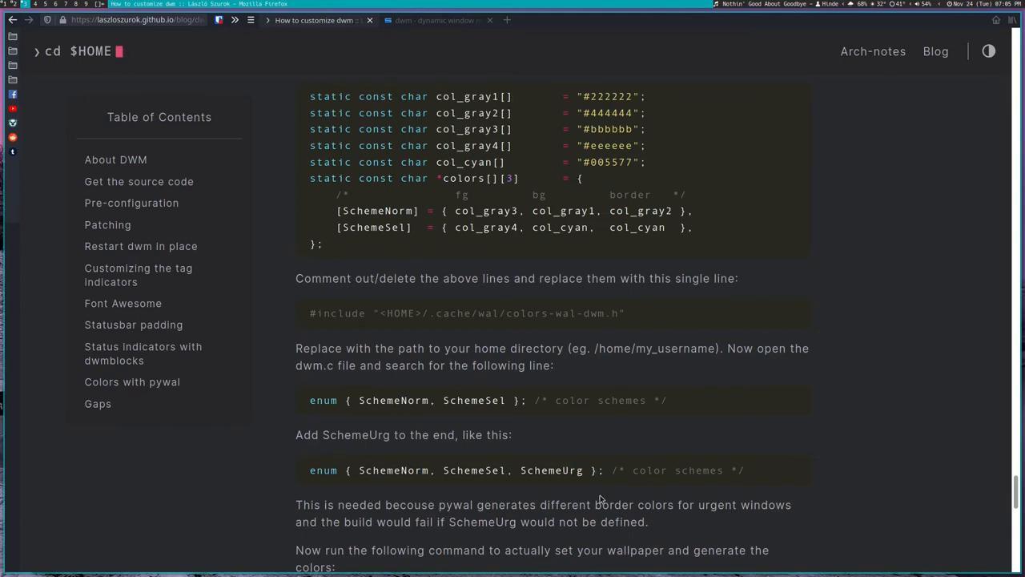
pyautogui.moveTo(585, 481)
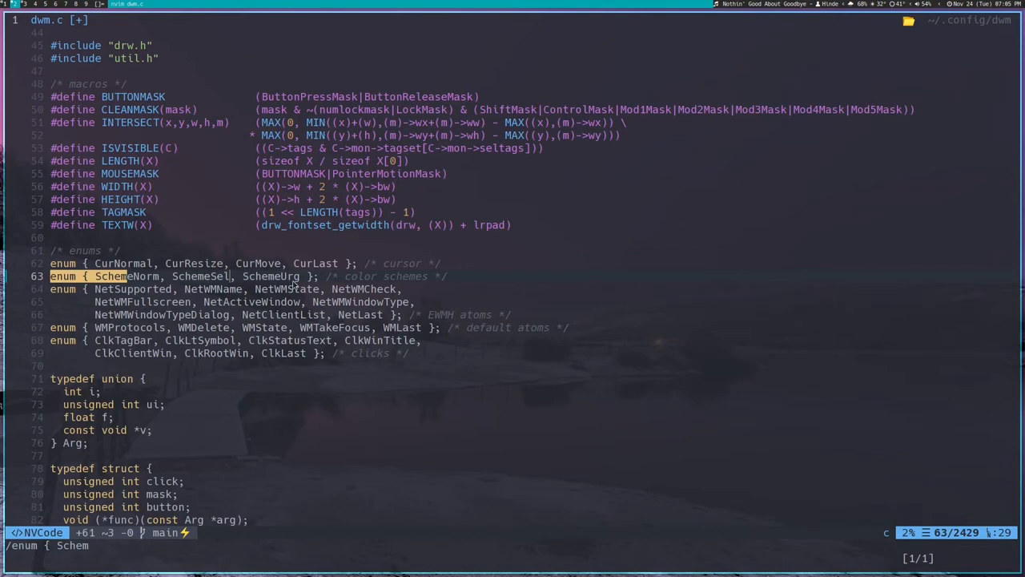
pyautogui.moveTo(307, 288)
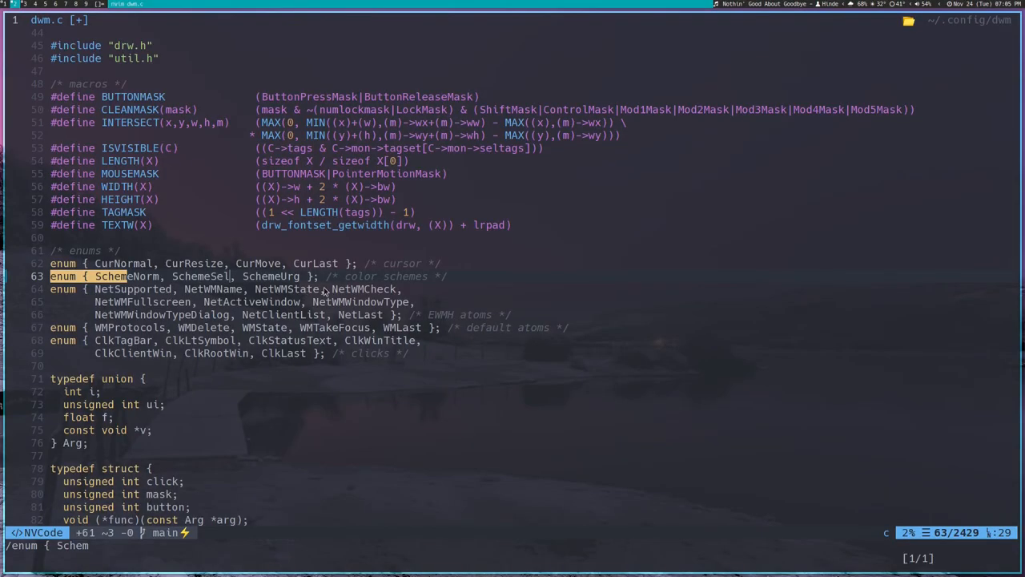
pyautogui.write(':wq')
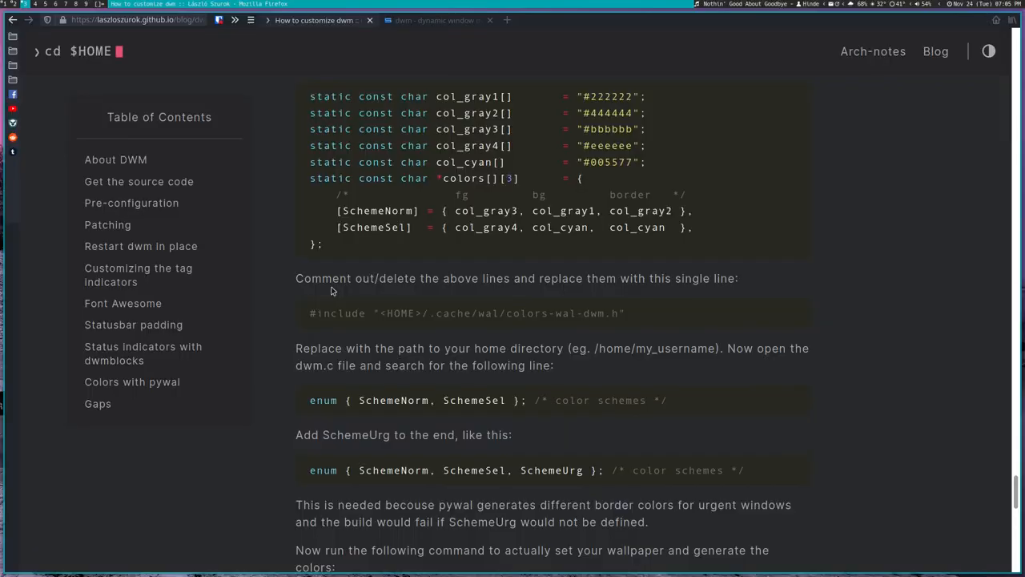
# - Scroll the guide to the 'wal -i path/to/an/image' command and highlight its image path
pyautogui.scroll(-3)
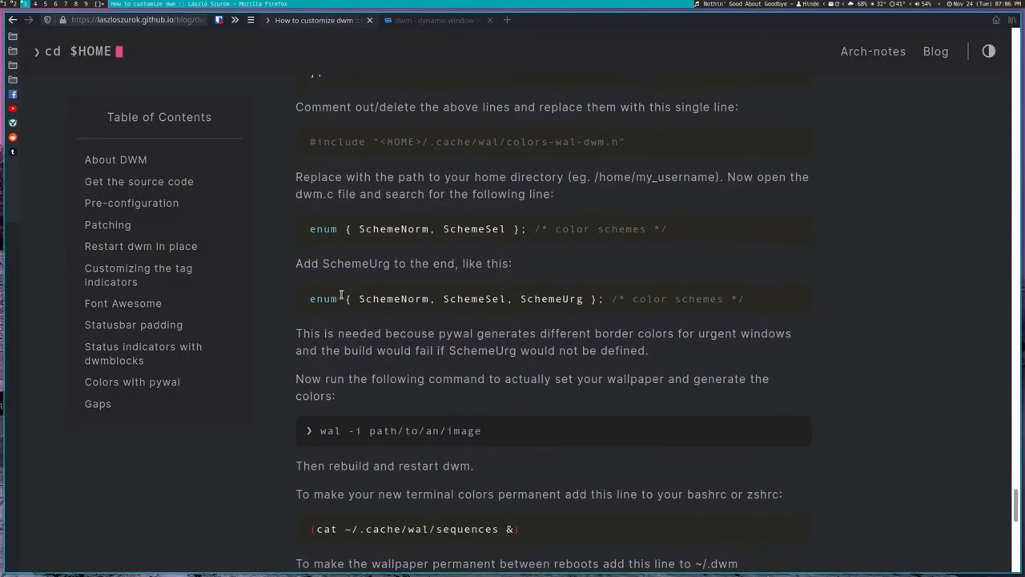
pyautogui.scroll(-3)
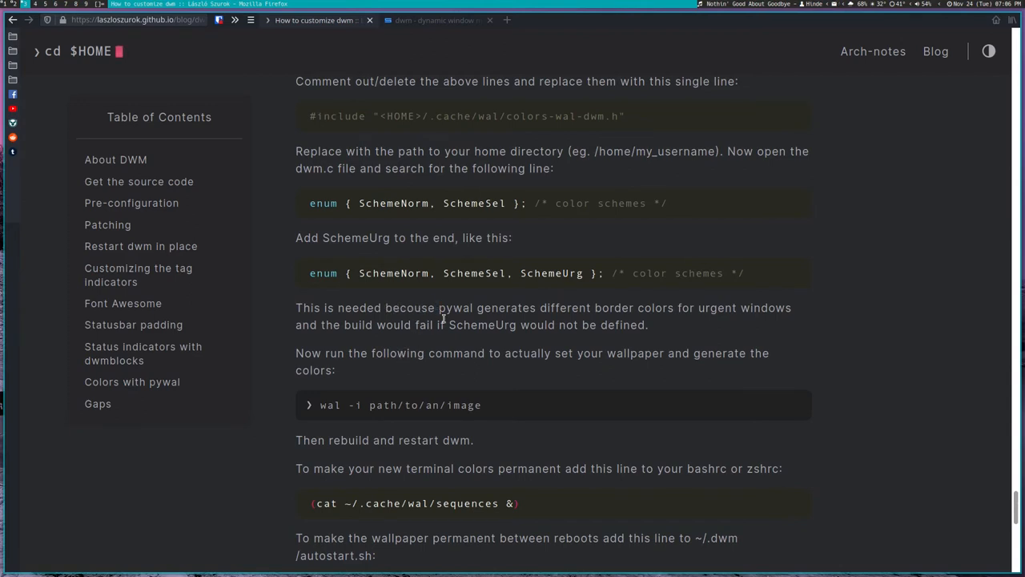
pyautogui.moveTo(699, 307)
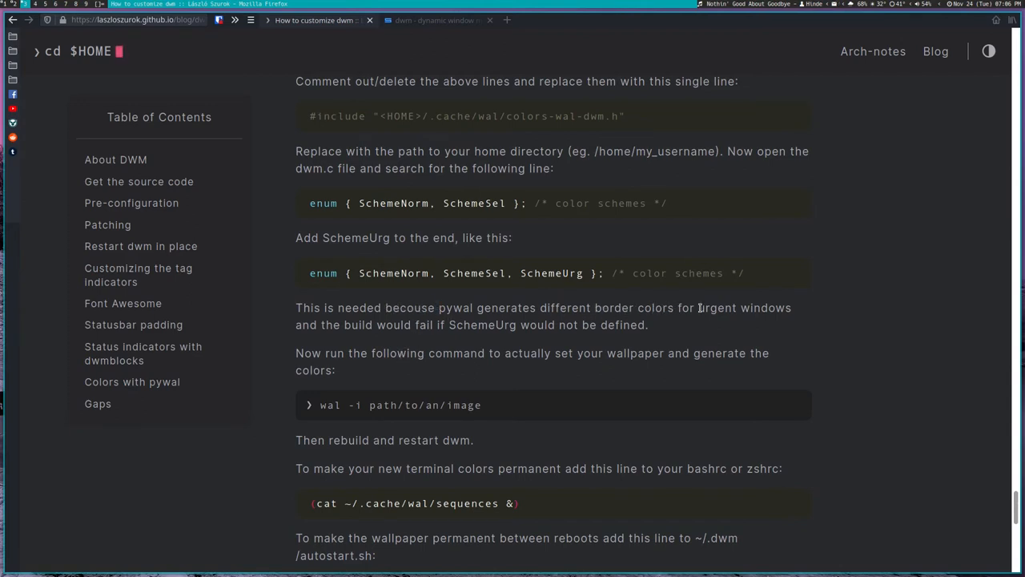
pyautogui.moveTo(411, 339)
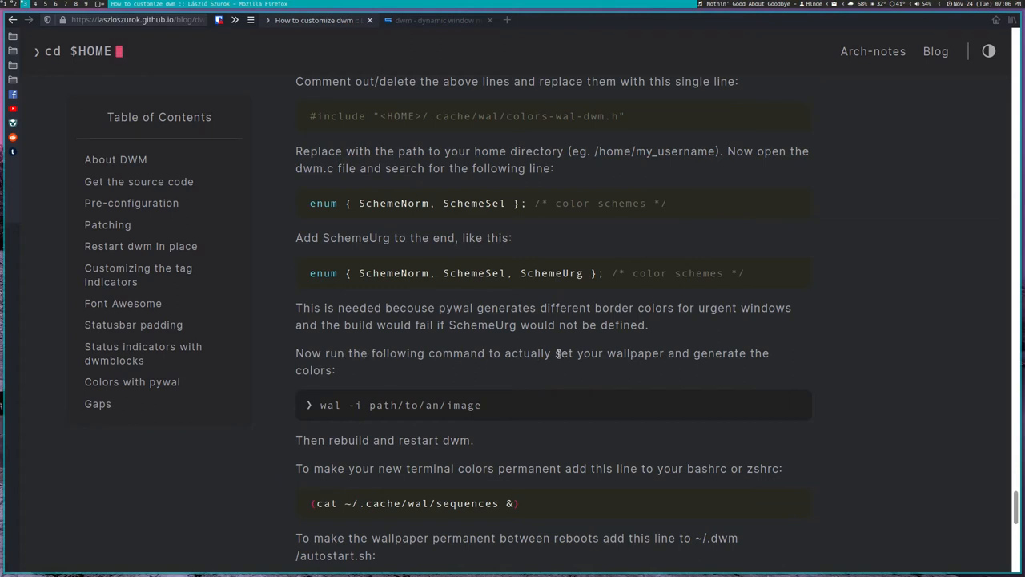
pyautogui.moveTo(501, 404)
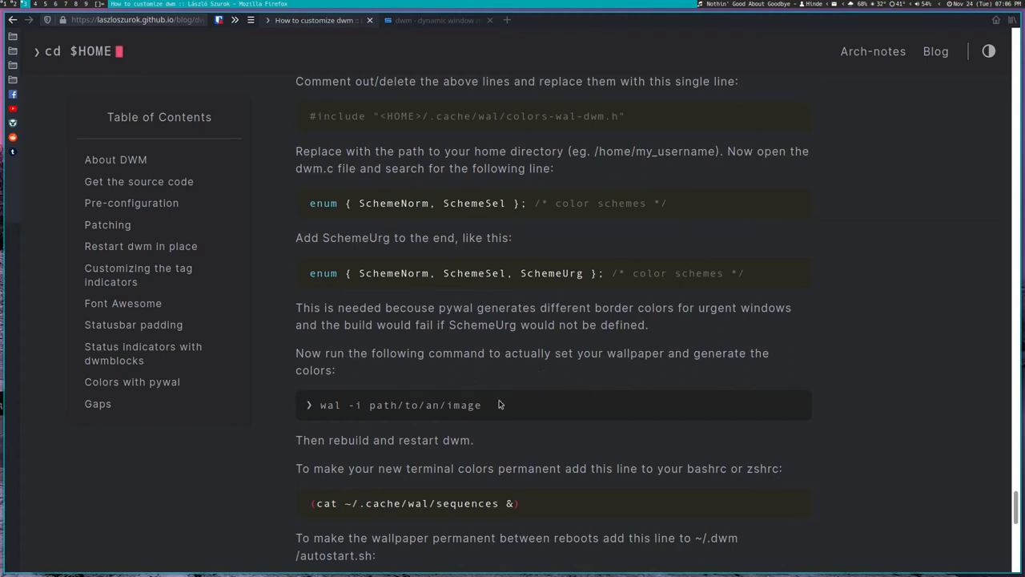
pyautogui.moveTo(496, 410)
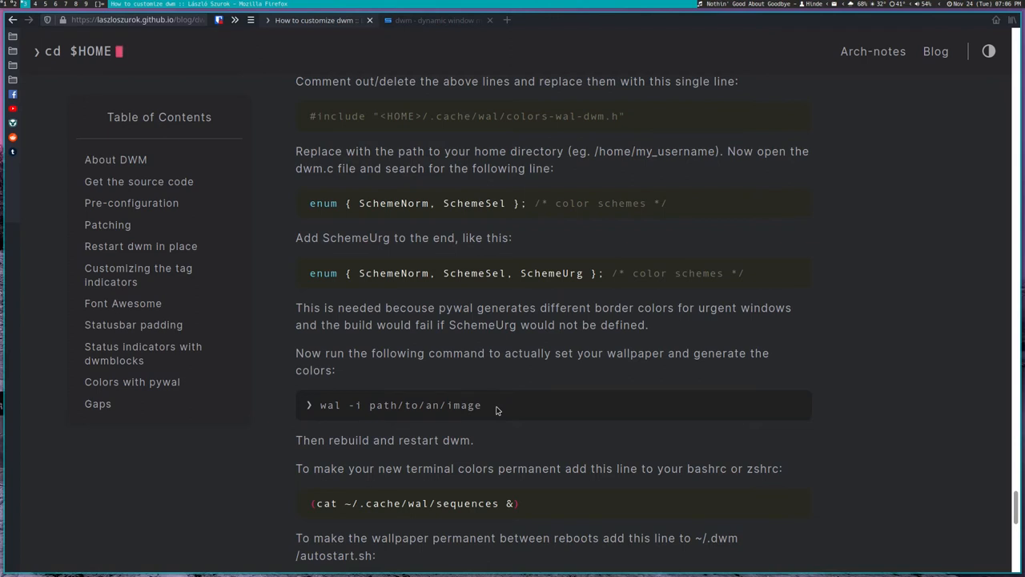
pyautogui.doubleClick(472, 405)
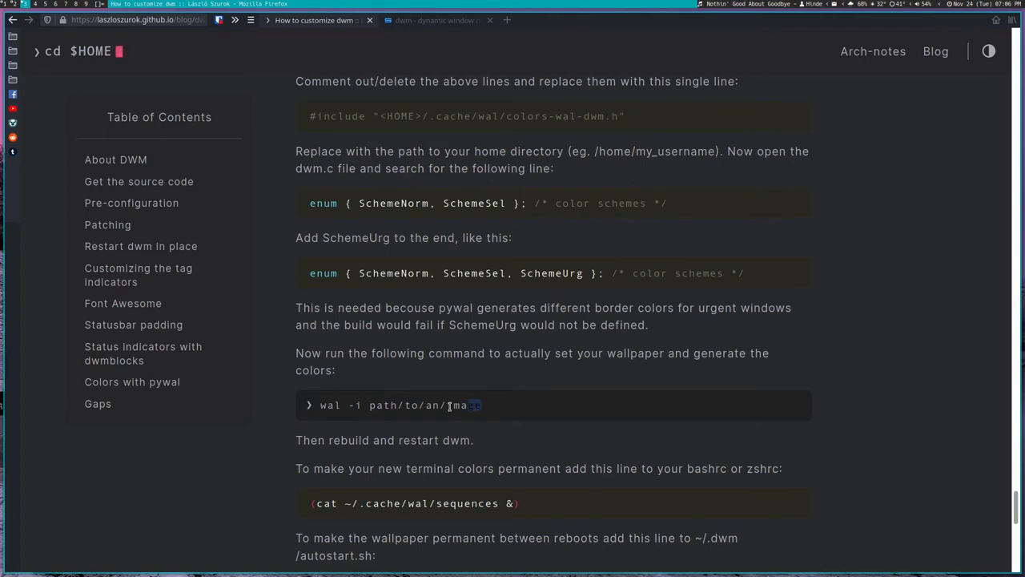
pyautogui.moveTo(321, 404); pyautogui.dragTo(480, 404)
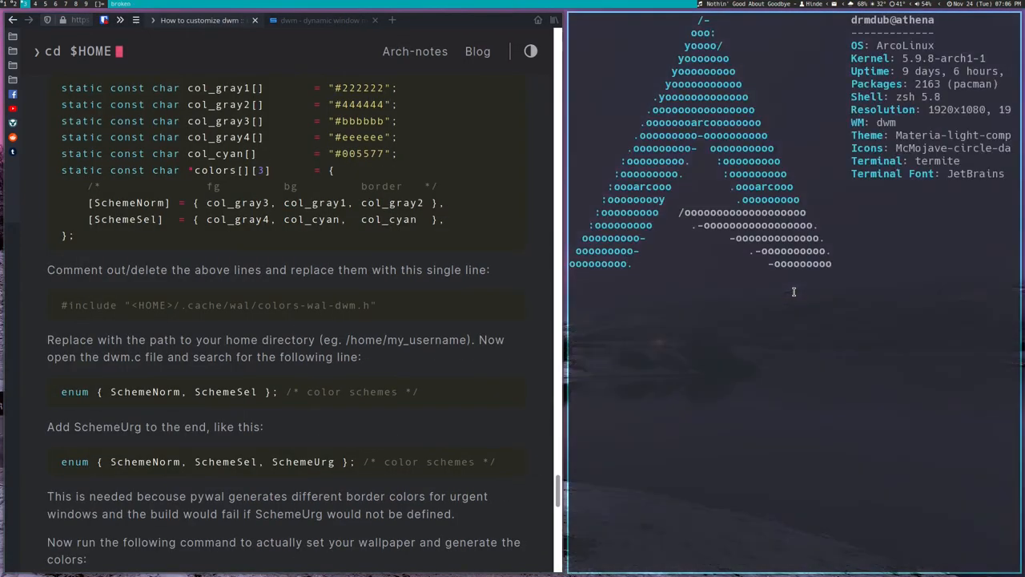
# - Run wal -i Pictures/walls/newwall.jpg, Tab-completing the image path
pyautogui.write('wal -i path/to/an/image')
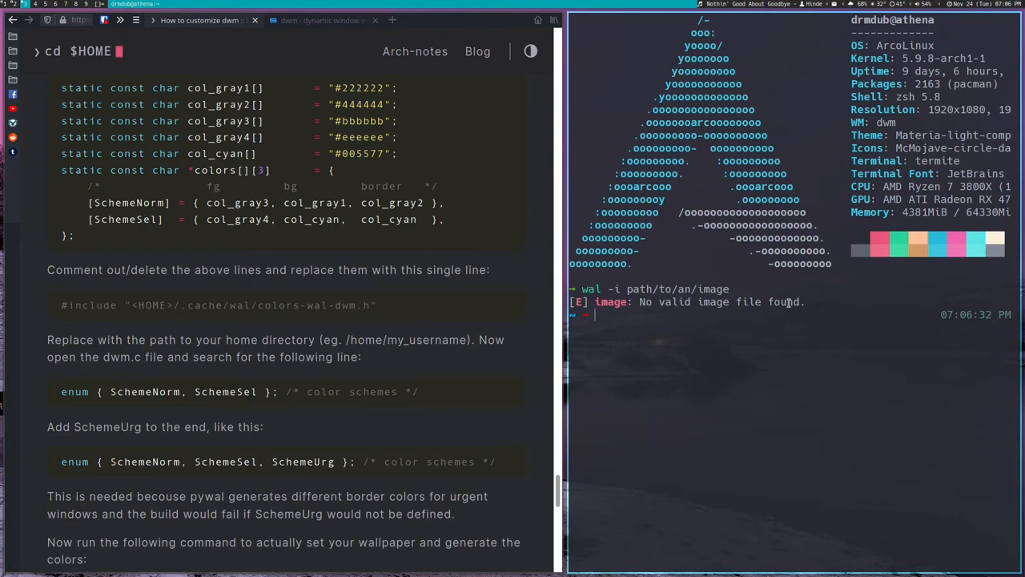
pyautogui.write('wal -i path/to/an/image')
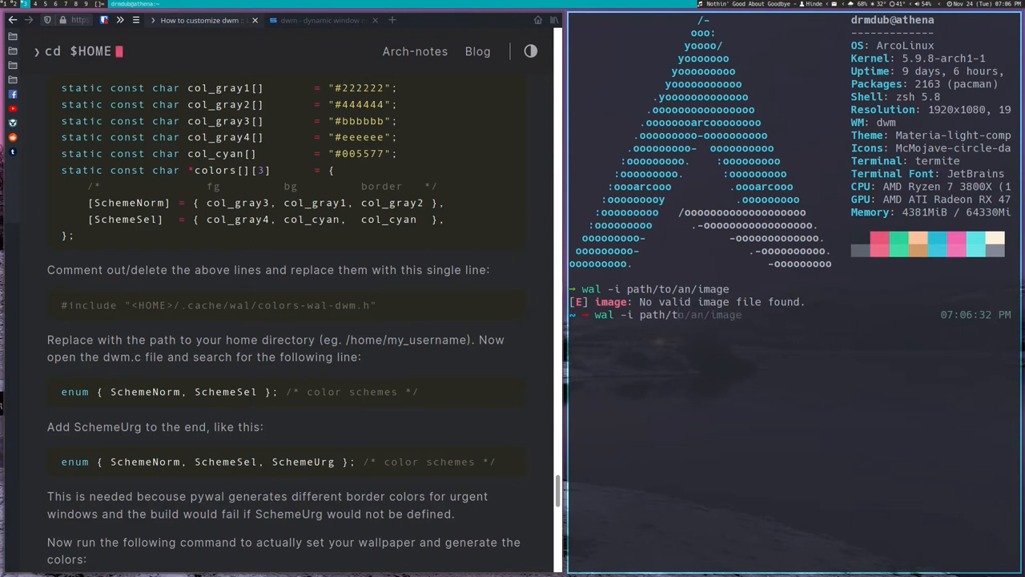
pyautogui.write('Pictures')
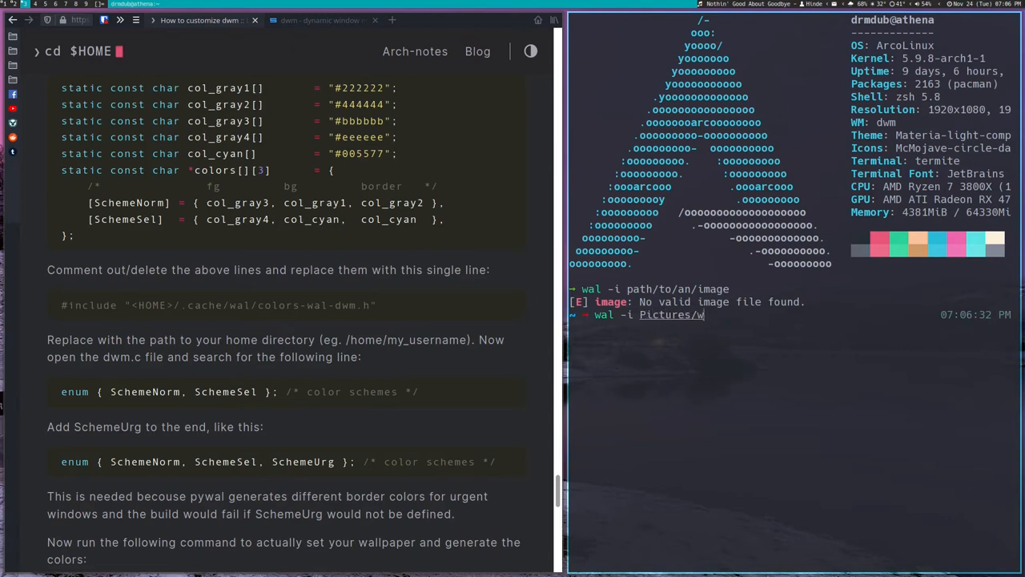
pyautogui.press('Tab')
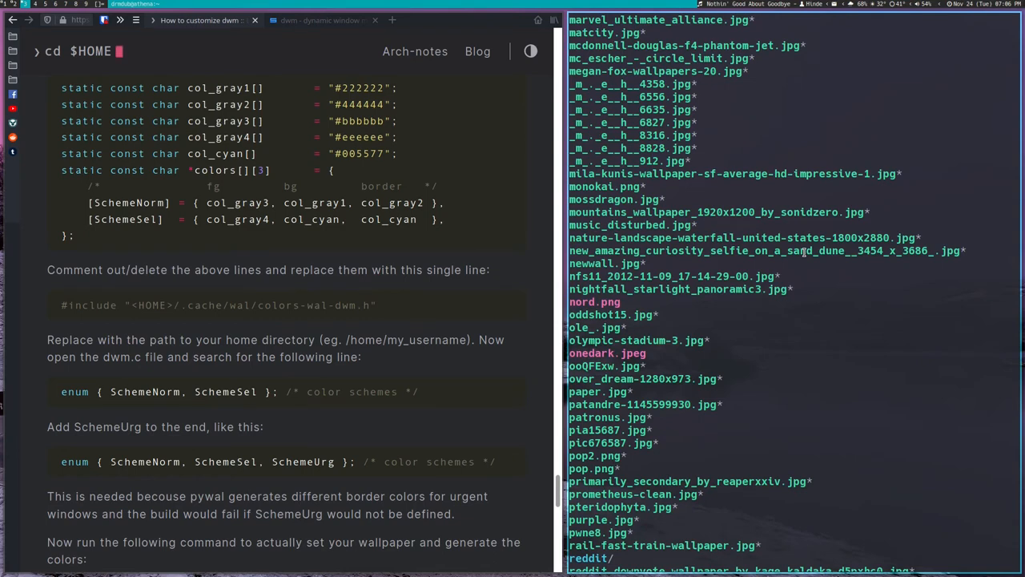
pyautogui.scroll(-3)
pyautogui.write('wal -i Pictures/walls/newwall.jpg')
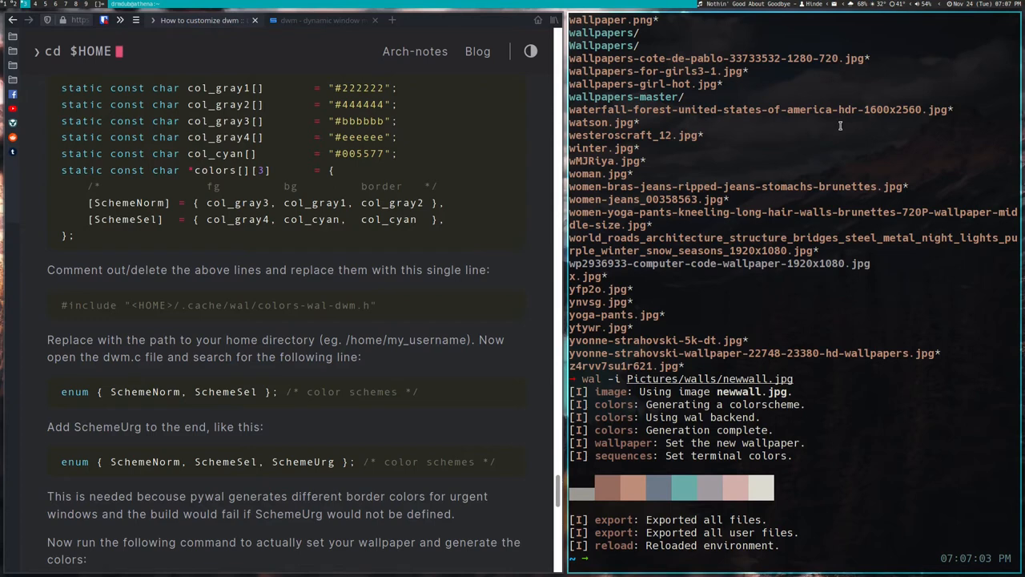
pyautogui.moveTo(745, 214)
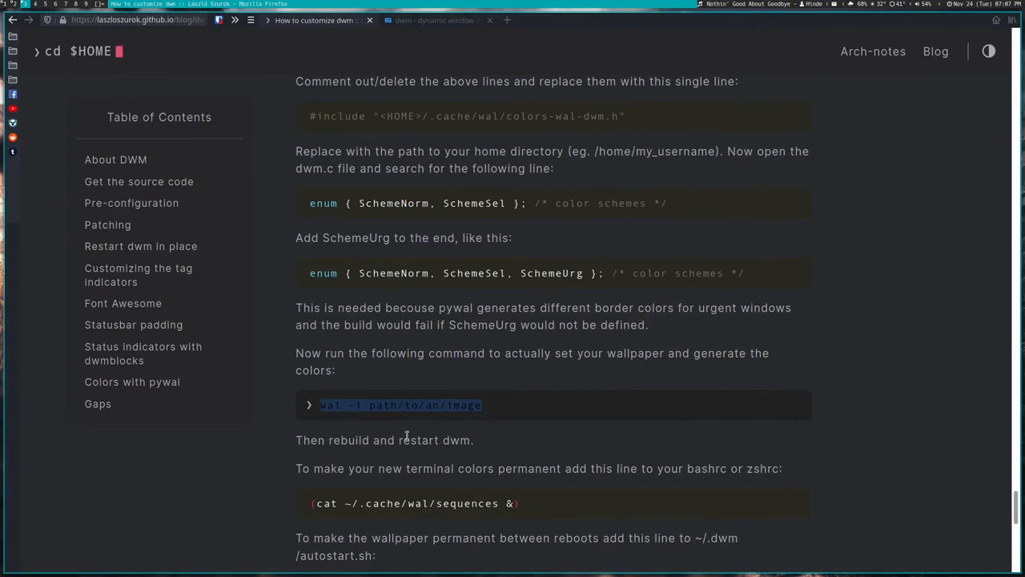
pyautogui.moveTo(427, 461)
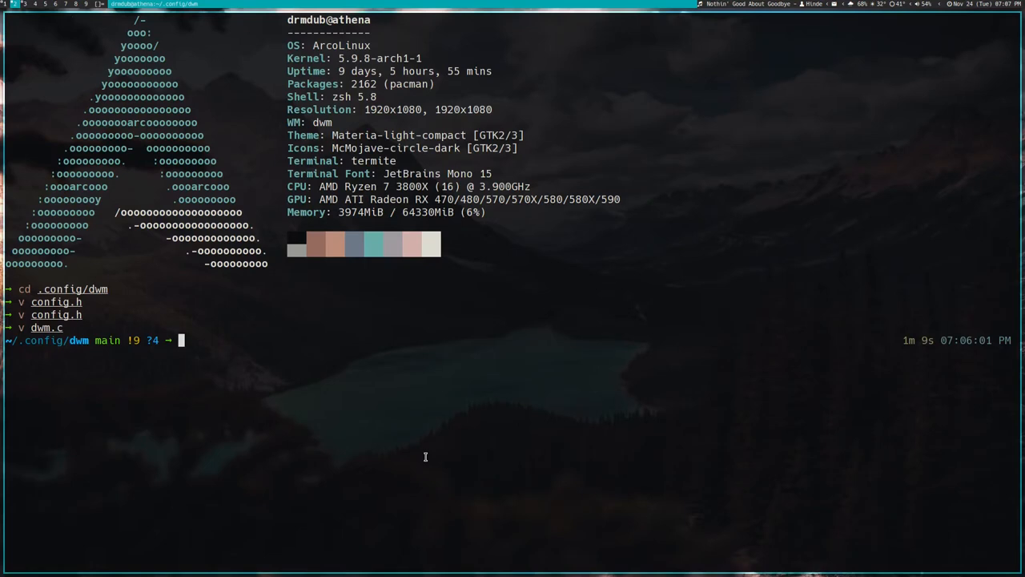
# - Run make and sudo make install, hitting undeclared col_gray1 and col_cyan errors
pyautogui.write('make')
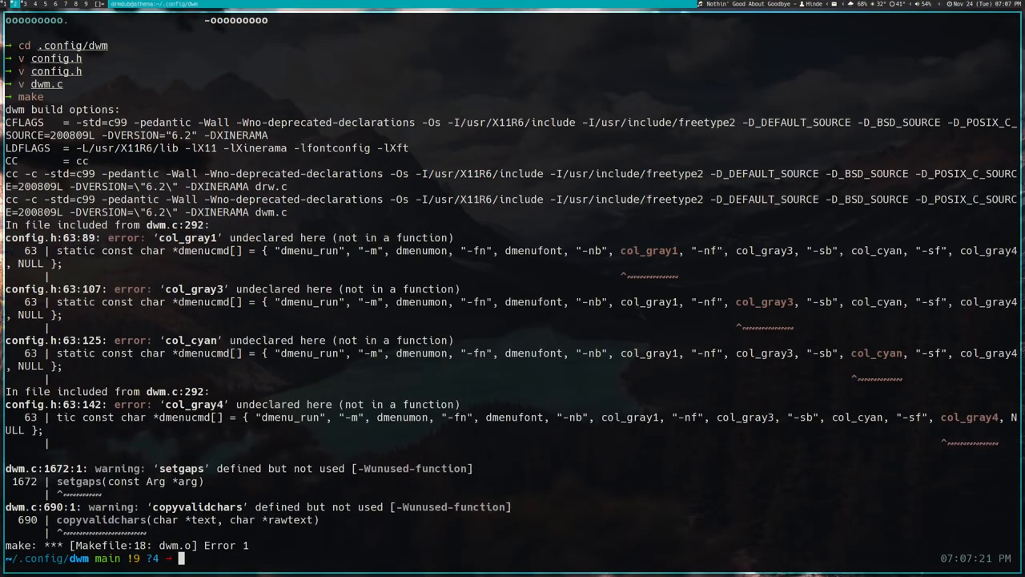
pyautogui.write('sudo pacman -S python-pywal')
pyautogui.write('sudo make install')
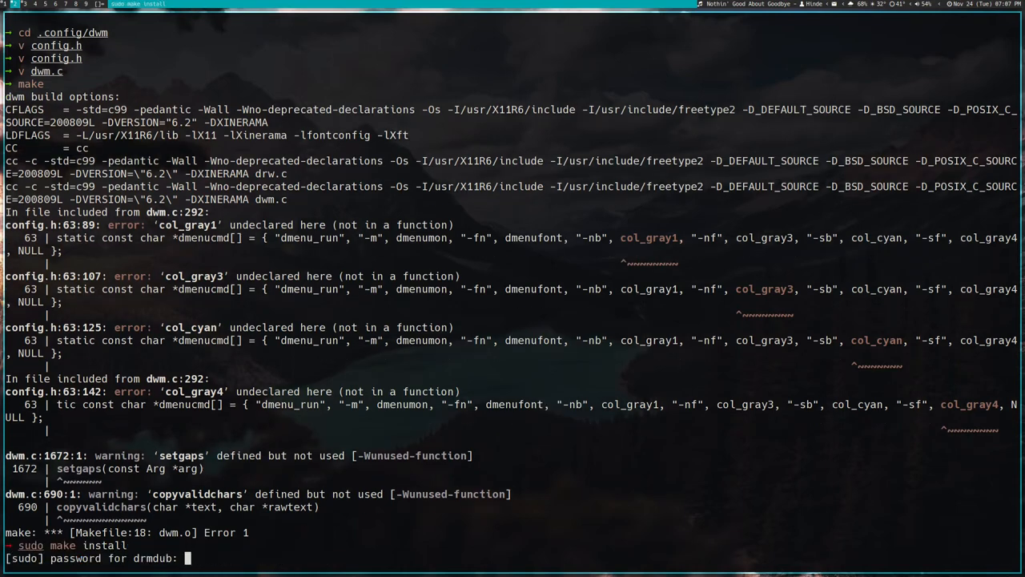
pyautogui.press('Return')
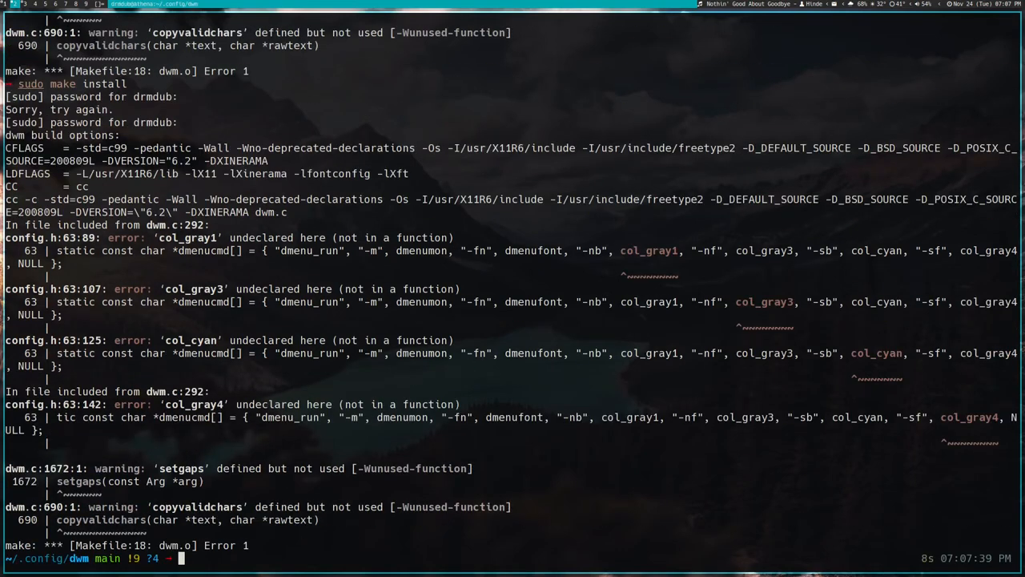
pyautogui.write('v config.h')
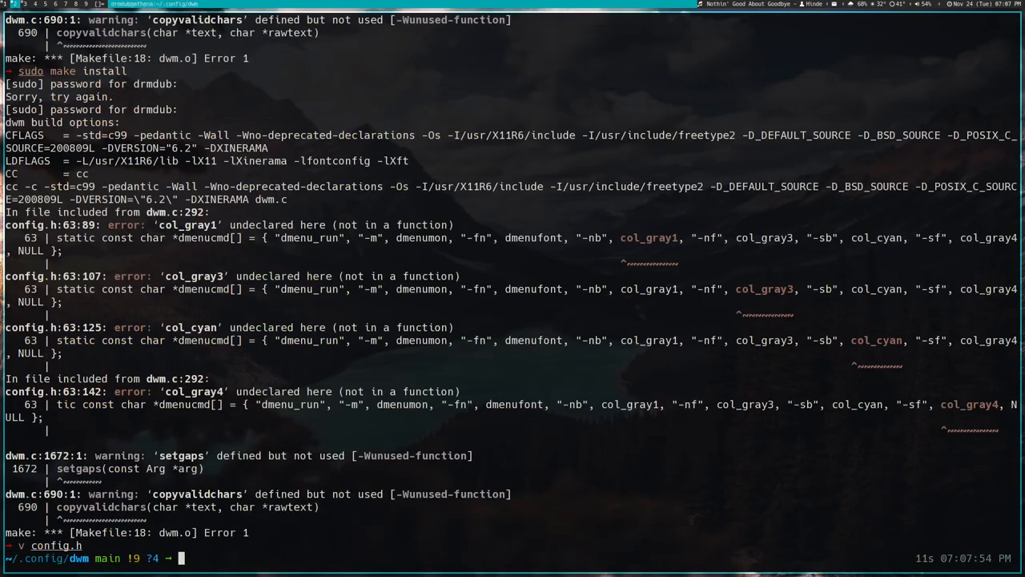
# - Stage all dwm changes with git add --all and commit them as 'pywal'
pyautogui.write('git clone https://github.com/zsh-users/zsh-syntax-highlighting.git')
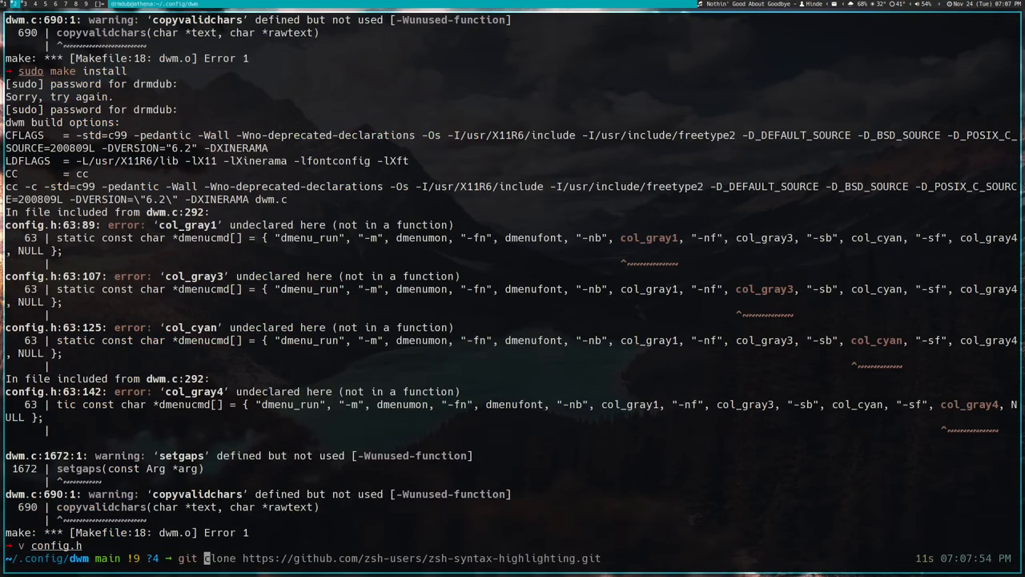
pyautogui.press('Return')
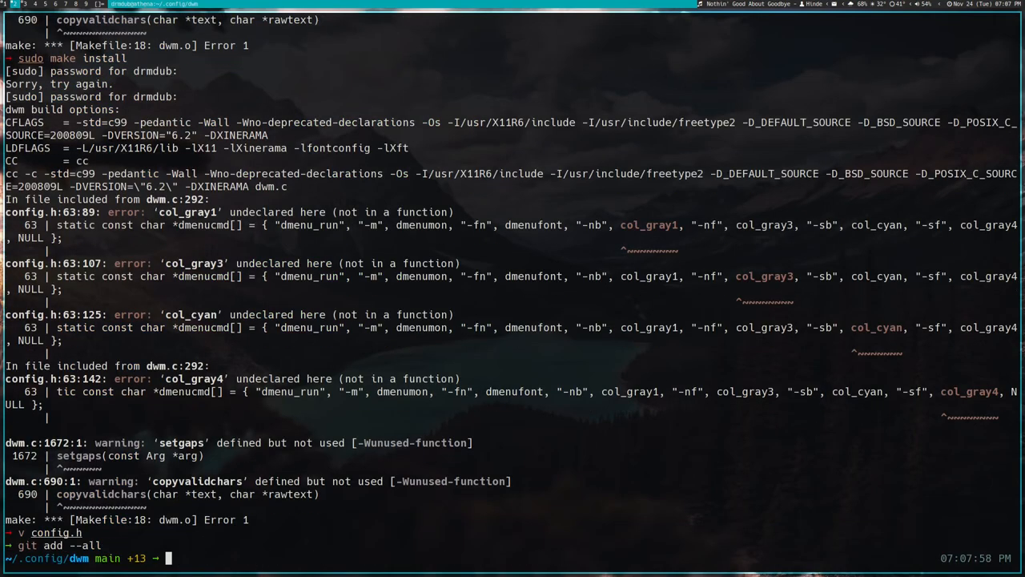
pyautogui.write('git add --all')
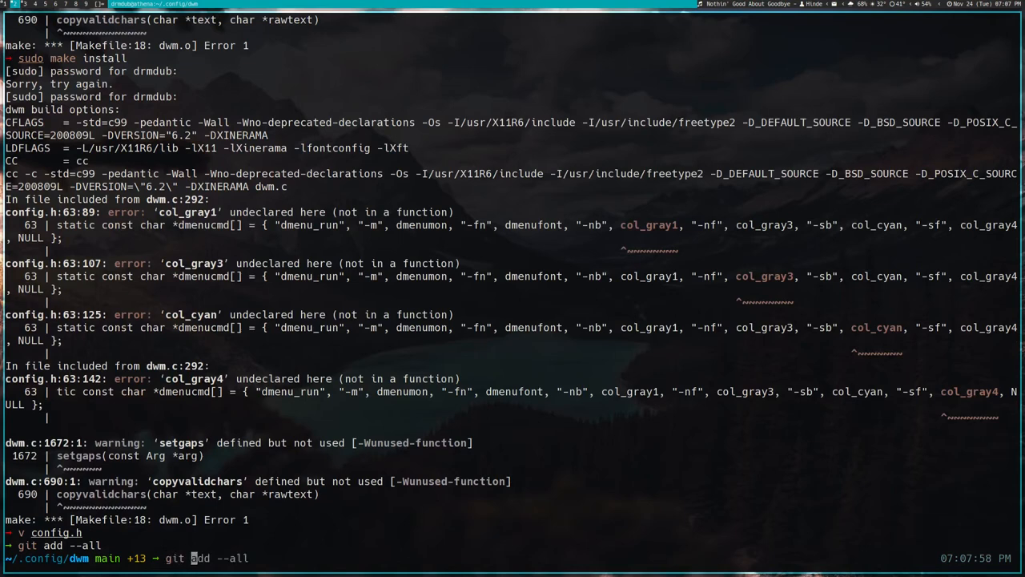
pyautogui.write('git commit -m "new image"')
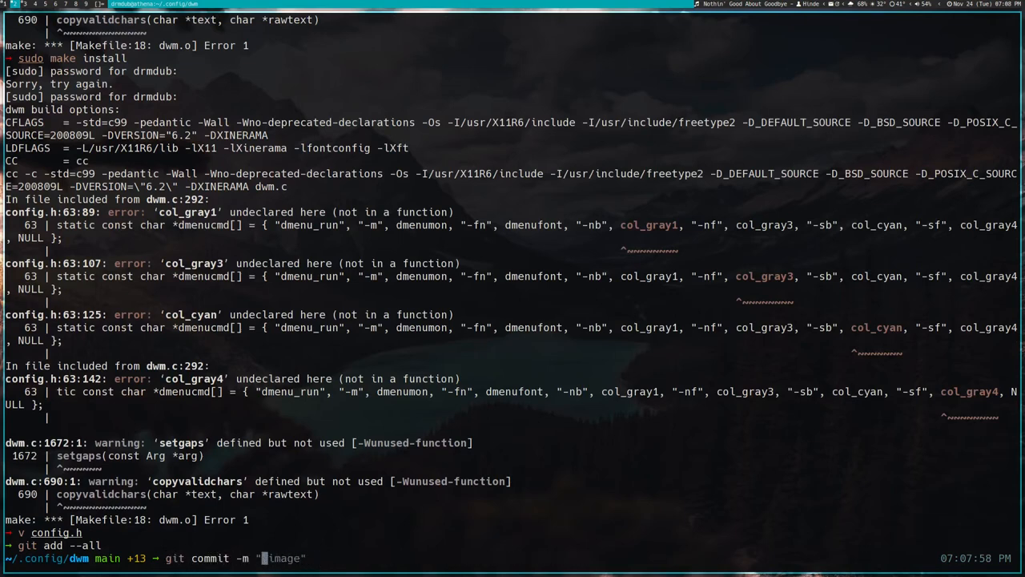
pyautogui.write('pywal')
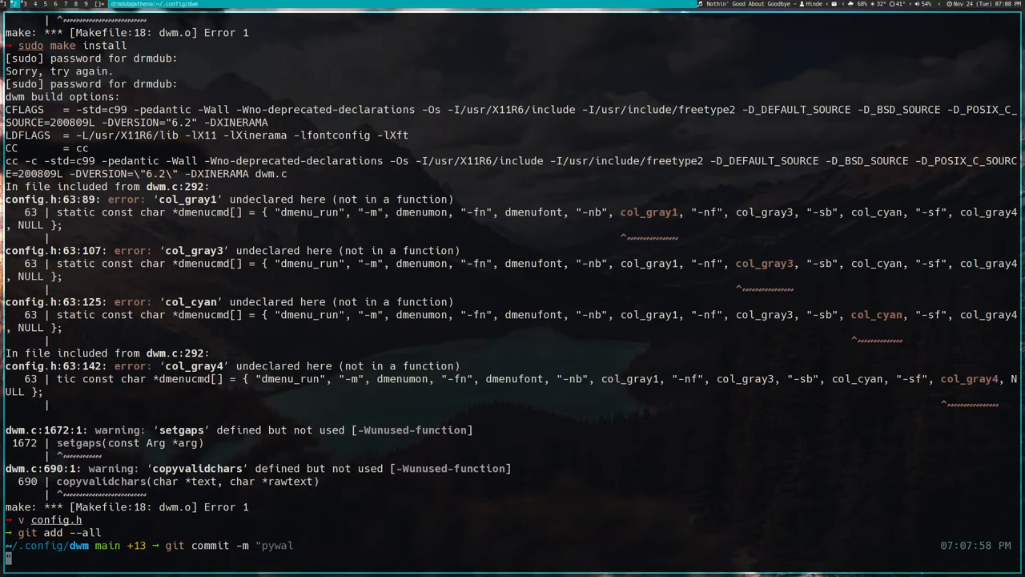
pyautogui.write('"')
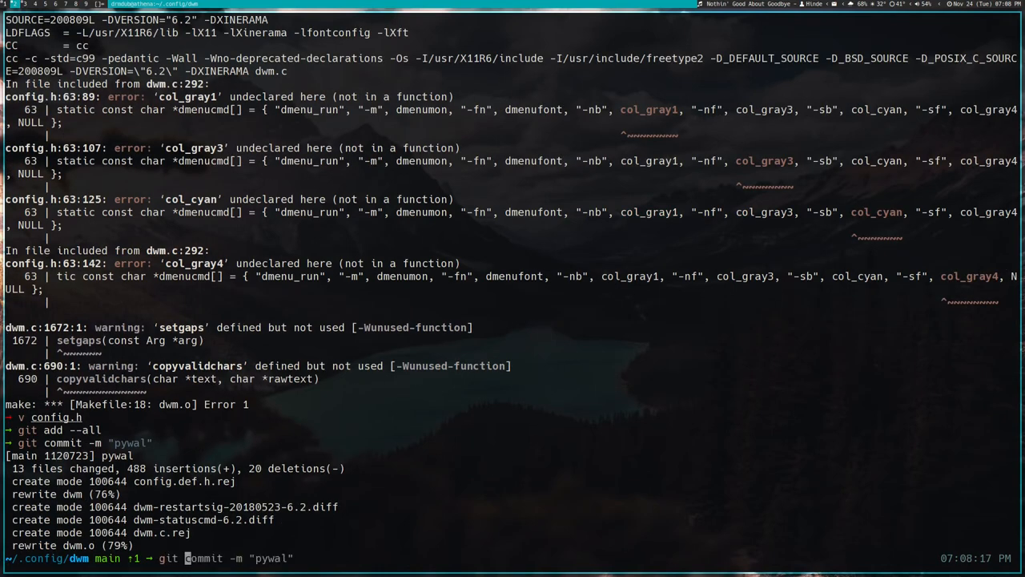
# - Push the commit to origin master, which fails with a refspec error
pyautogui.write('git push -u origin master')
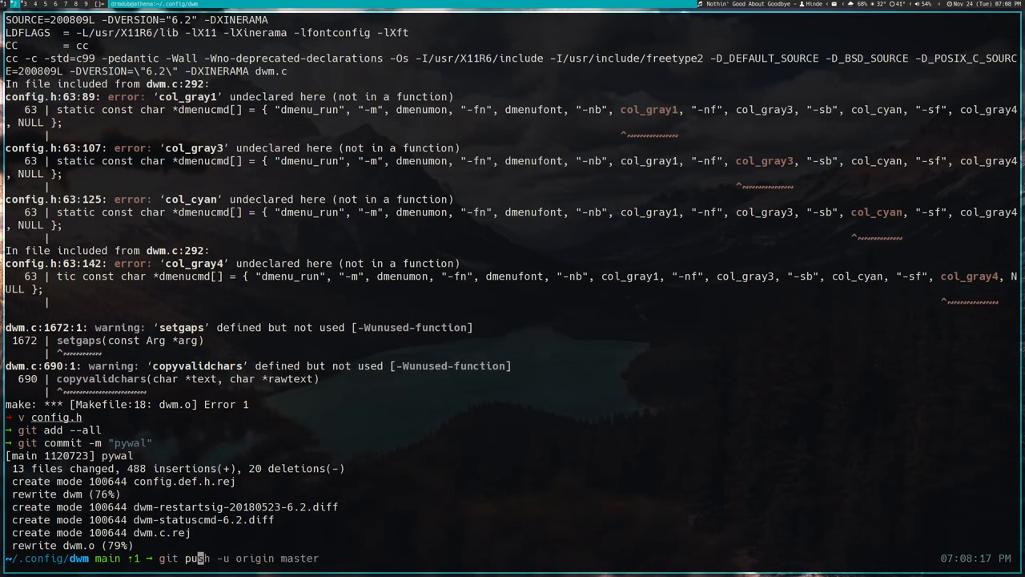
pyautogui.press('Return')
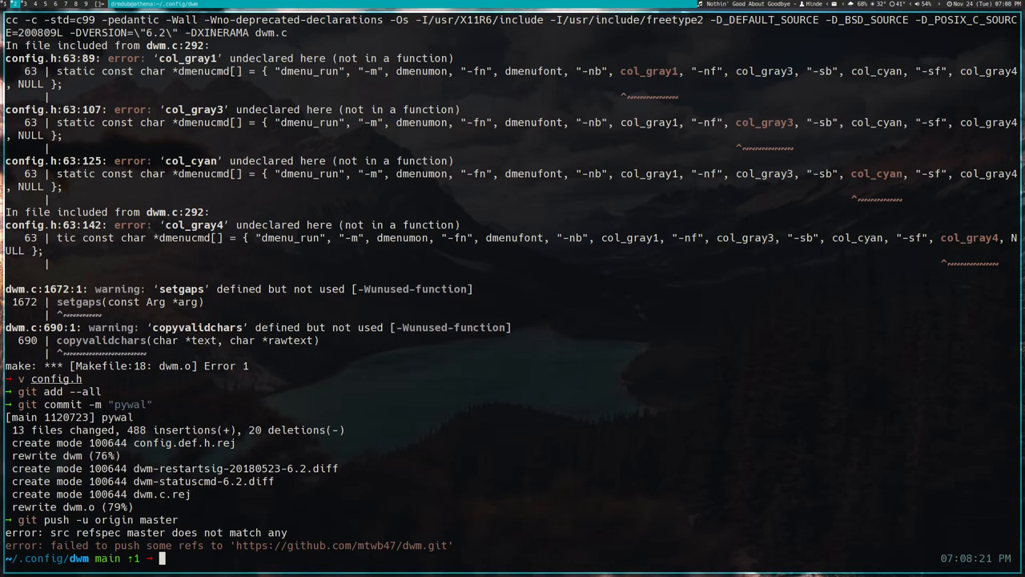
pyautogui.write('cp config.example keymap.example ~/.moc')
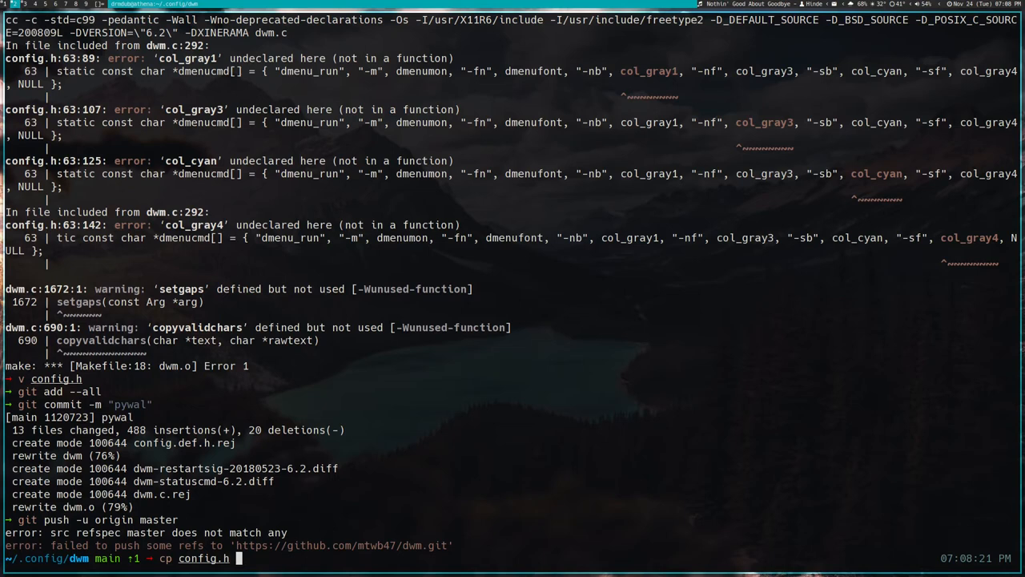
# - Copy config.h to config.old, edit it, rebuild with make, and reopen config.h
pyautogui.write('config.oi')
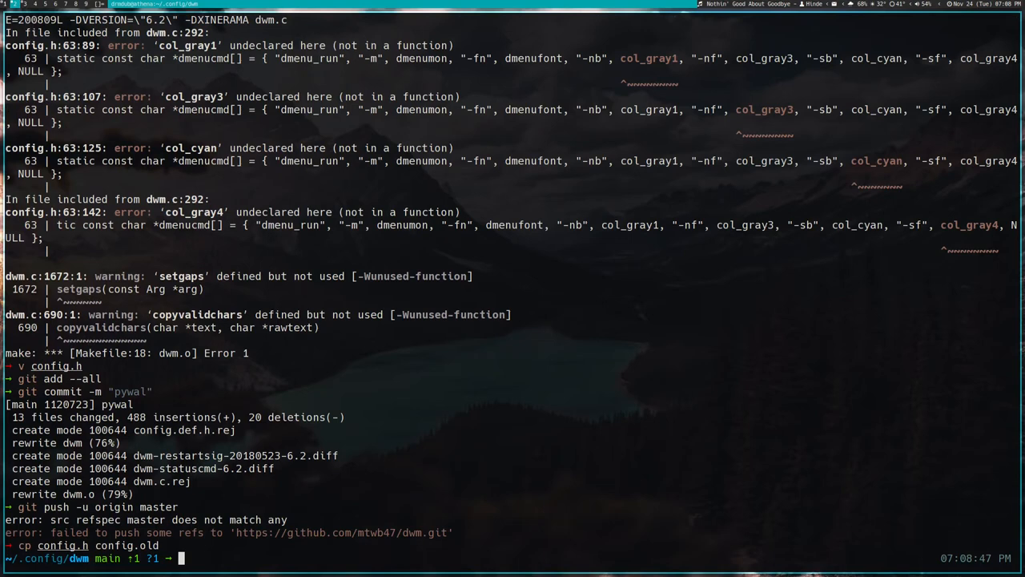
pyautogui.write('v config.h')
pyautogui.write('make')
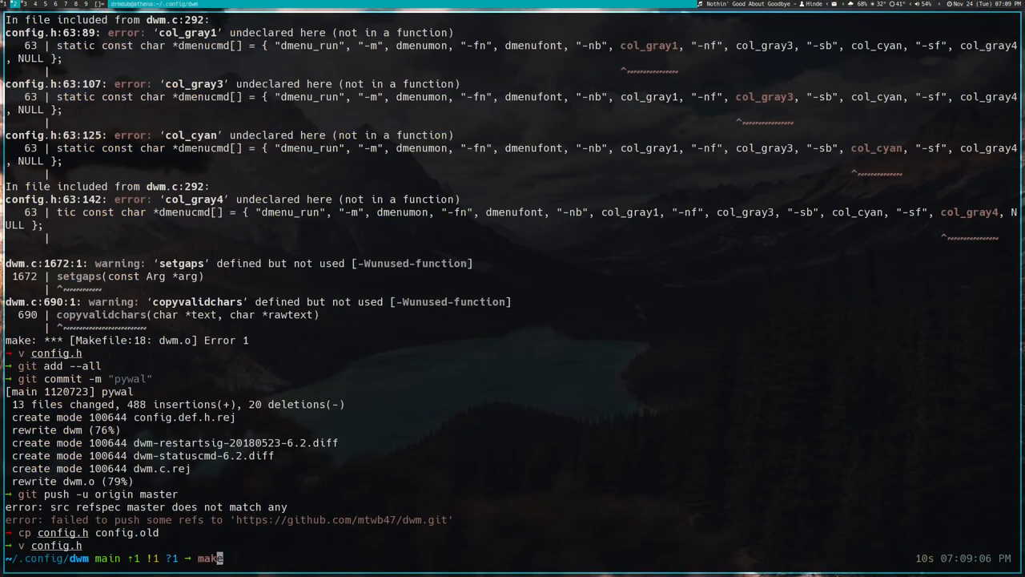
pyautogui.press('Return')
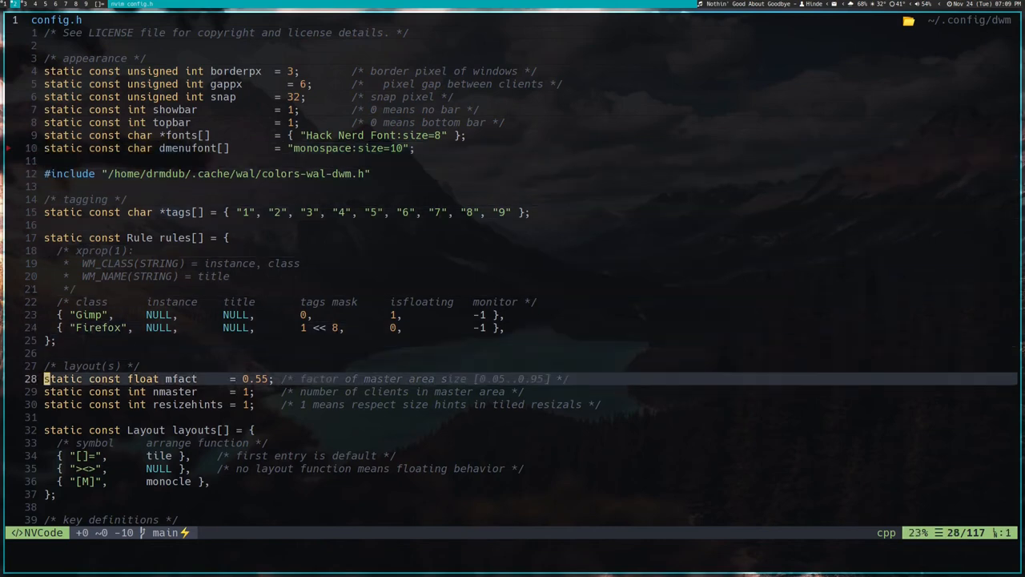
pyautogui.scroll(-3)
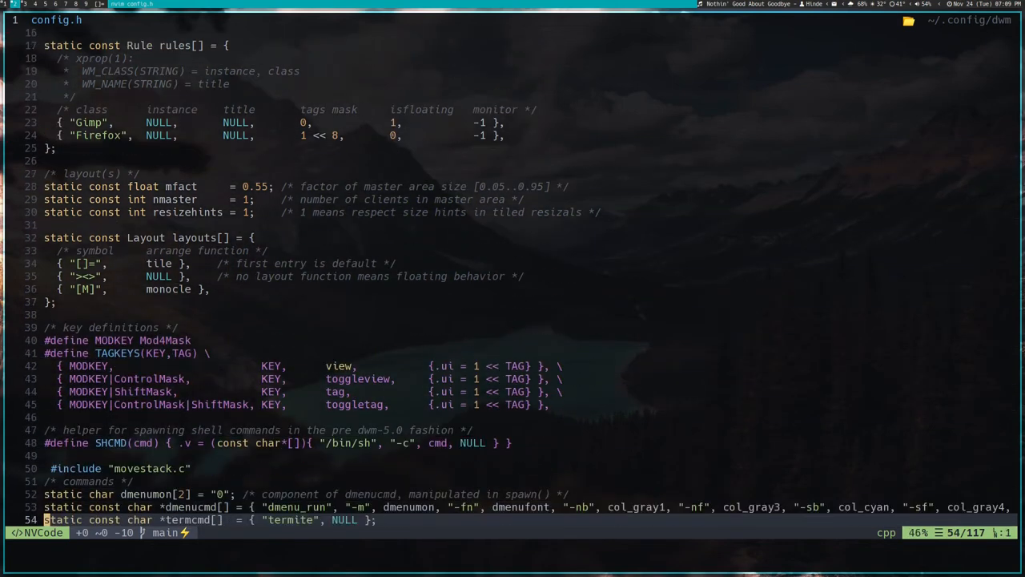
pyautogui.scroll(-3)
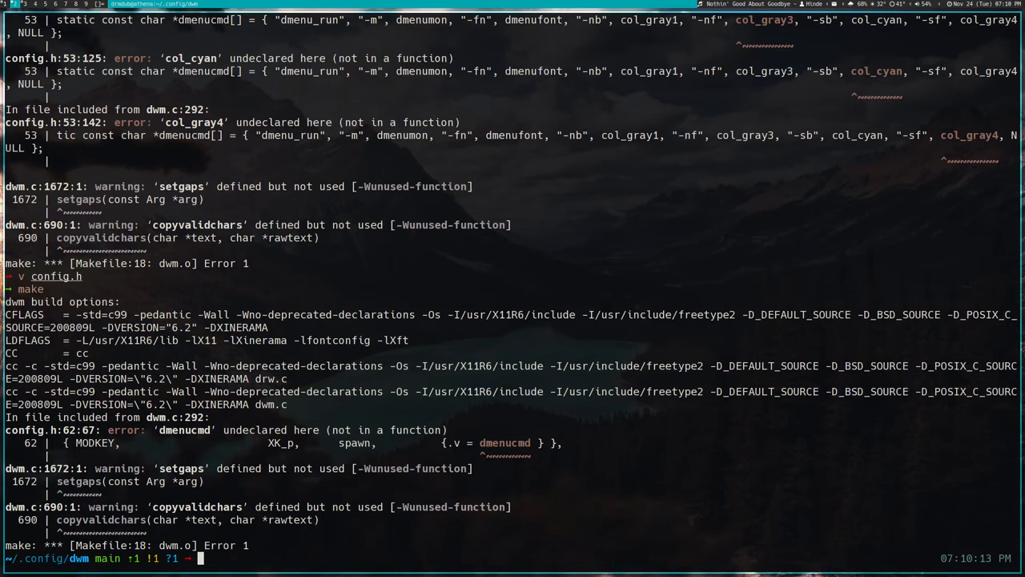
pyautogui.write('v config.h')
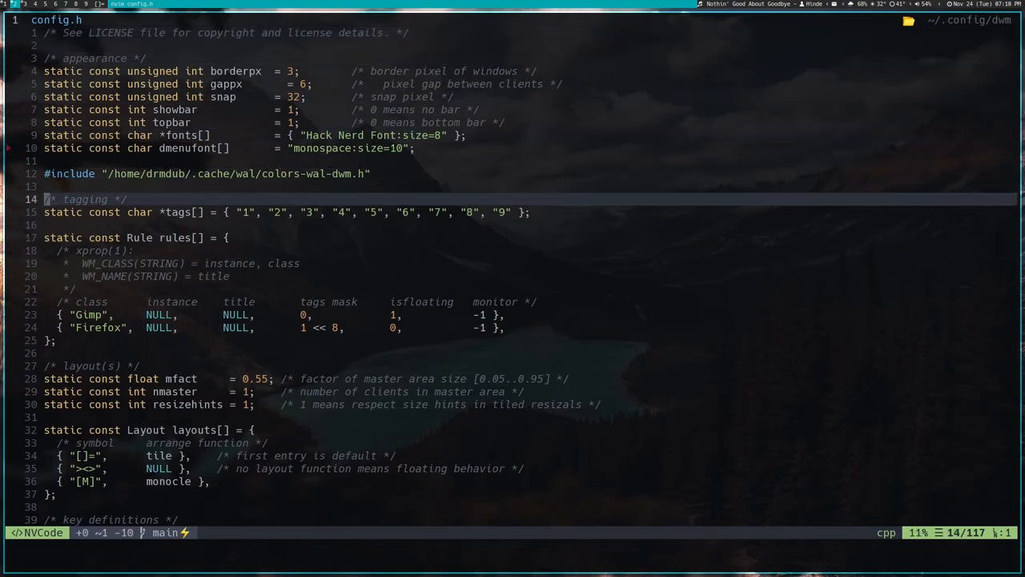
# - Search config.h for dmenucmd and open dwm.c beside the spawn-function build error
pyautogui.scroll(-3)
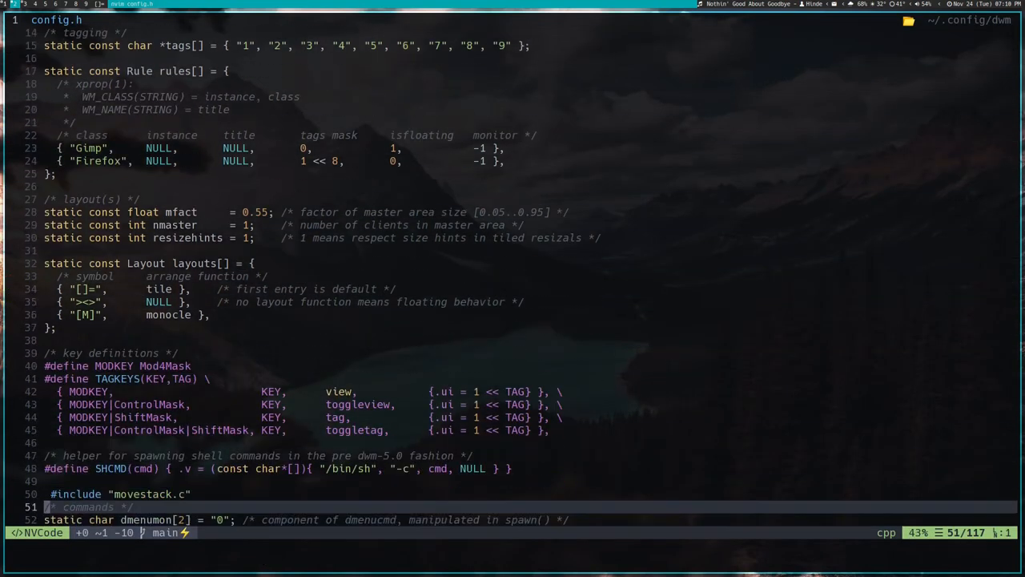
pyautogui.scroll(-3)
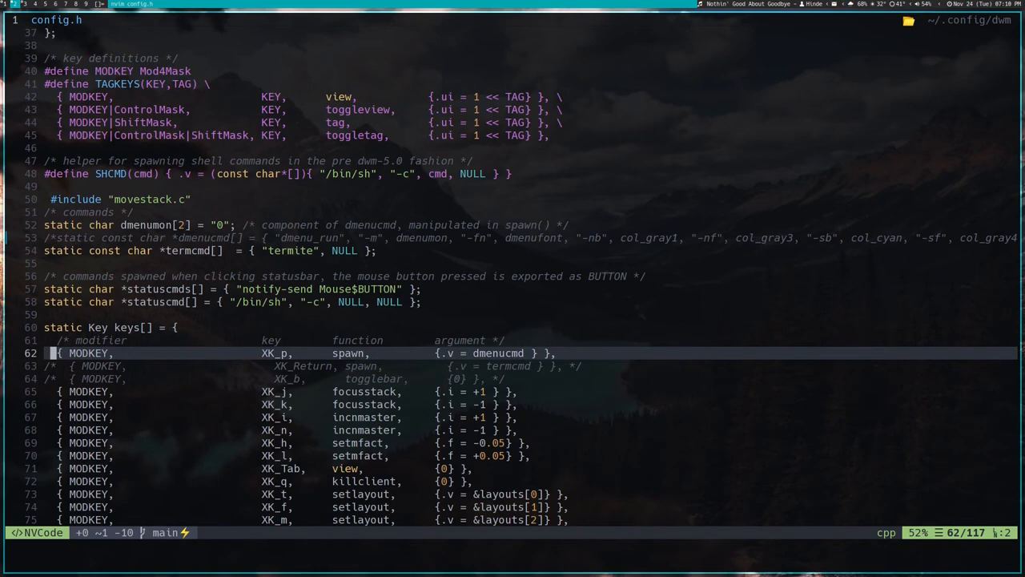
pyautogui.write('/')
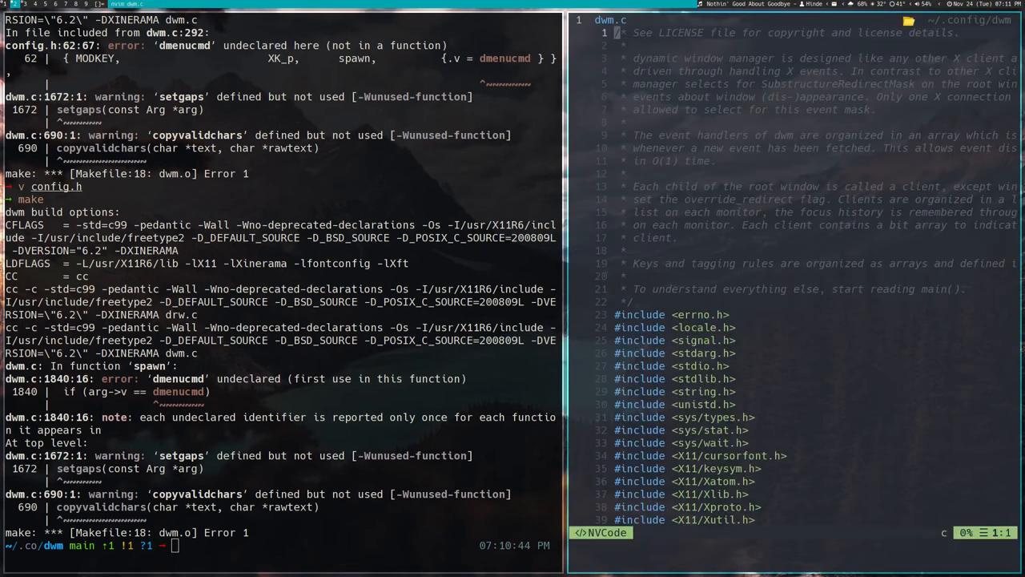
# - Find dmenucmd on line 53 and delete the col_gray/col_cyan arguments after -nb
pyautogui.write('/dm')
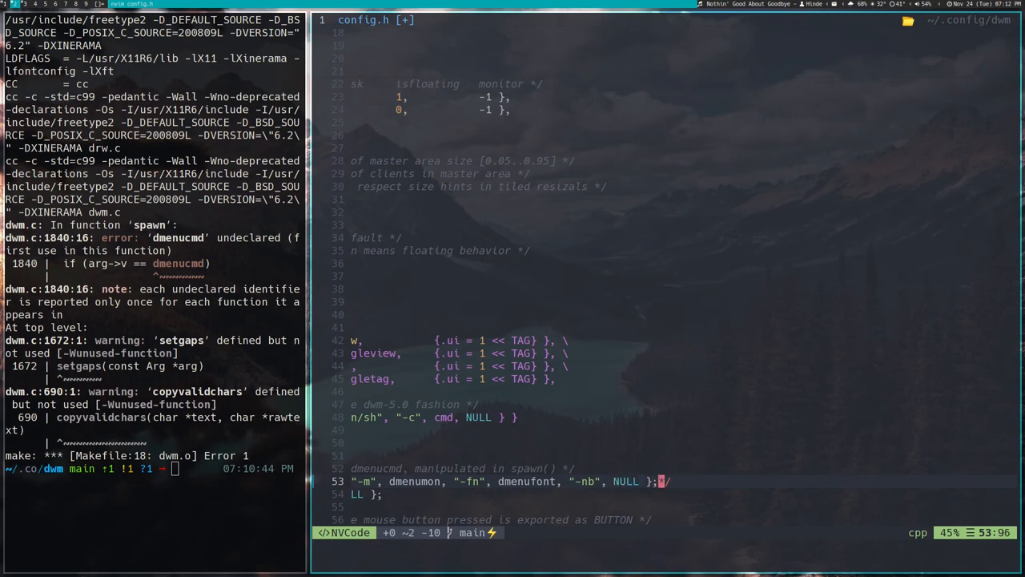
# - Uncomment the shortened dmenucmd line and comment out the XK_p dmenu spawn binding
pyautogui.scroll(-3)
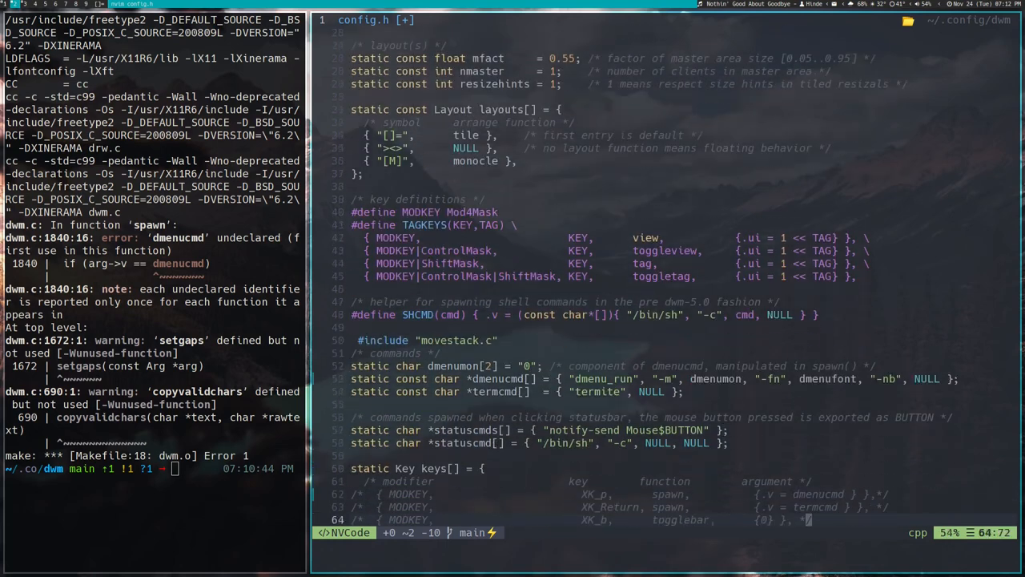
pyautogui.scroll(-3)
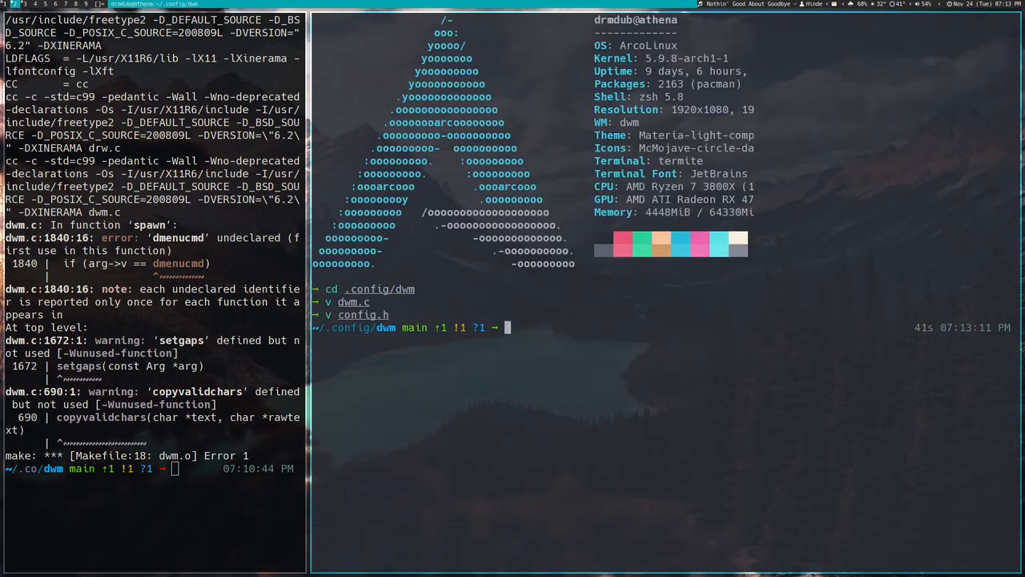
# - Run make and sudo make install in ~/.config/dwm, installing dwm into /usr/local/bin
pyautogui.write('make')
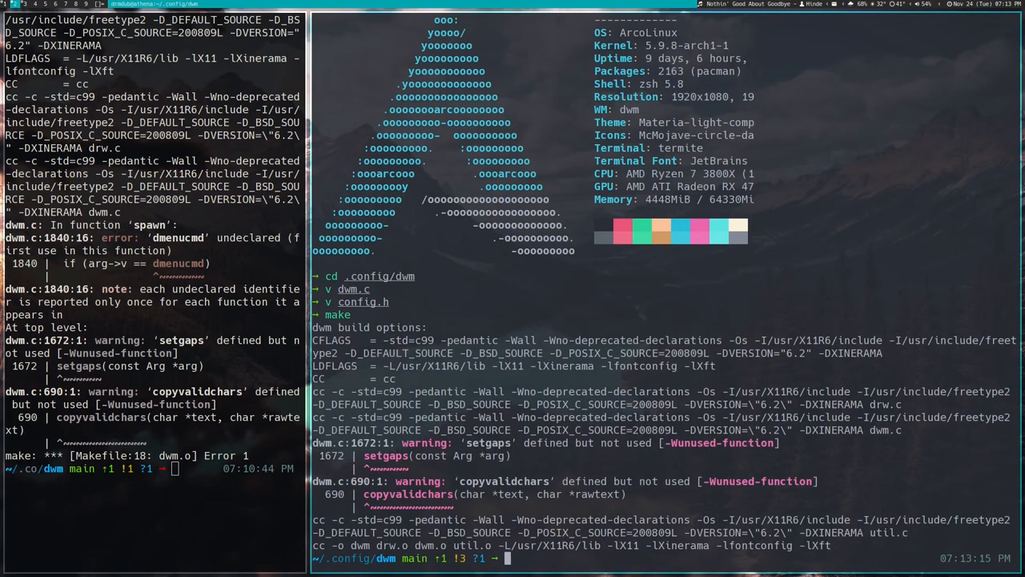
pyautogui.write('sudo make install')
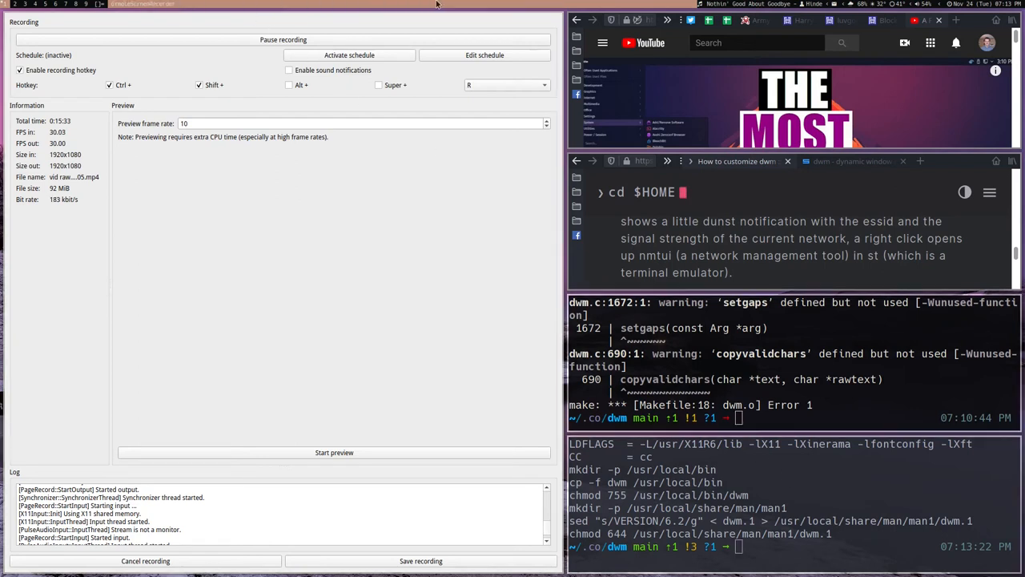
pyautogui.moveTo(391, 238)
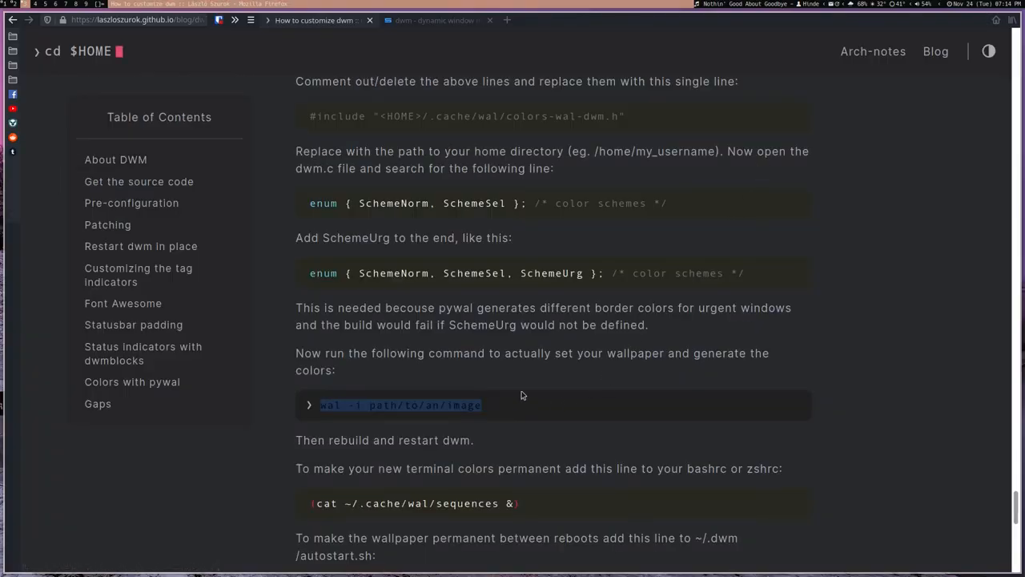
# - Scroll the dwm guide to the config.def.h colours part of 'Colors with pywal'
pyautogui.scroll(3)
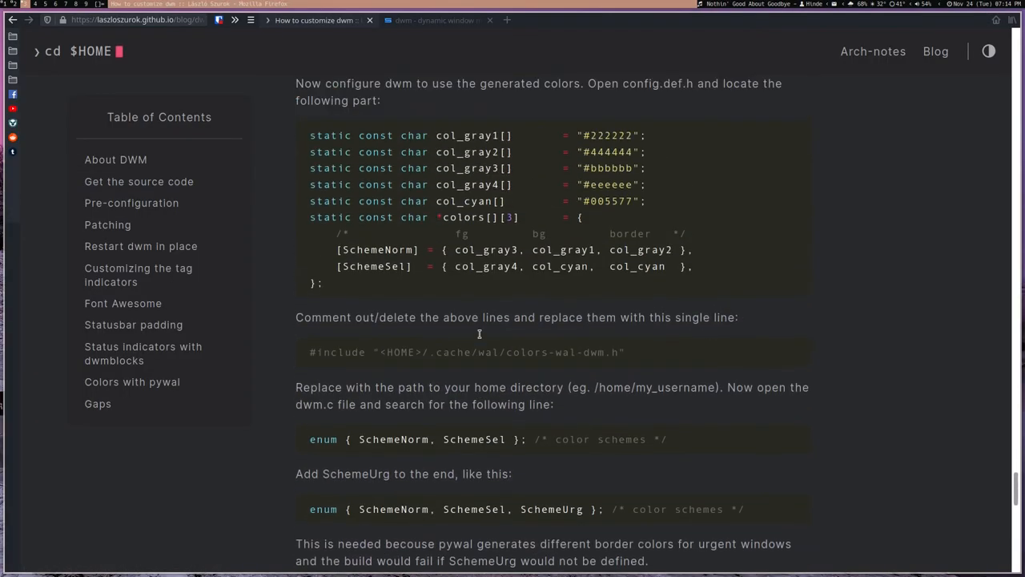
pyautogui.scroll(-3)
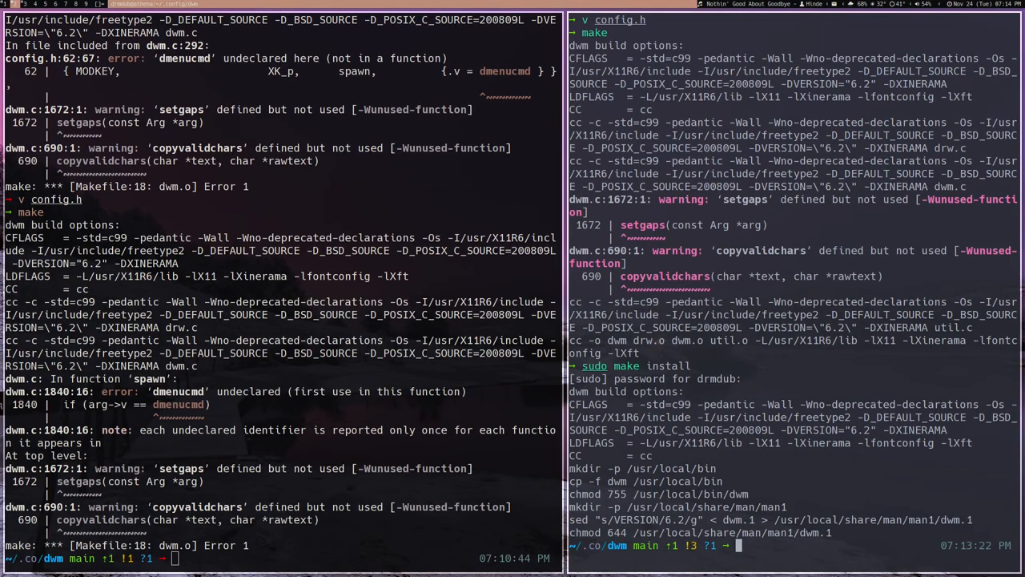
# - Edit dwm's config.h, reinstall dwm, then generate a pywal scheme from newwall.jpg
pyautogui.write('cd .config/dwm')
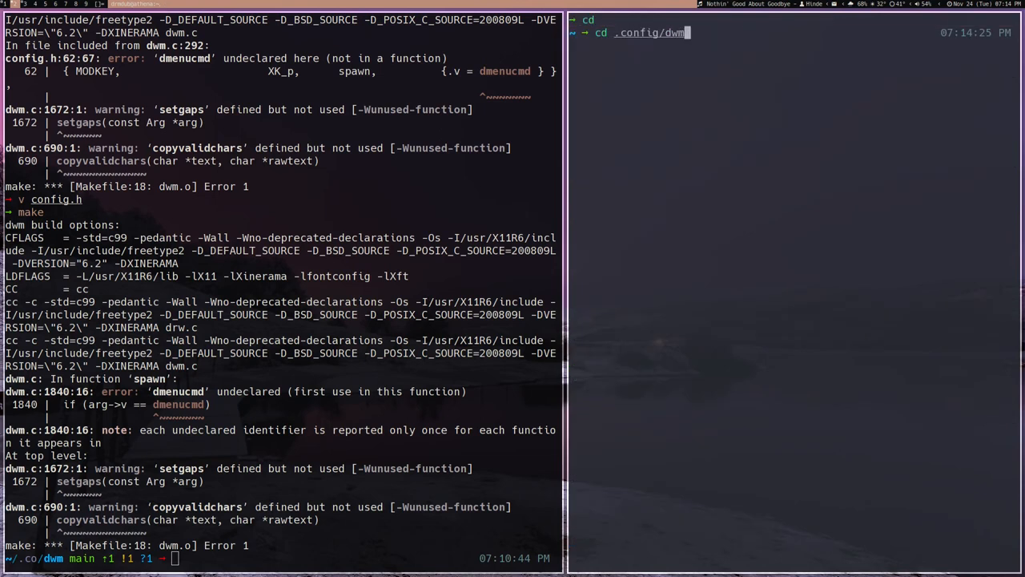
pyautogui.write('v config.h')
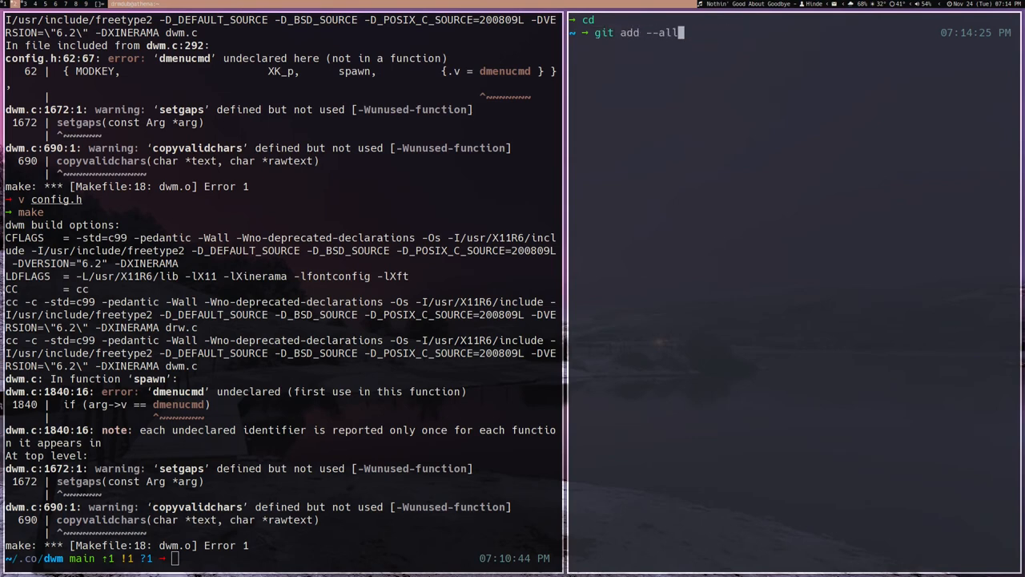
pyautogui.write('sudo make install')
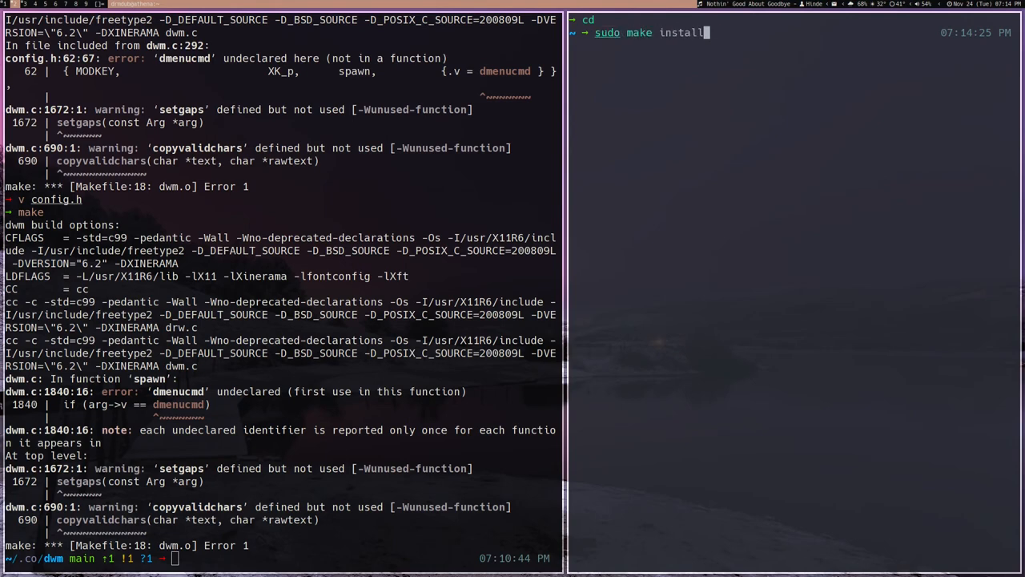
pyautogui.write('wal -i Pictures/walls/newwall.jpg')
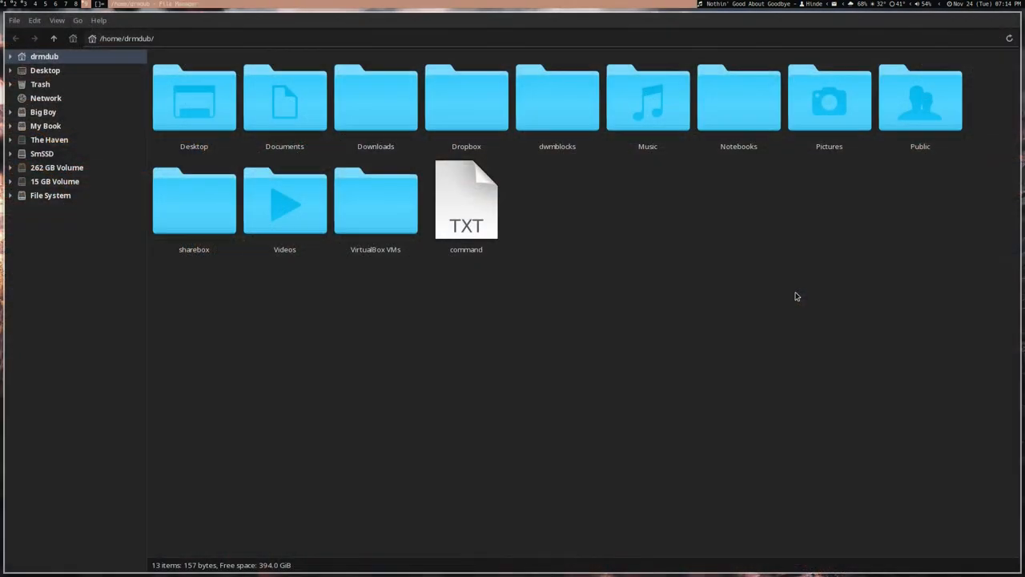
# - Select the command text file in the home folder and scroll down the listing
pyautogui.click(466, 200)
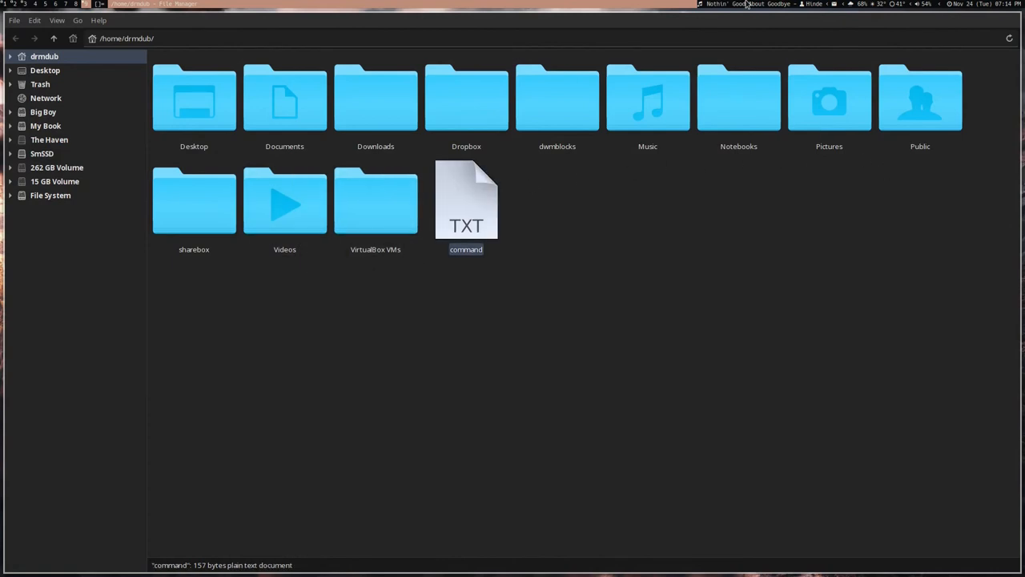
pyautogui.moveTo(922, 35)
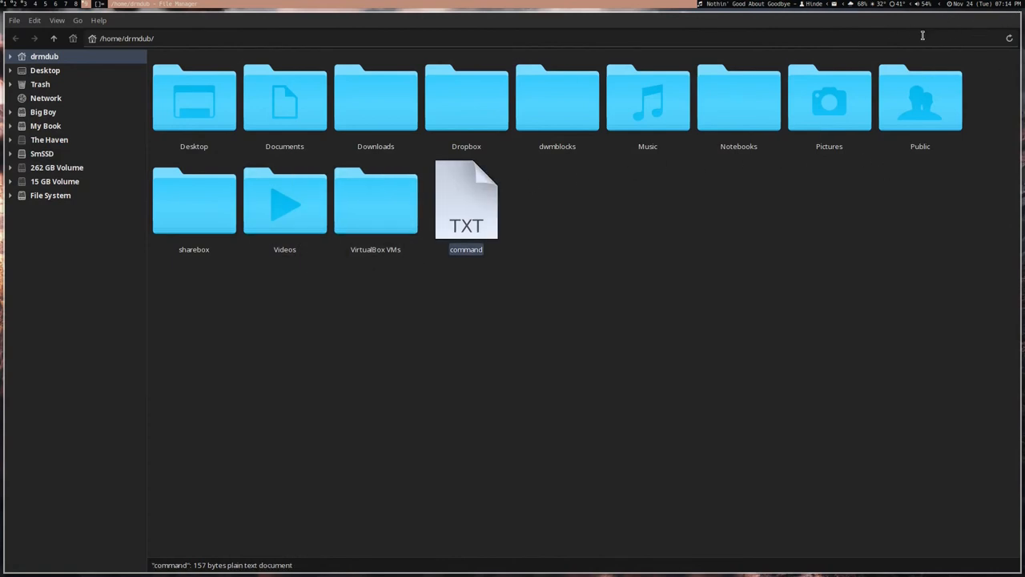
pyautogui.moveTo(731, 398)
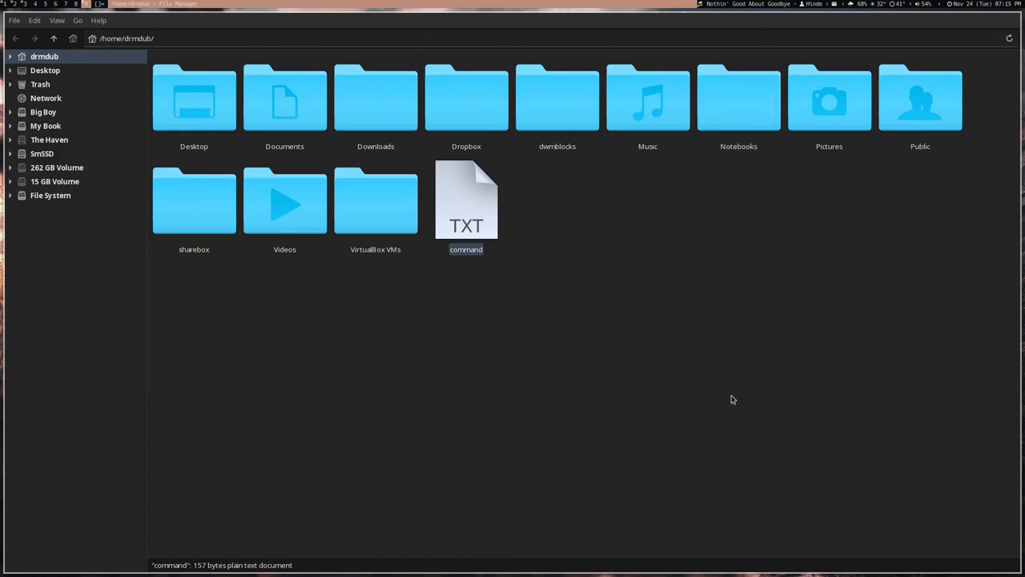
pyautogui.moveTo(607, 171)
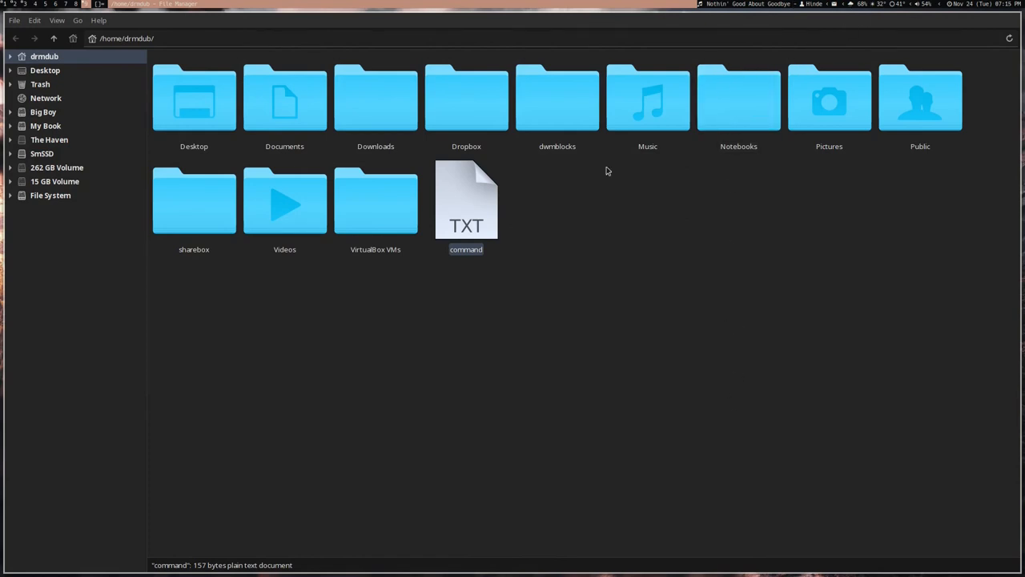
pyautogui.moveTo(656, 165)
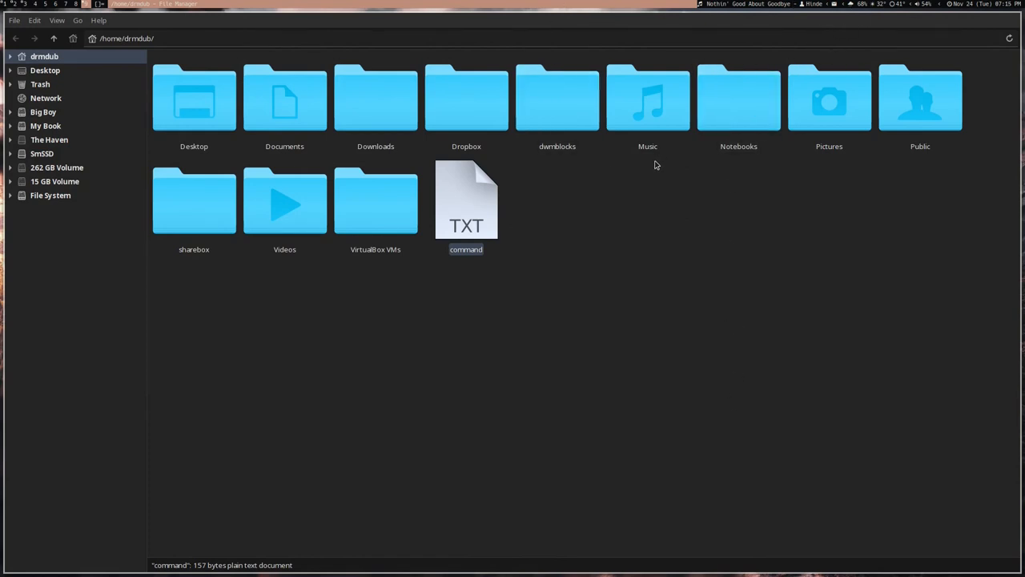
pyautogui.moveTo(557, 98)
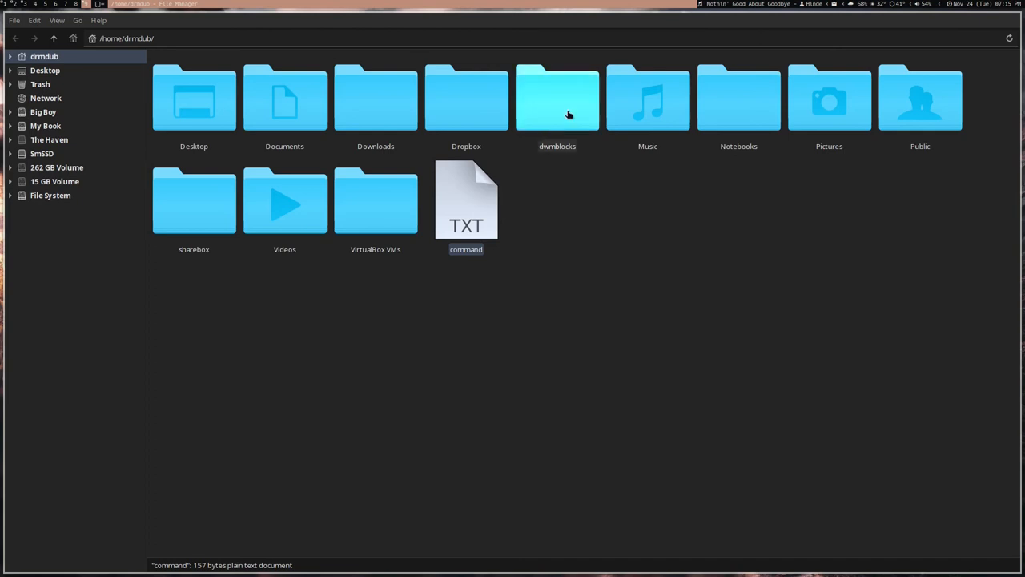
pyautogui.moveTo(649, 303)
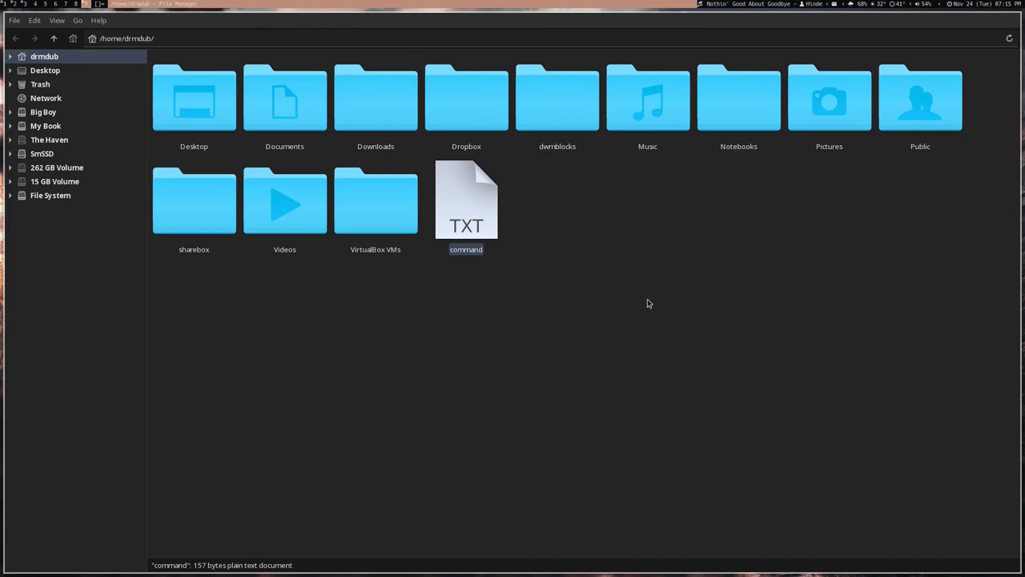
pyautogui.moveTo(659, 262)
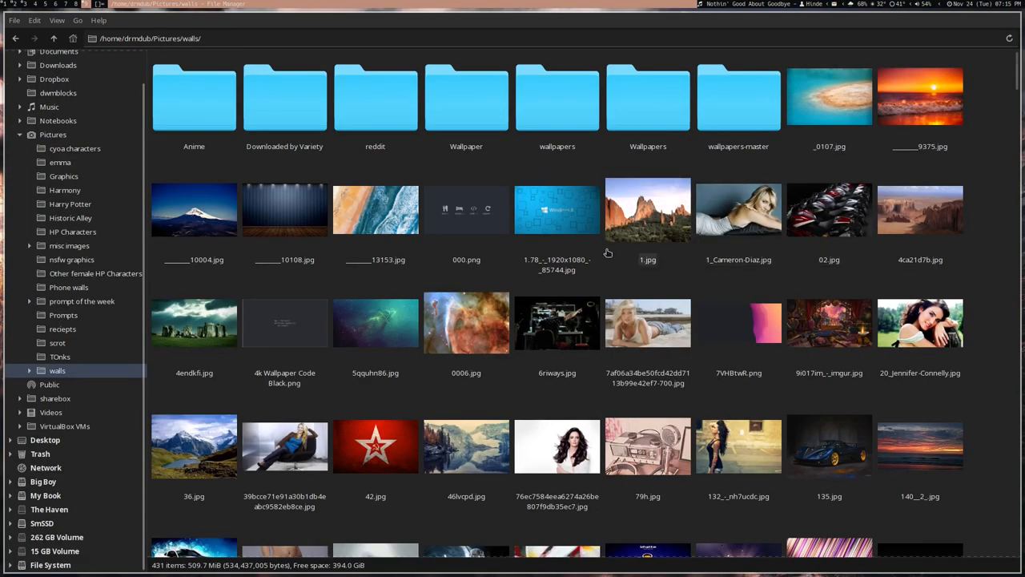
pyautogui.scroll(-3)
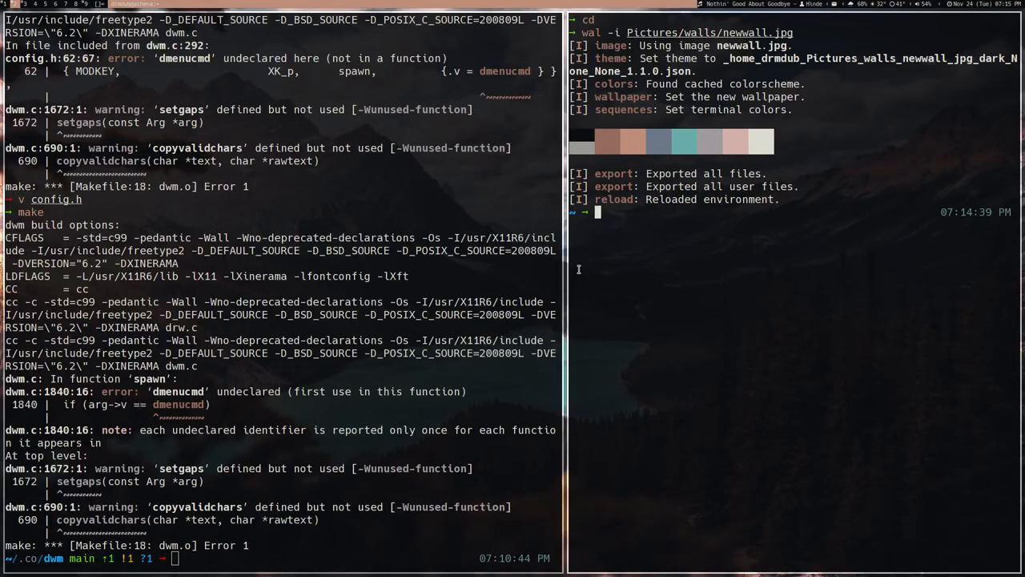
# - Rerun wal with the wallpaper changed from newwall.jpg to 140__2_.jpg
pyautogui.write('wal -i Pictures/walls/newwall.jpg')
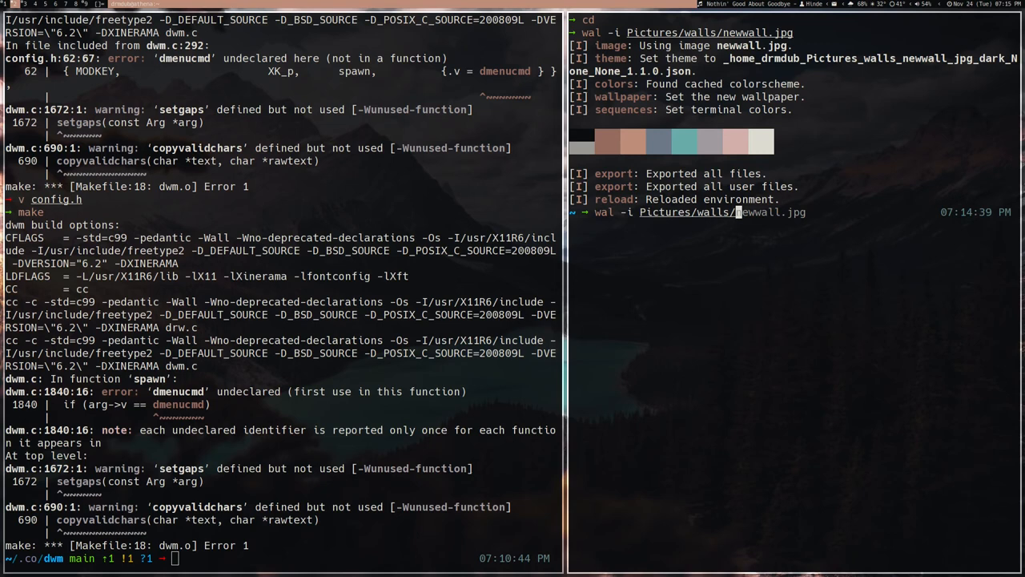
pyautogui.write('140__2_')
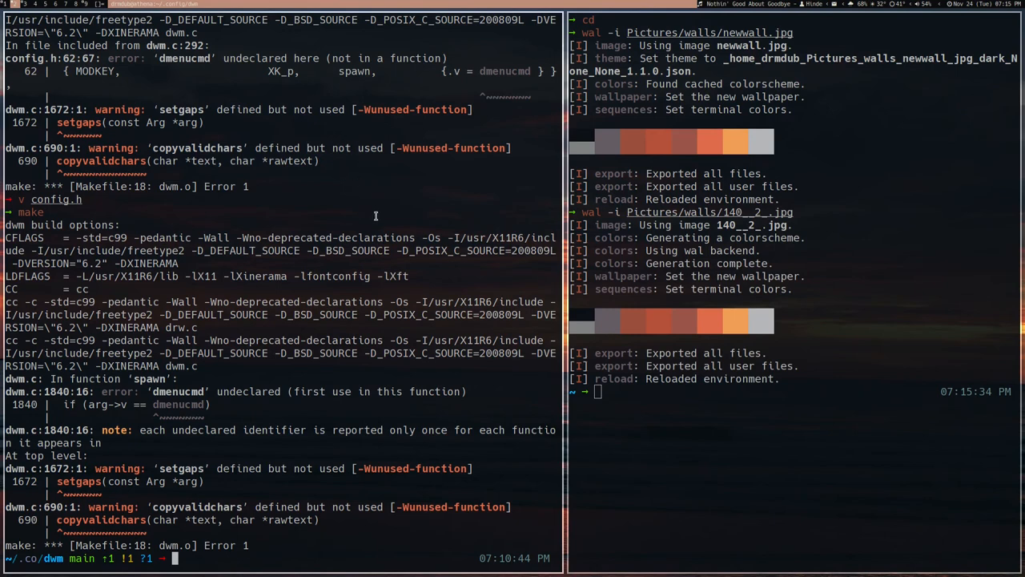
pyautogui.moveTo(267, 5)
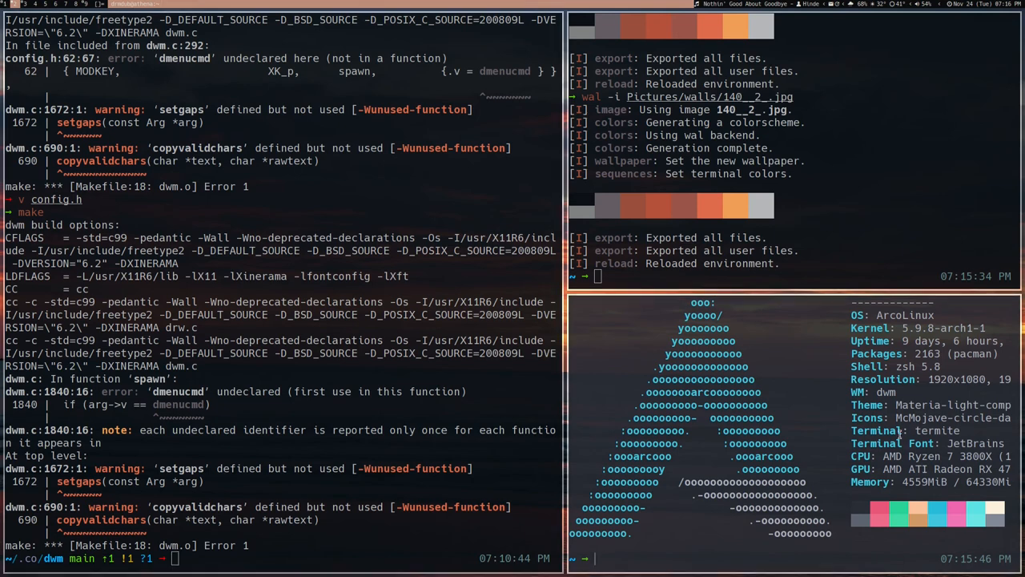
pyautogui.moveTo(802, 422)
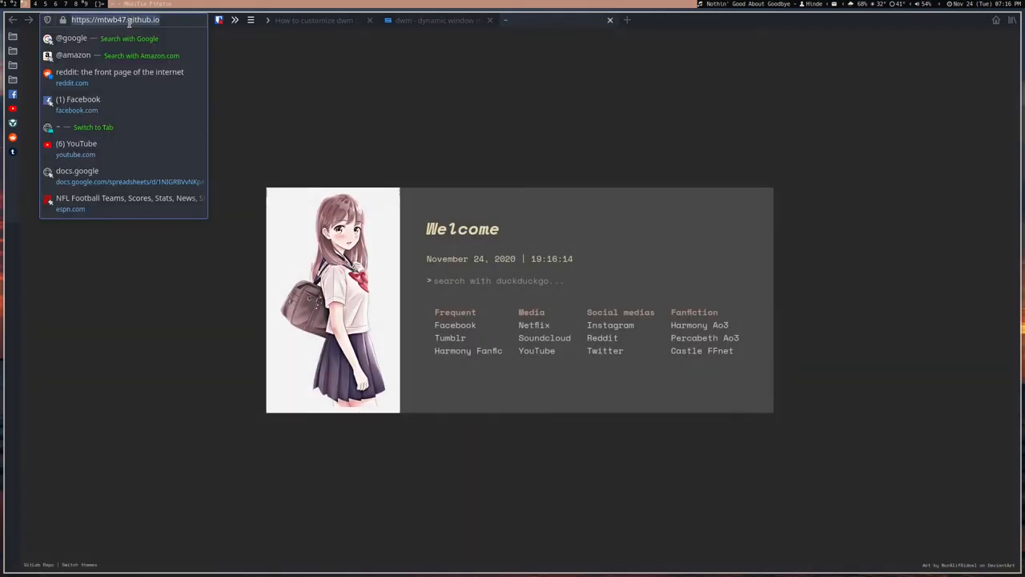
# - Search 'termite pywal', open the r/unixporn Xresources thread, and scroll to the wiki-linking replies
pyautogui.write('termite pywal')
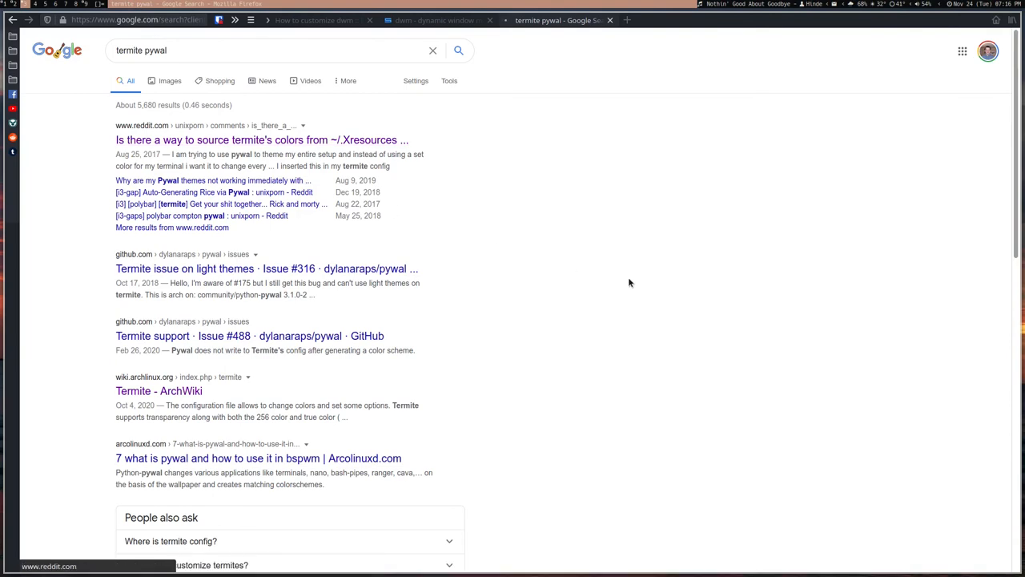
pyautogui.click(261, 139)
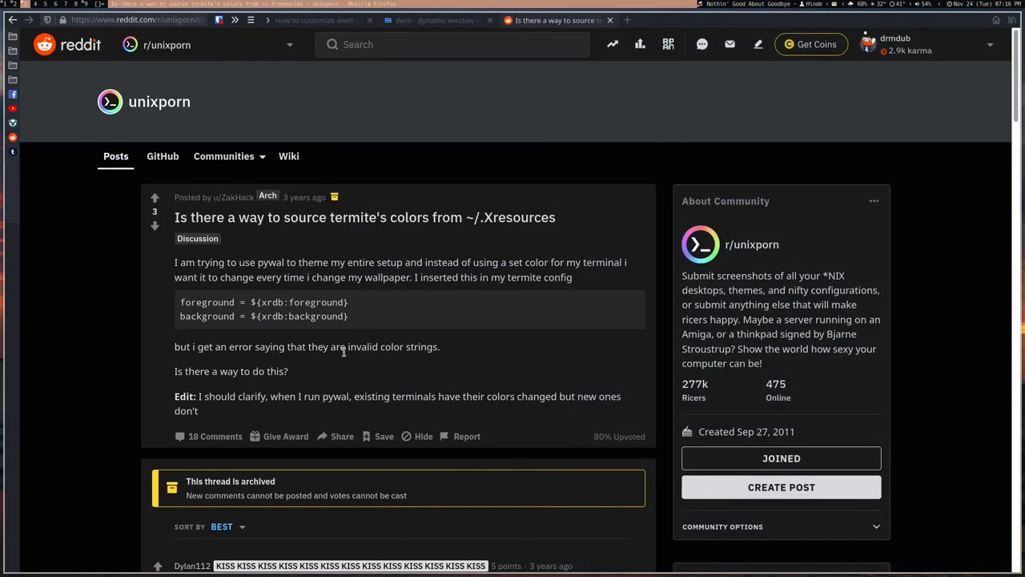
pyautogui.scroll(-3)
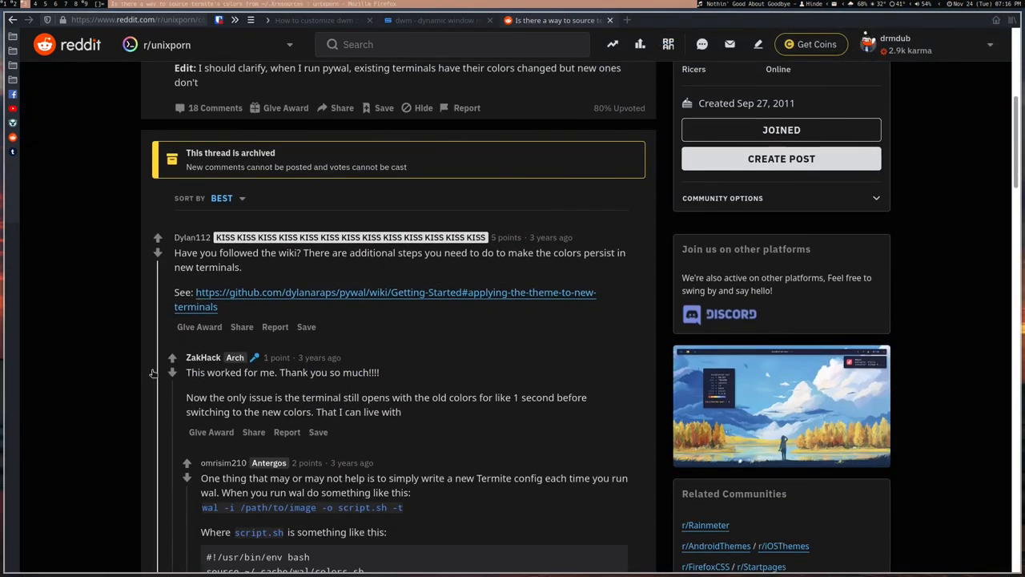
pyautogui.moveTo(360, 298)
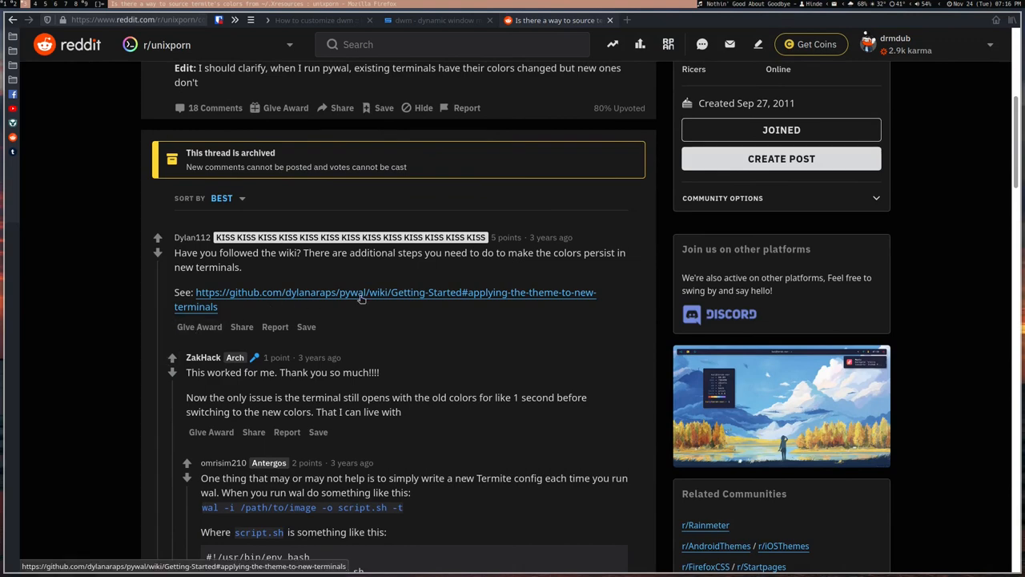
# - Follow the pywal wiki link and highlight the new-terminals startup code snippet
pyautogui.click(360, 297)
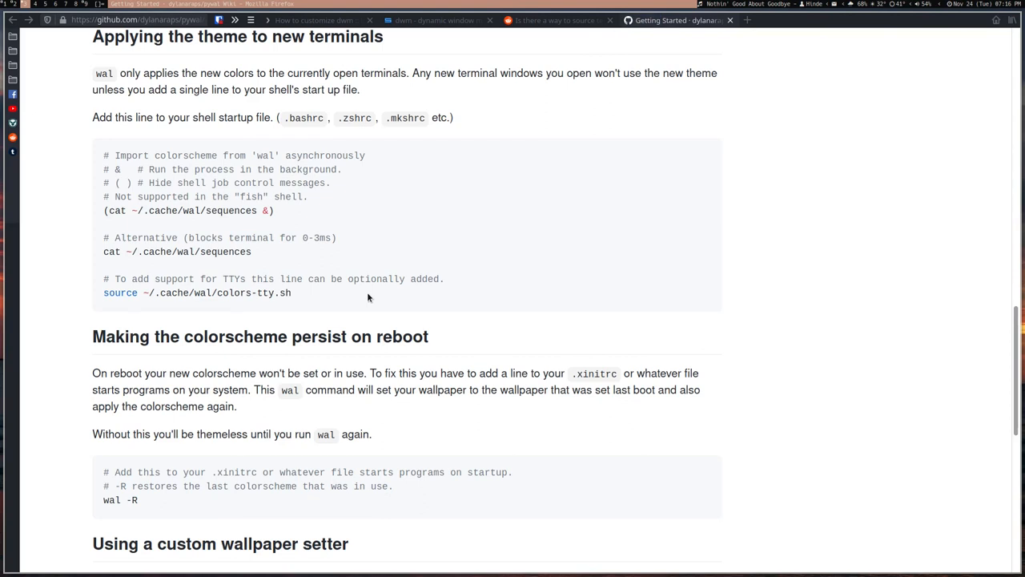
pyautogui.moveTo(290, 323)
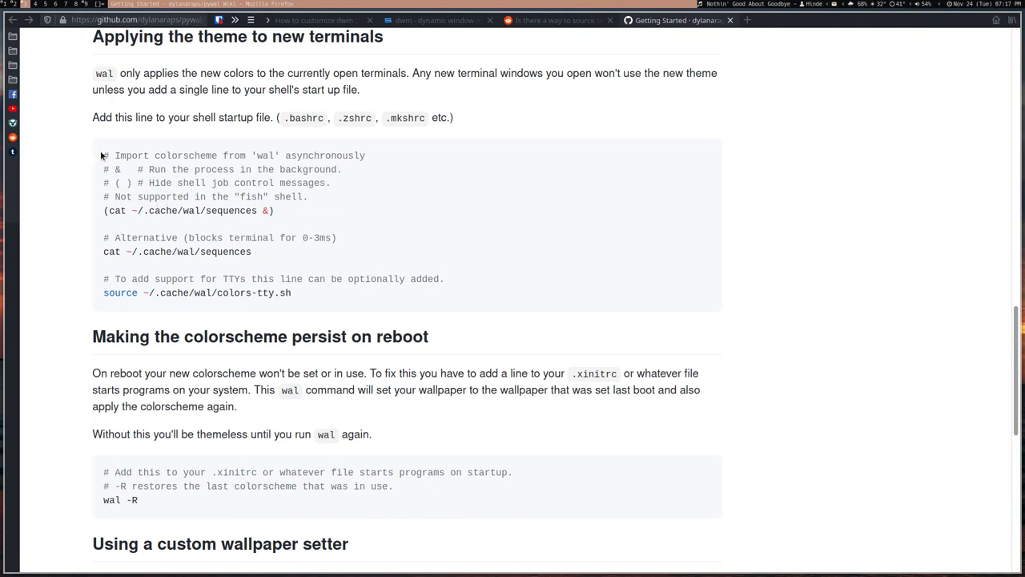
pyautogui.moveTo(103, 155); pyautogui.dragTo(148, 252)
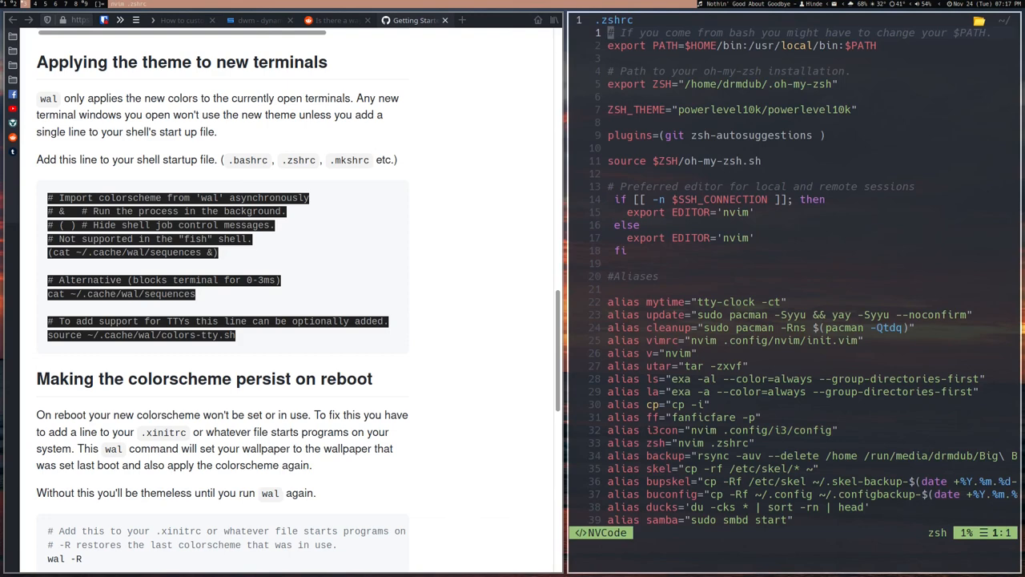
# - Scroll through ~/.zshrc in Neovim, tiled beside the pywal wiki page
pyautogui.scroll(-3)
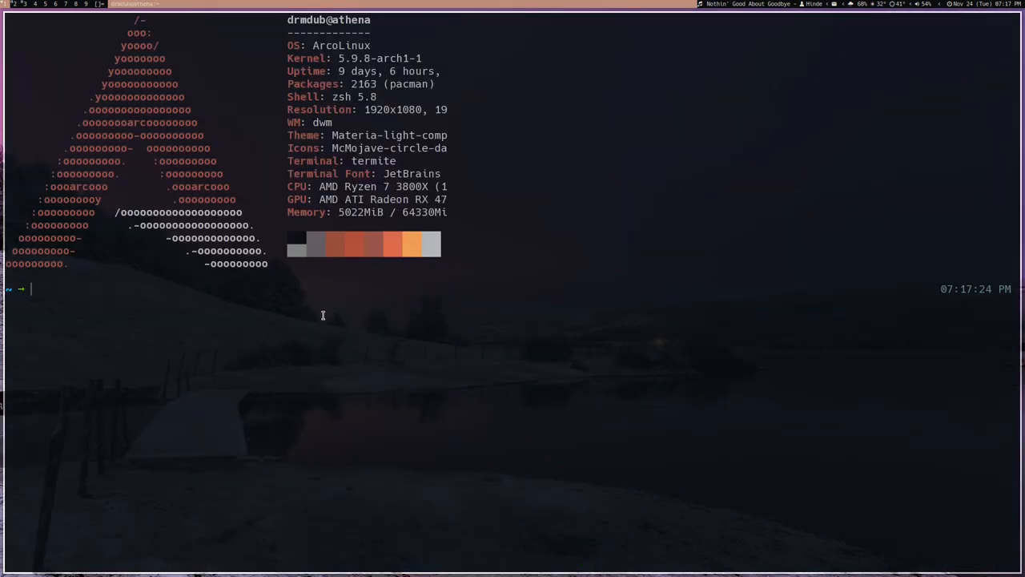
pyautogui.moveTo(284, 331)
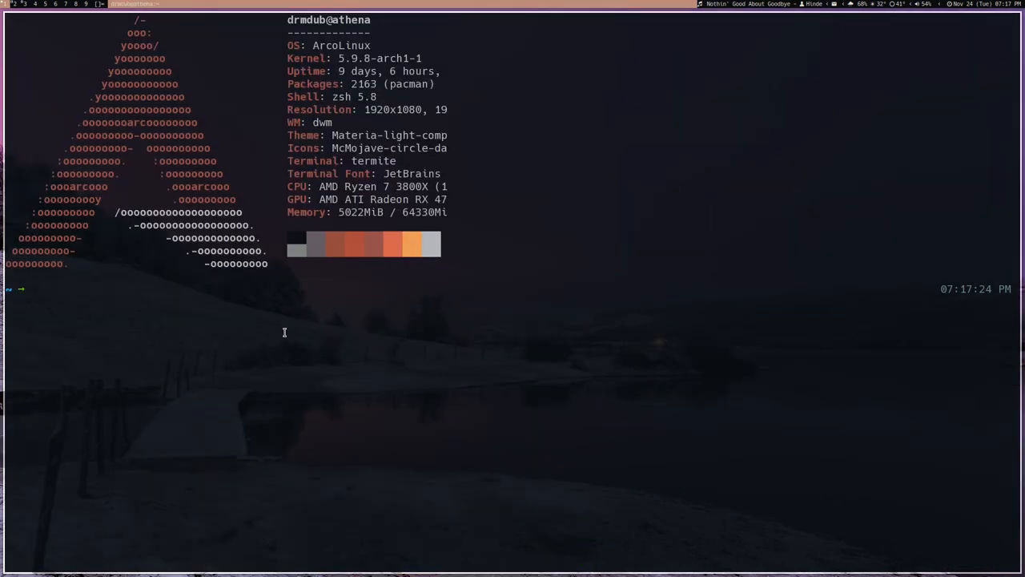